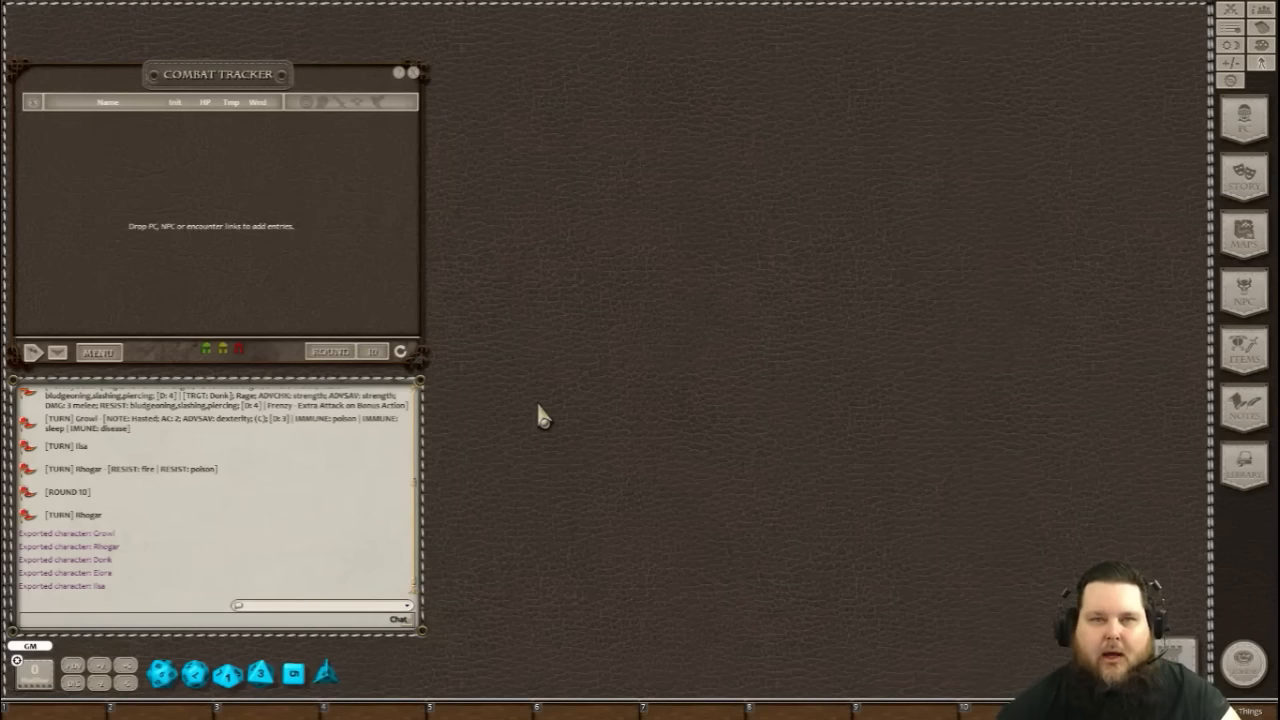
{"action": "mouse_move", "coordinate": [710, 430]}
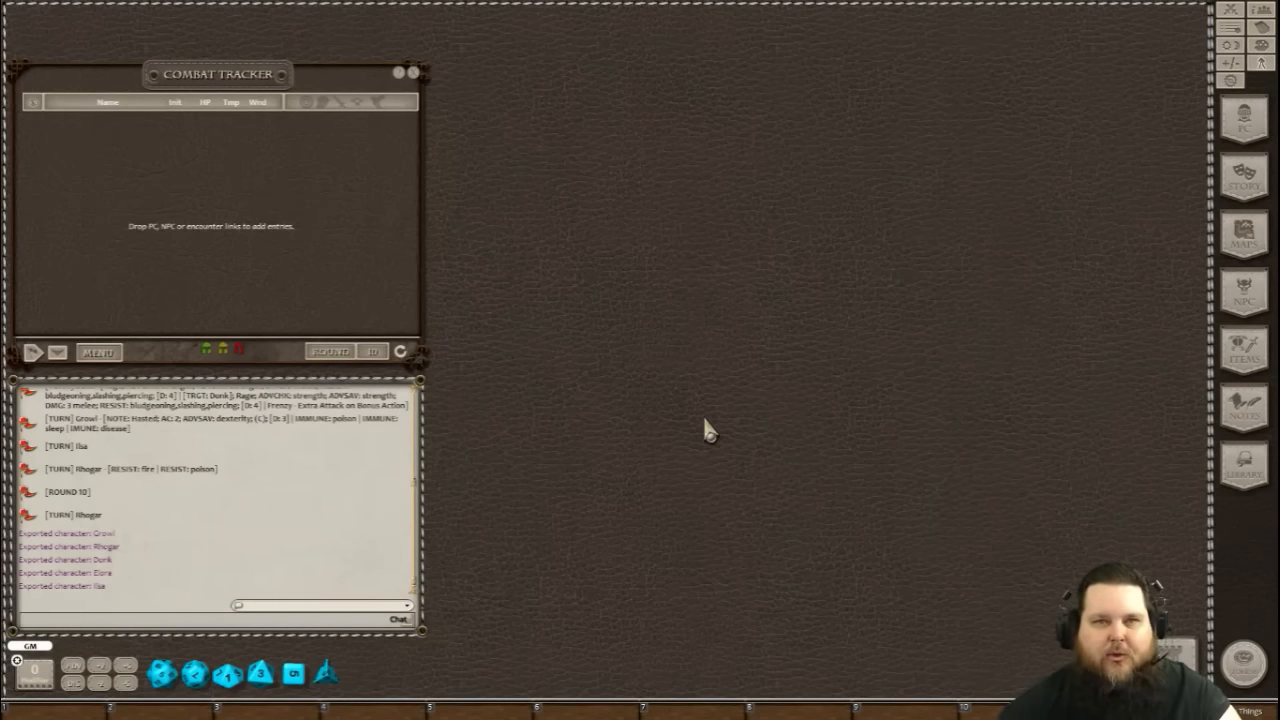
{"action": "mouse_move", "coordinate": [760, 444]}
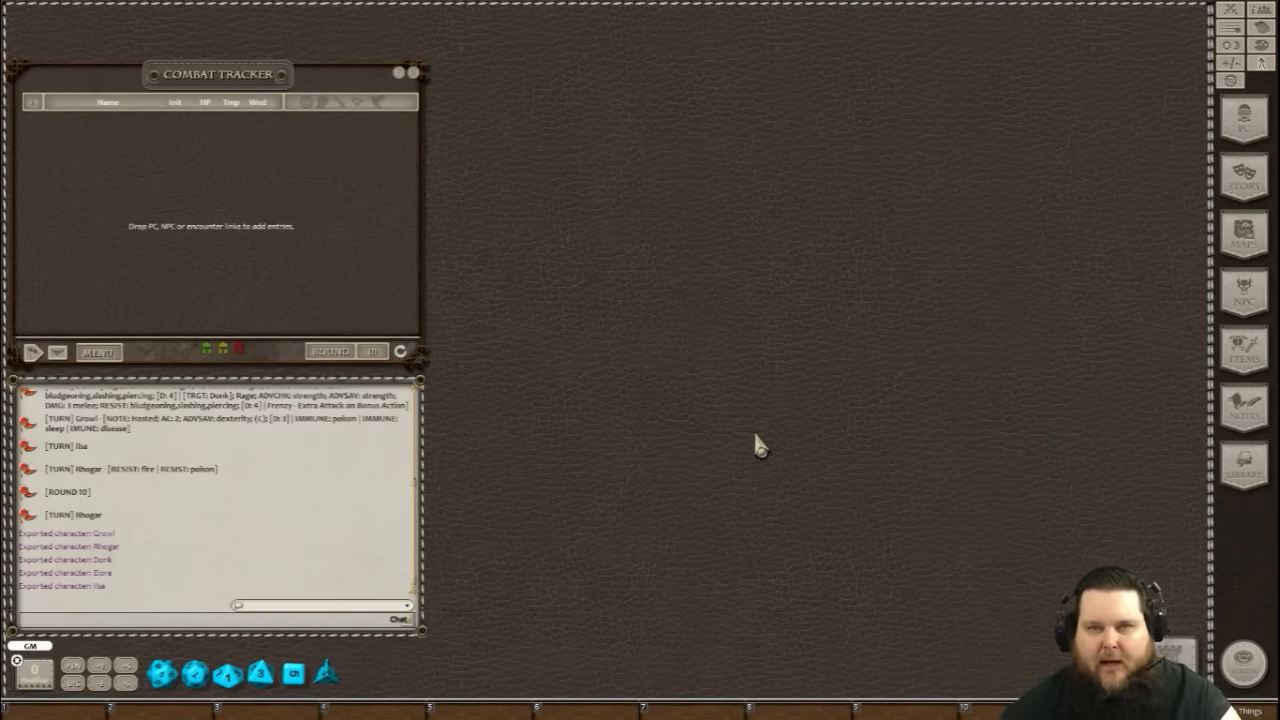
{"action": "mouse_move", "coordinate": [1196, 590]}
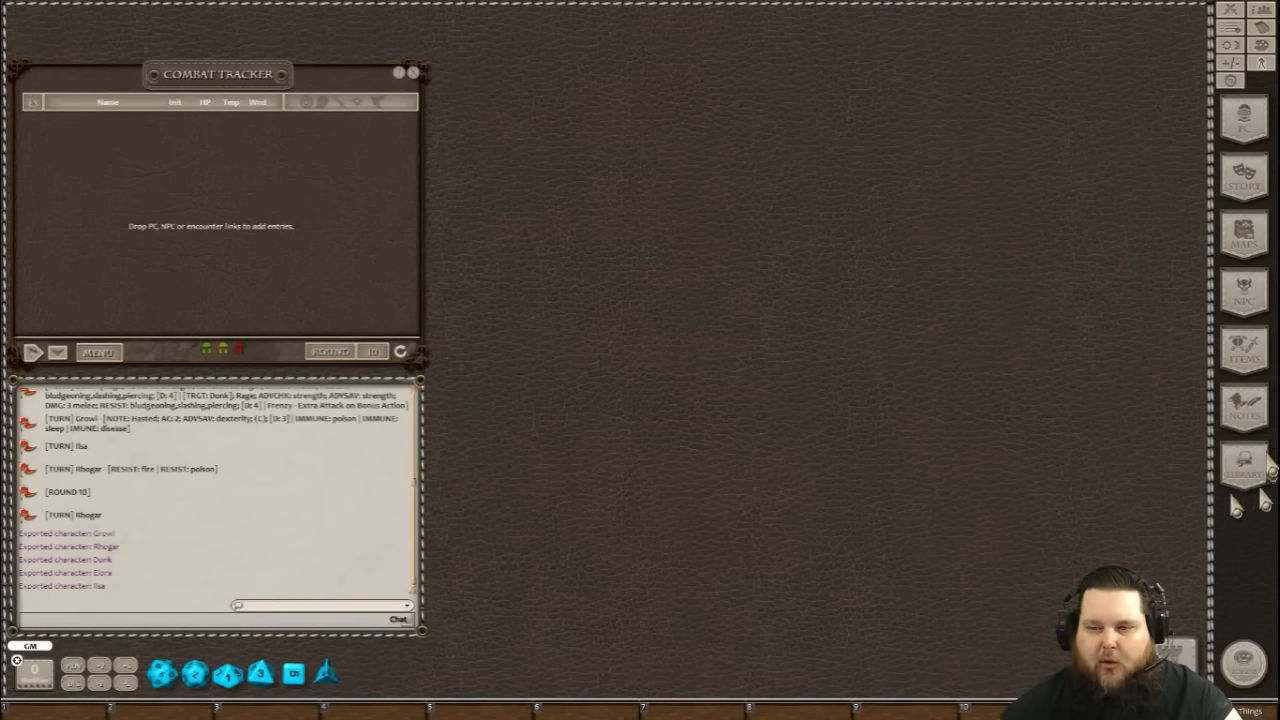
Load the Lost Mine of Phandelver module from the Library's Data Module Activation list.
{"action": "left_click", "coordinate": [1244, 464]}
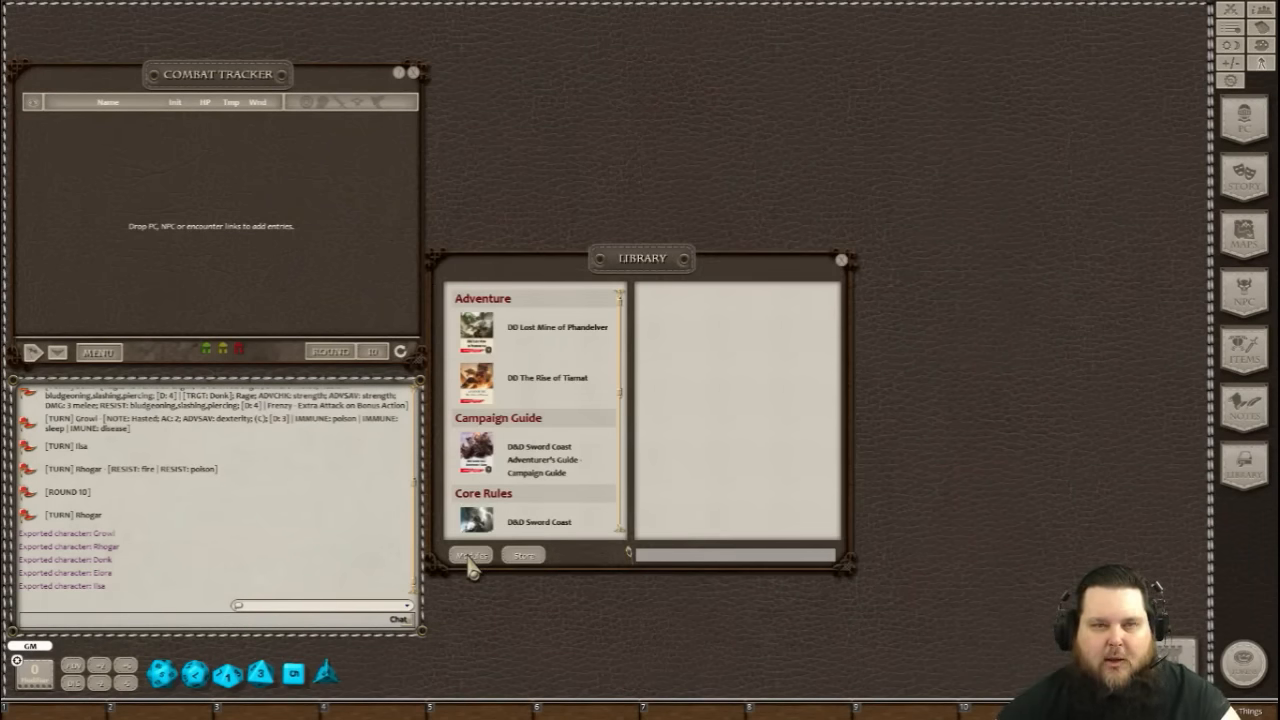
{"action": "left_click", "coordinate": [470, 556]}
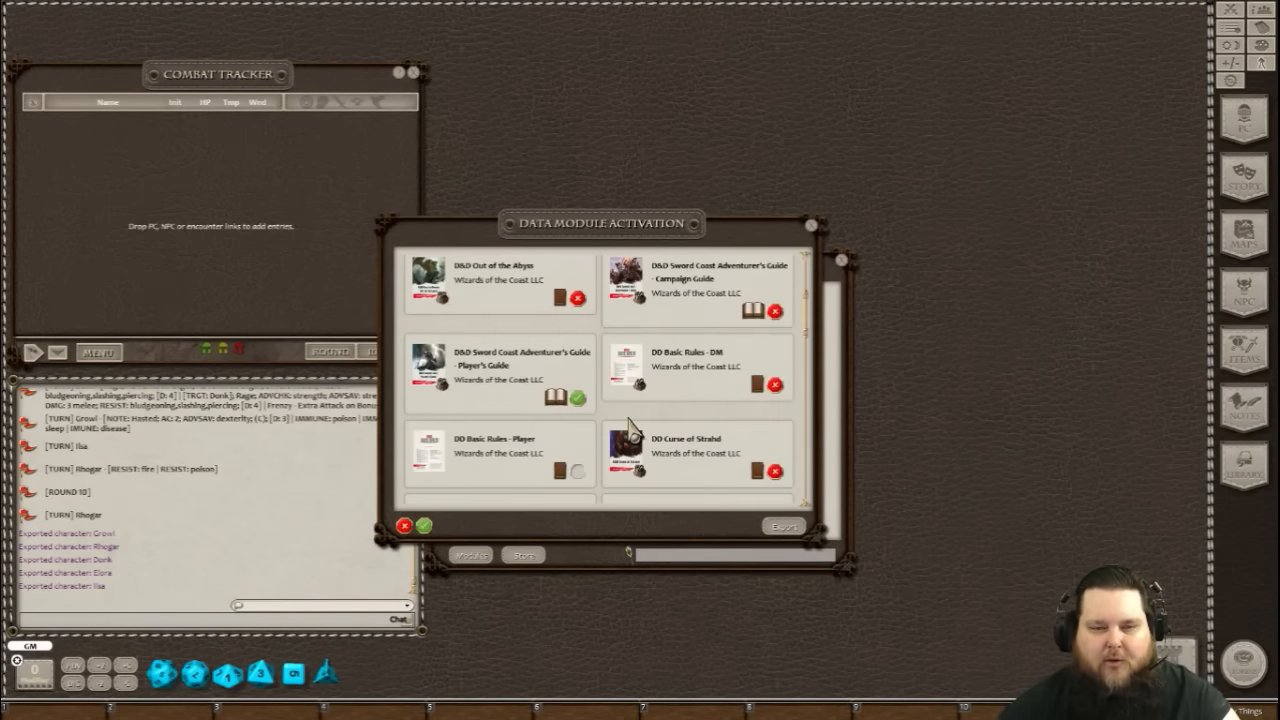
{"action": "scroll", "scroll_direction": "down", "scroll_amount": 3}
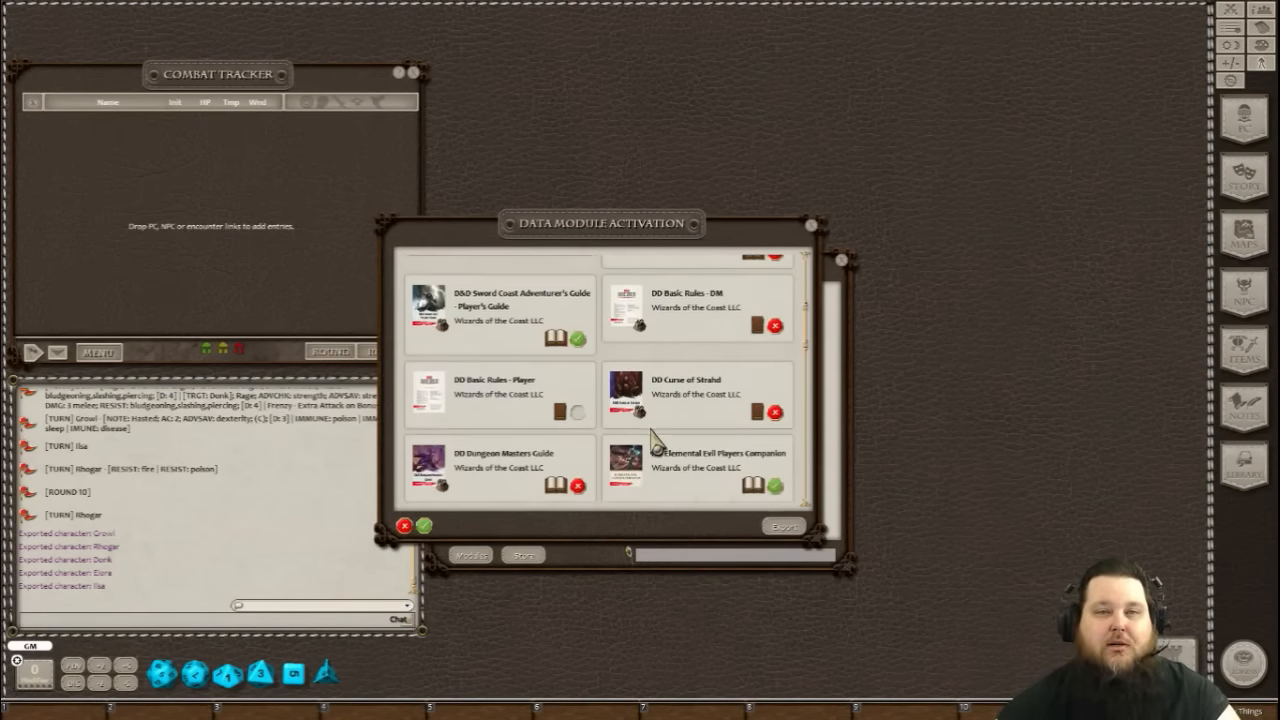
{"action": "scroll", "scroll_direction": "down", "scroll_amount": 3}
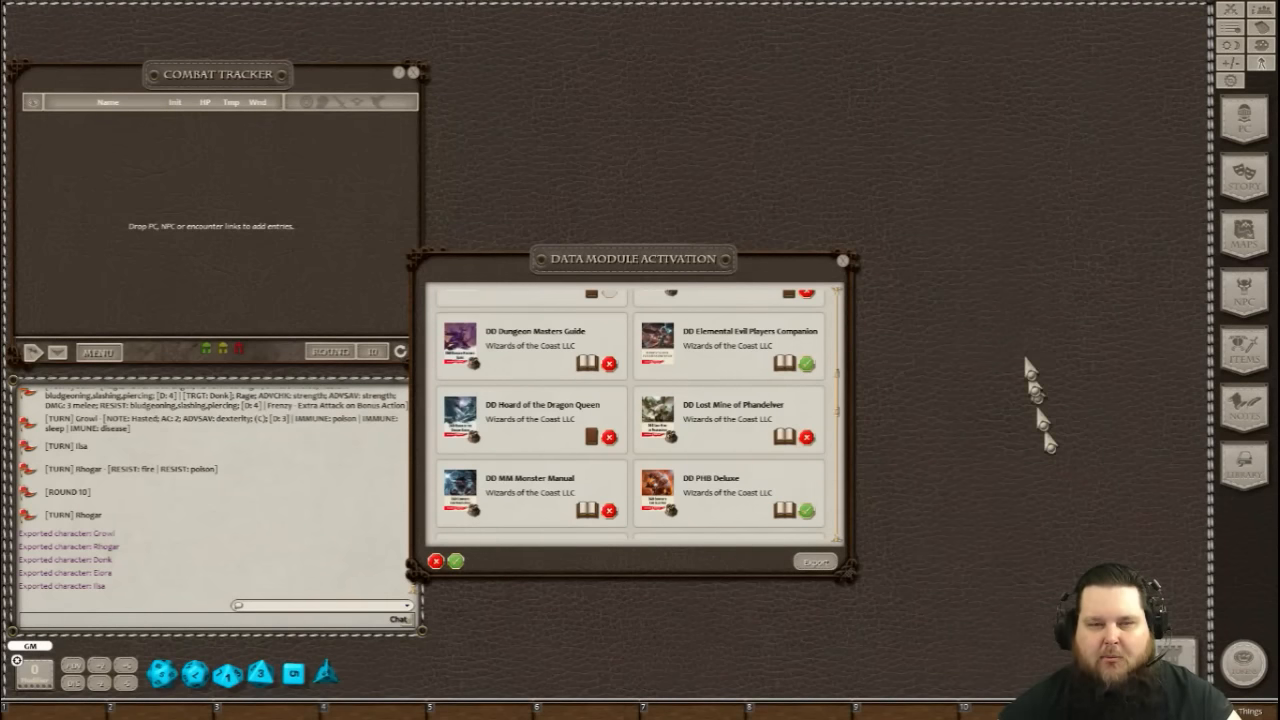
{"action": "left_click", "coordinate": [454, 560]}
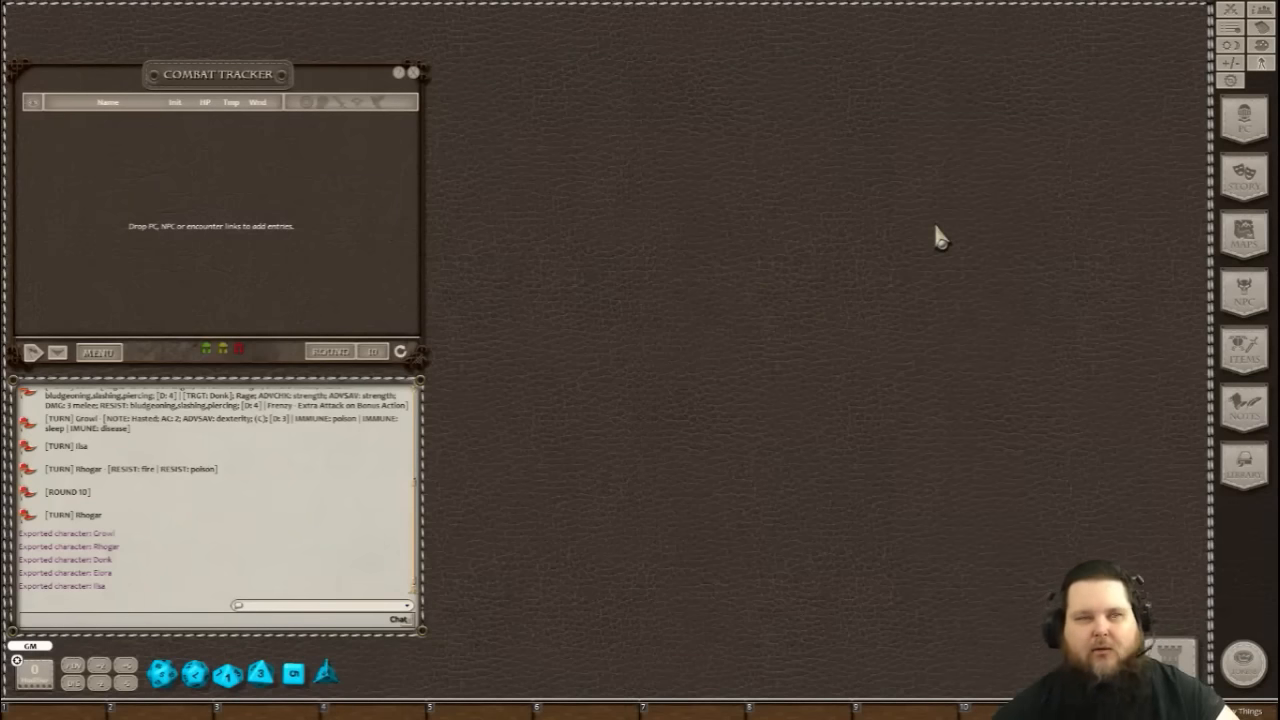
{"action": "mouse_move", "coordinate": [964, 240]}
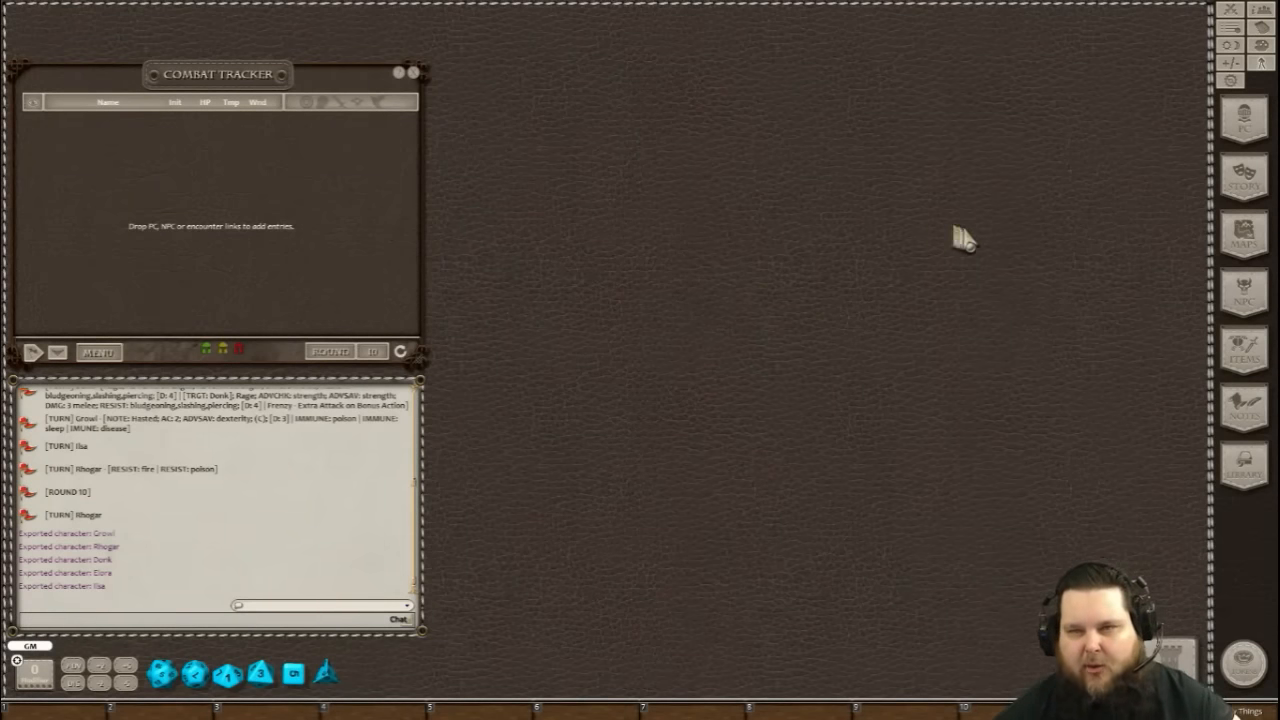
{"action": "mouse_move", "coordinate": [964, 230]}
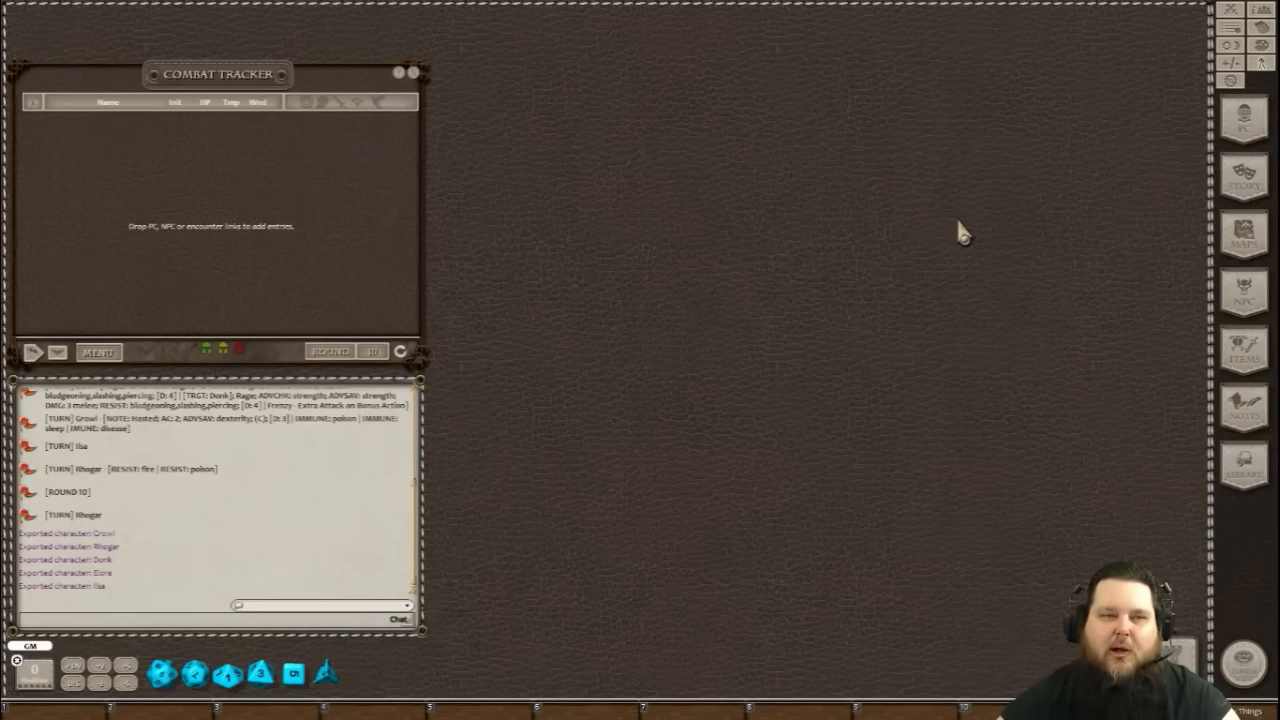
Show the Story list of adventure entries from Contents through the appendices.
{"action": "left_click", "coordinate": [1242, 178]}
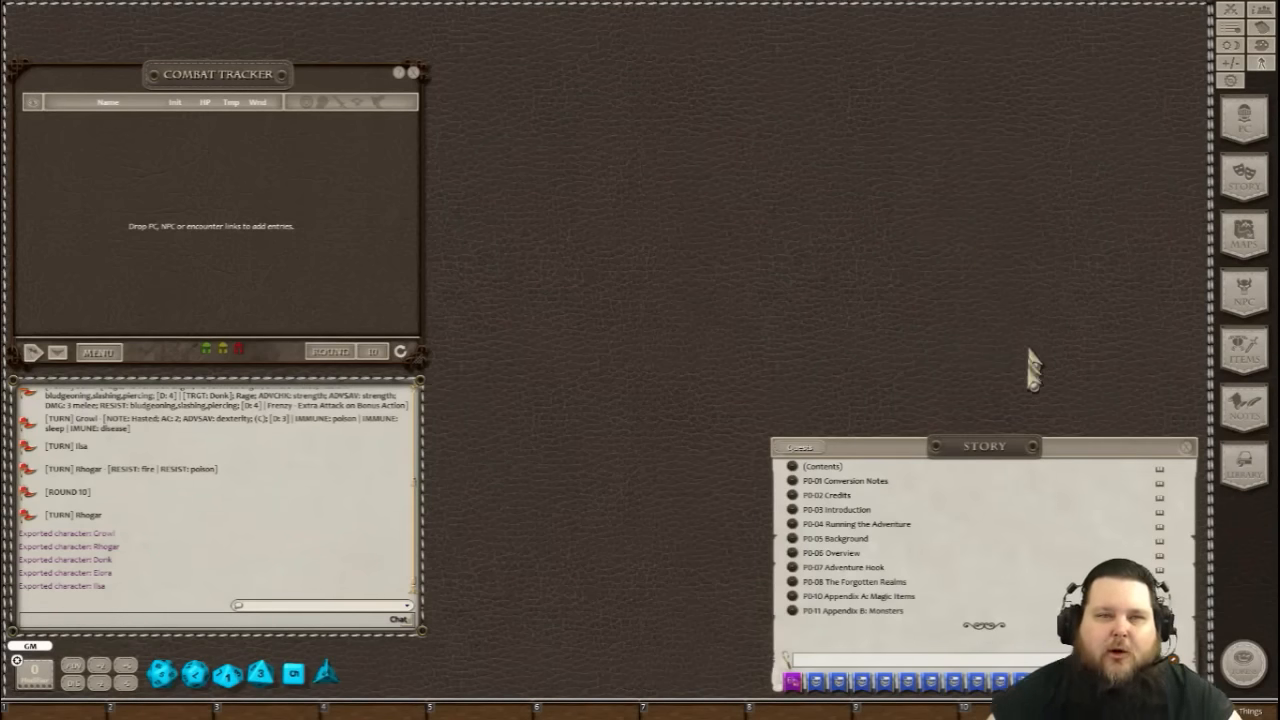
{"action": "mouse_move", "coordinate": [1040, 390]}
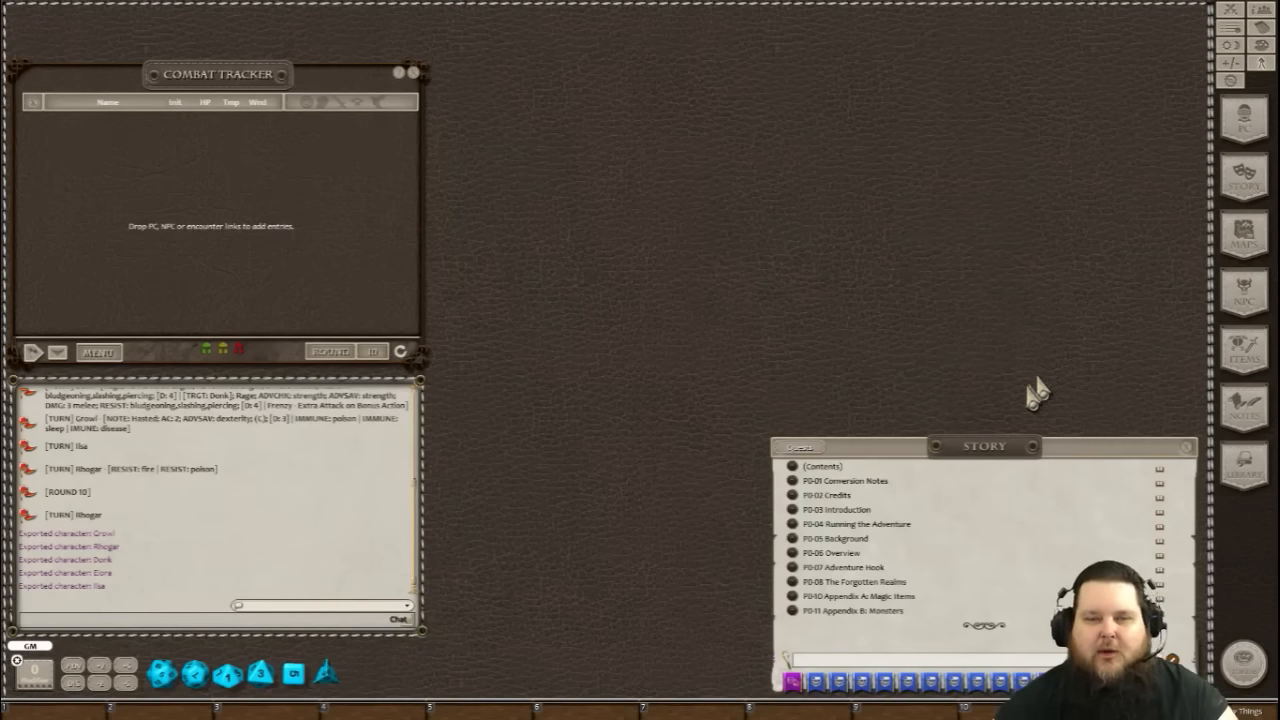
{"action": "mouse_move", "coordinate": [1014, 396]}
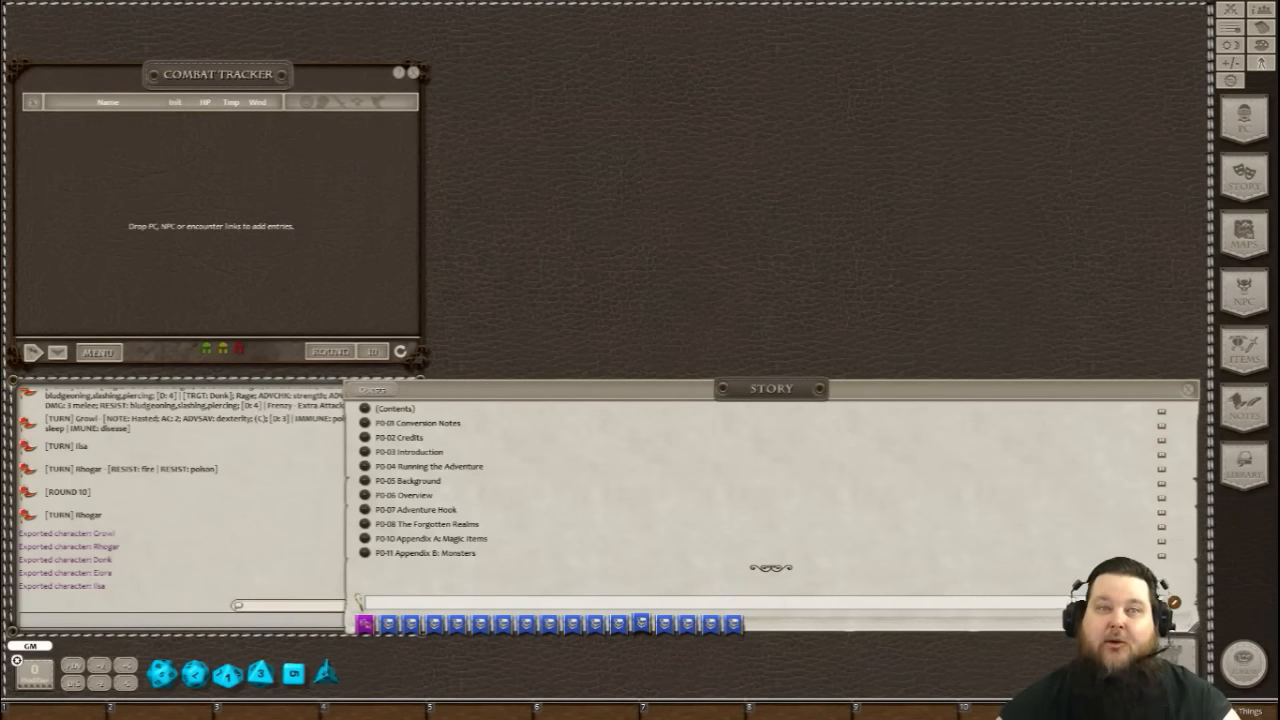
{"action": "mouse_move", "coordinate": [1000, 610]}
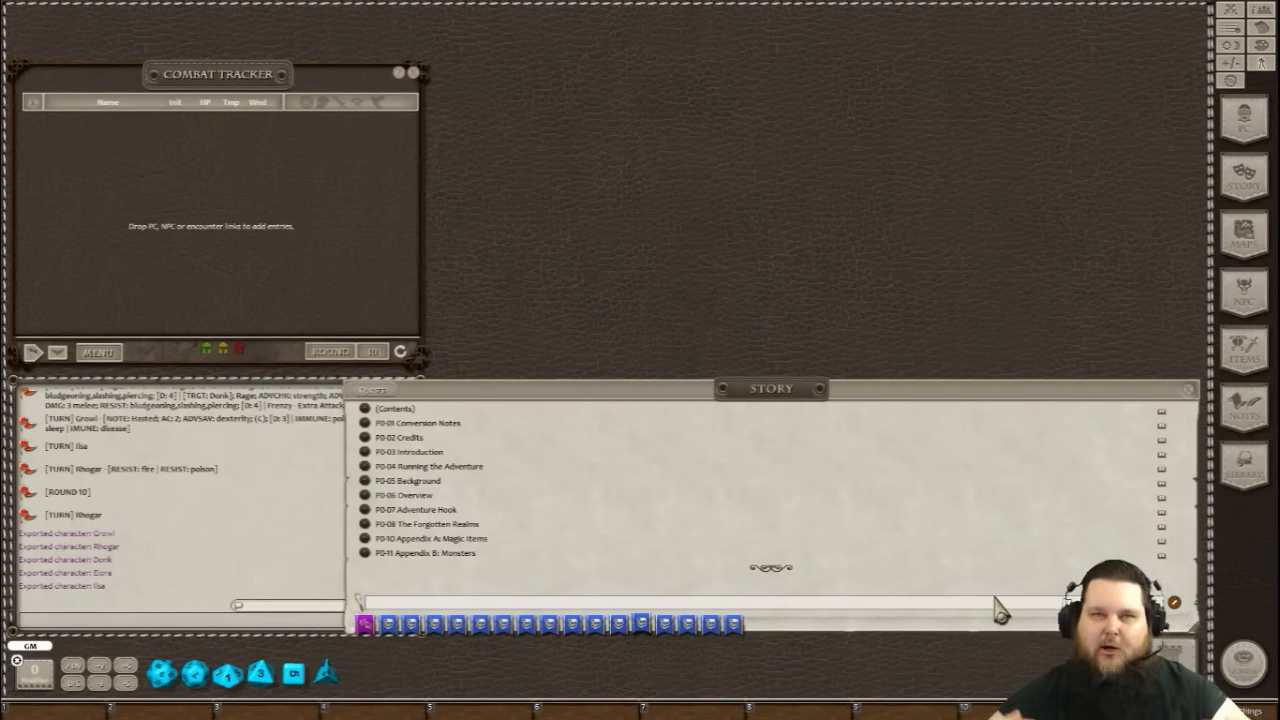
{"action": "mouse_move", "coordinate": [424, 616]}
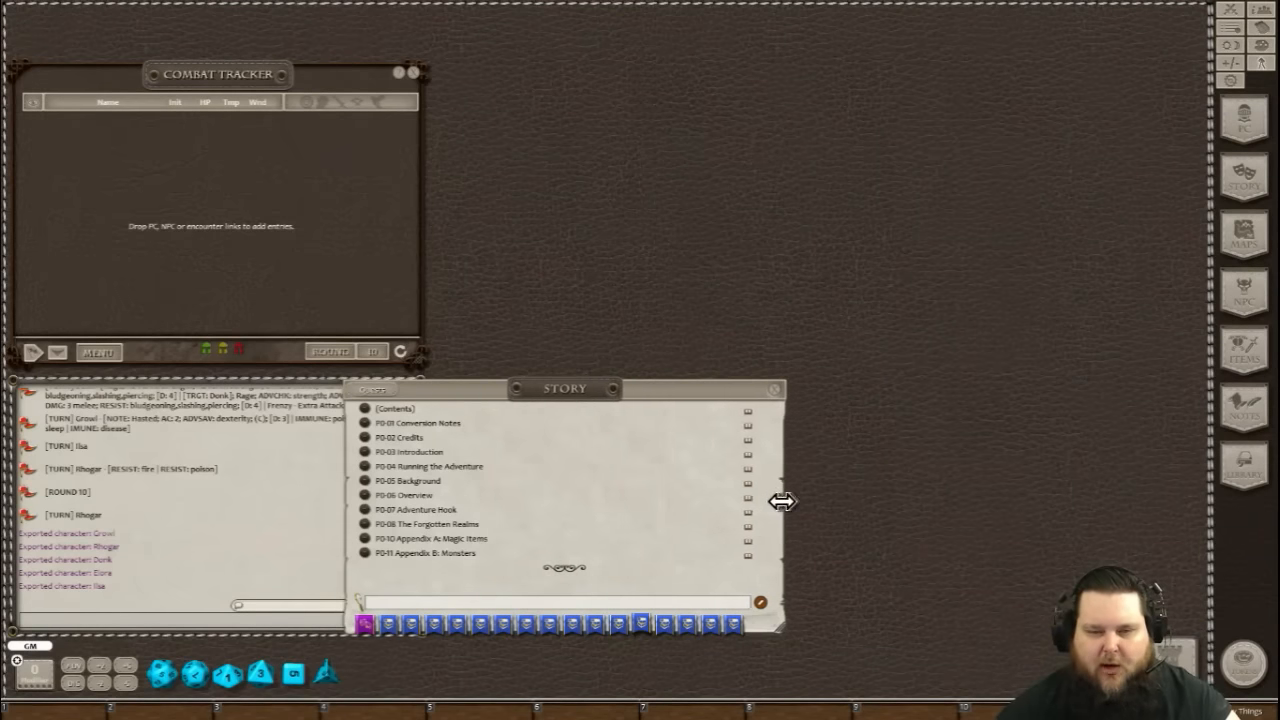
Resize the Story window smaller and scroll to the Part 1 entries with Cragmaw Hideout.
{"action": "left_click_drag", "start_coordinate": [564, 388], "coordinate": [984, 444]}
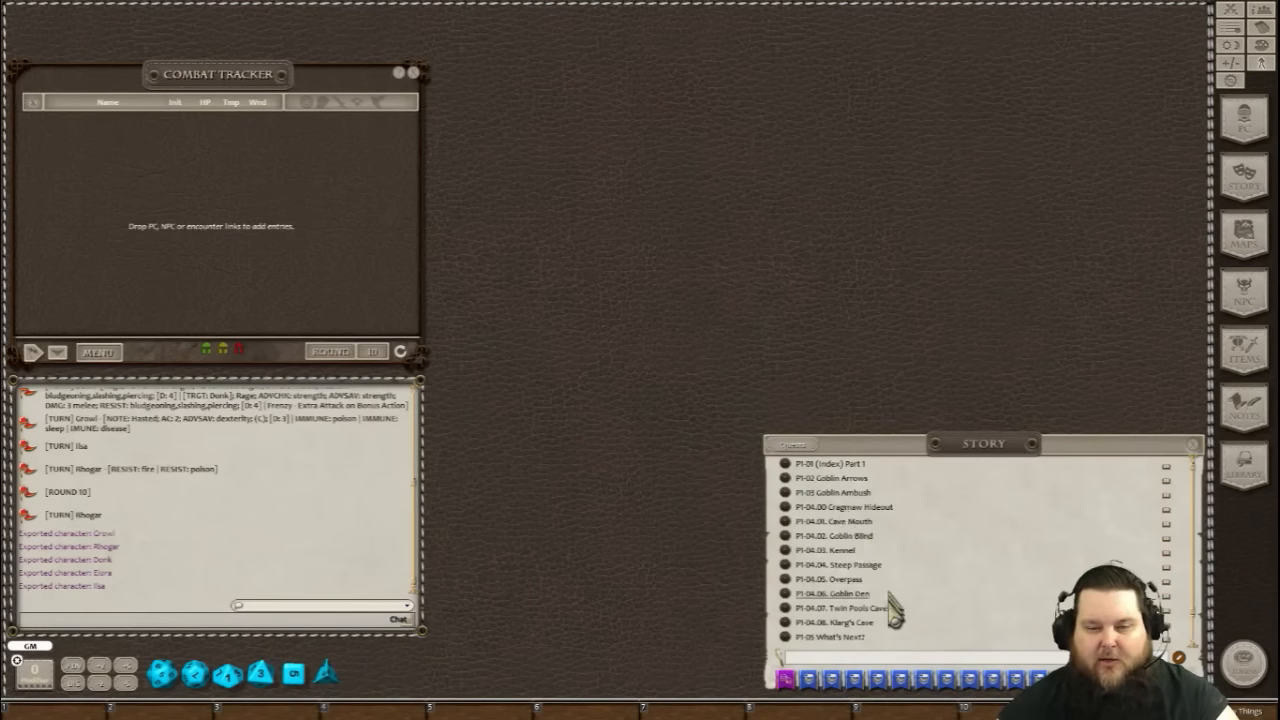
{"action": "scroll", "scroll_direction": "down", "scroll_amount": 3}
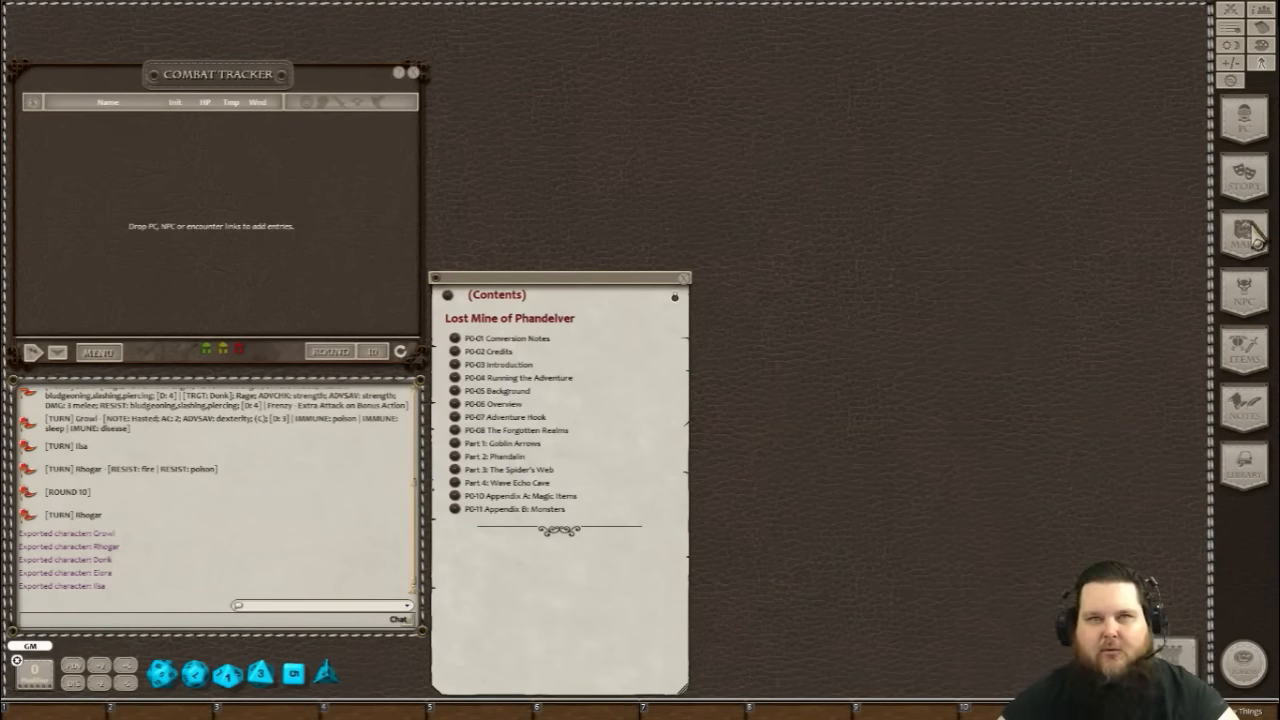
{"action": "mouse_move", "coordinate": [1190, 290]}
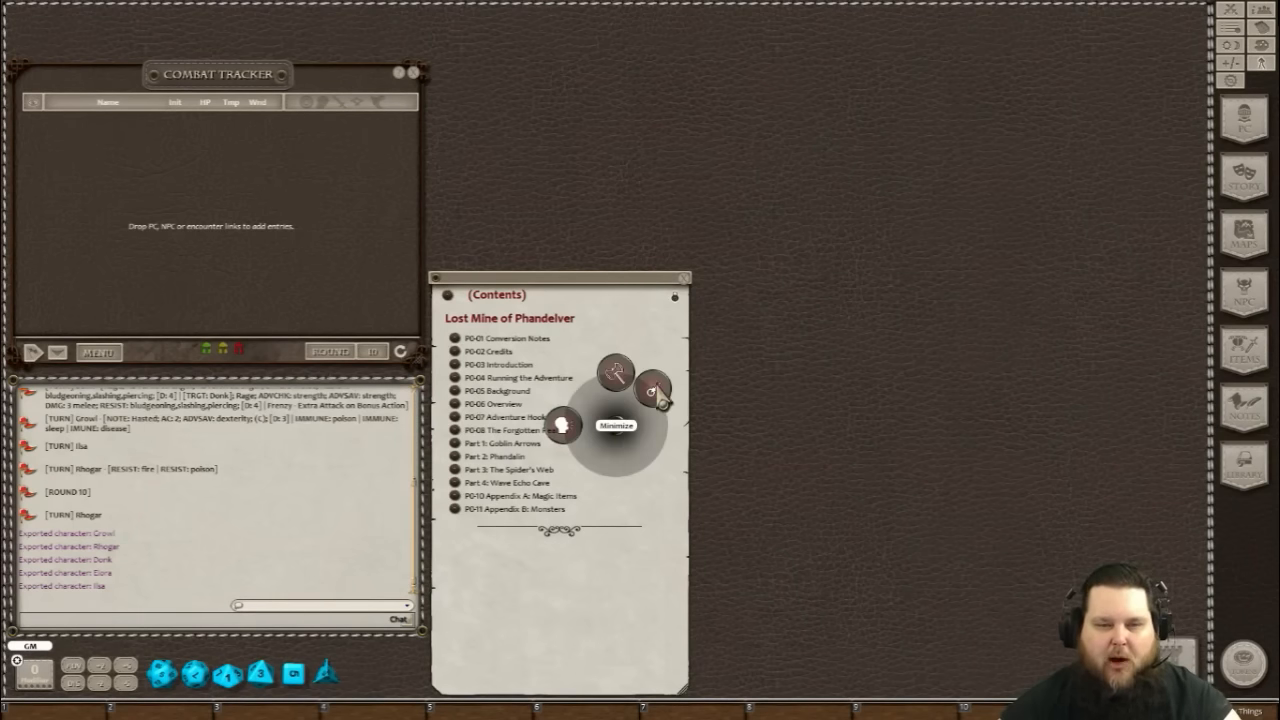
{"action": "left_click", "coordinate": [616, 424]}
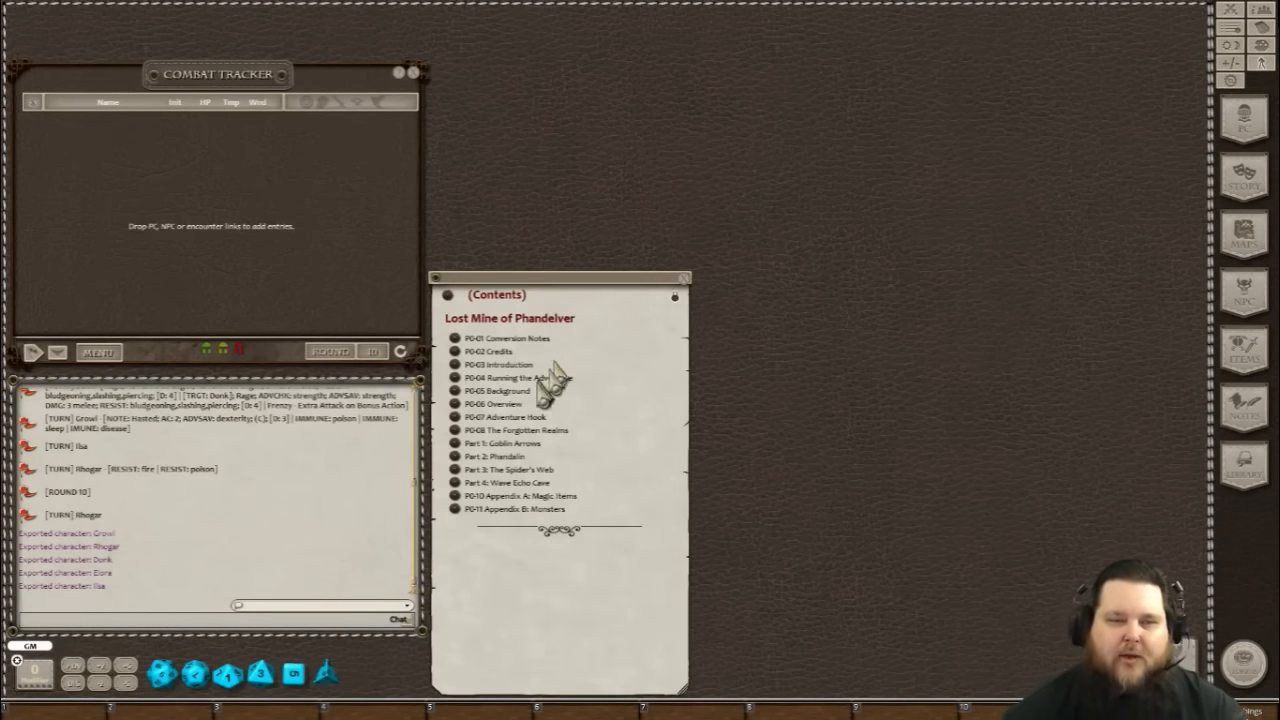
{"action": "mouse_move", "coordinate": [576, 444]}
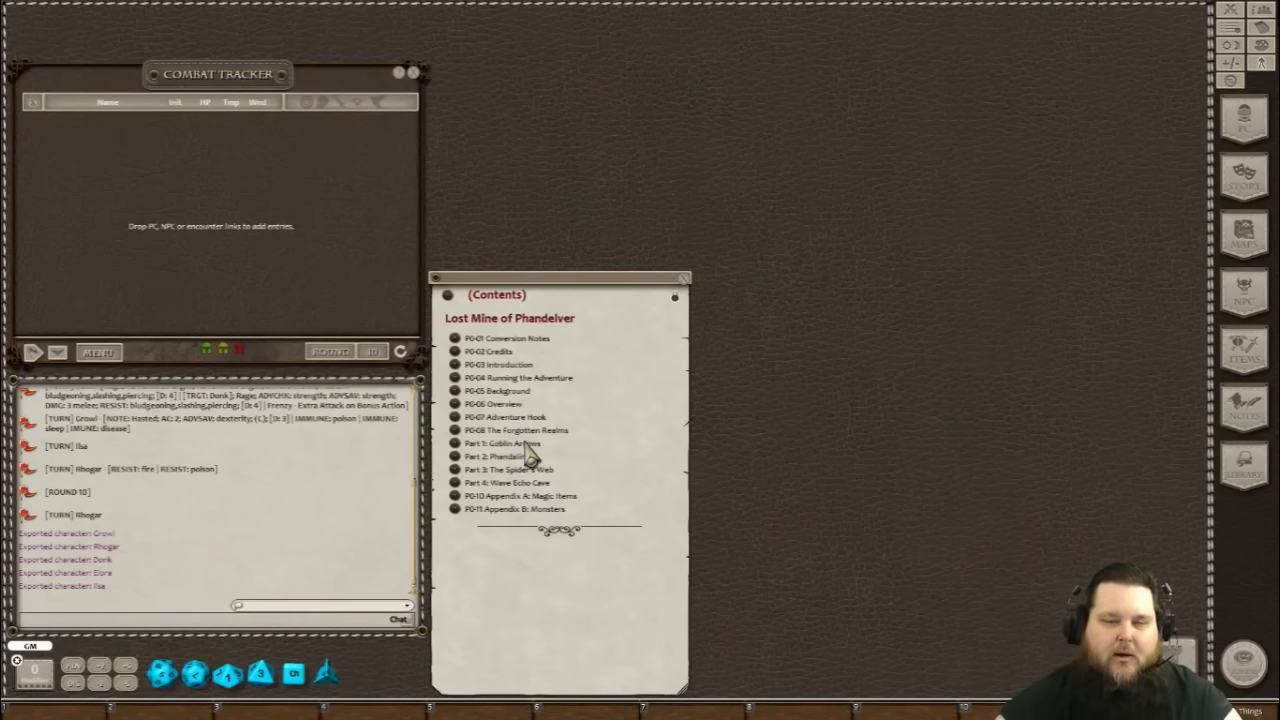
{"action": "mouse_move", "coordinate": [596, 448]}
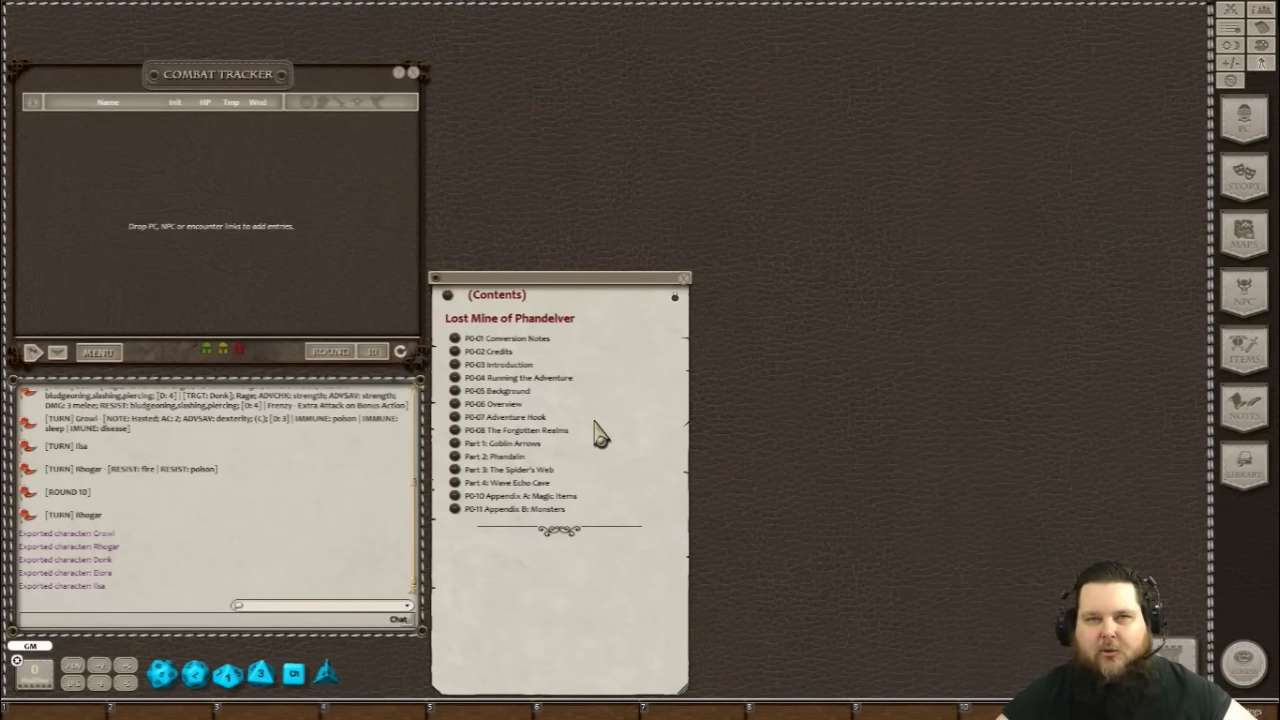
{"action": "mouse_move", "coordinate": [540, 390]}
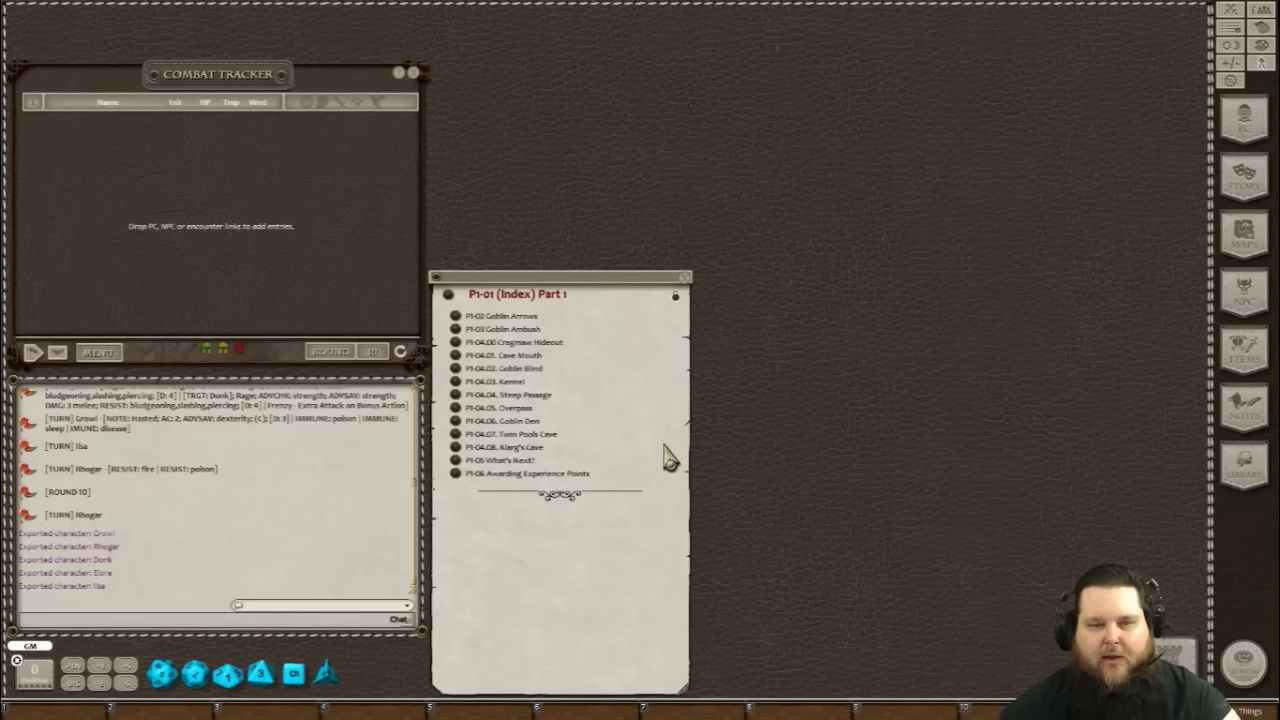
{"action": "mouse_move", "coordinate": [560, 324]}
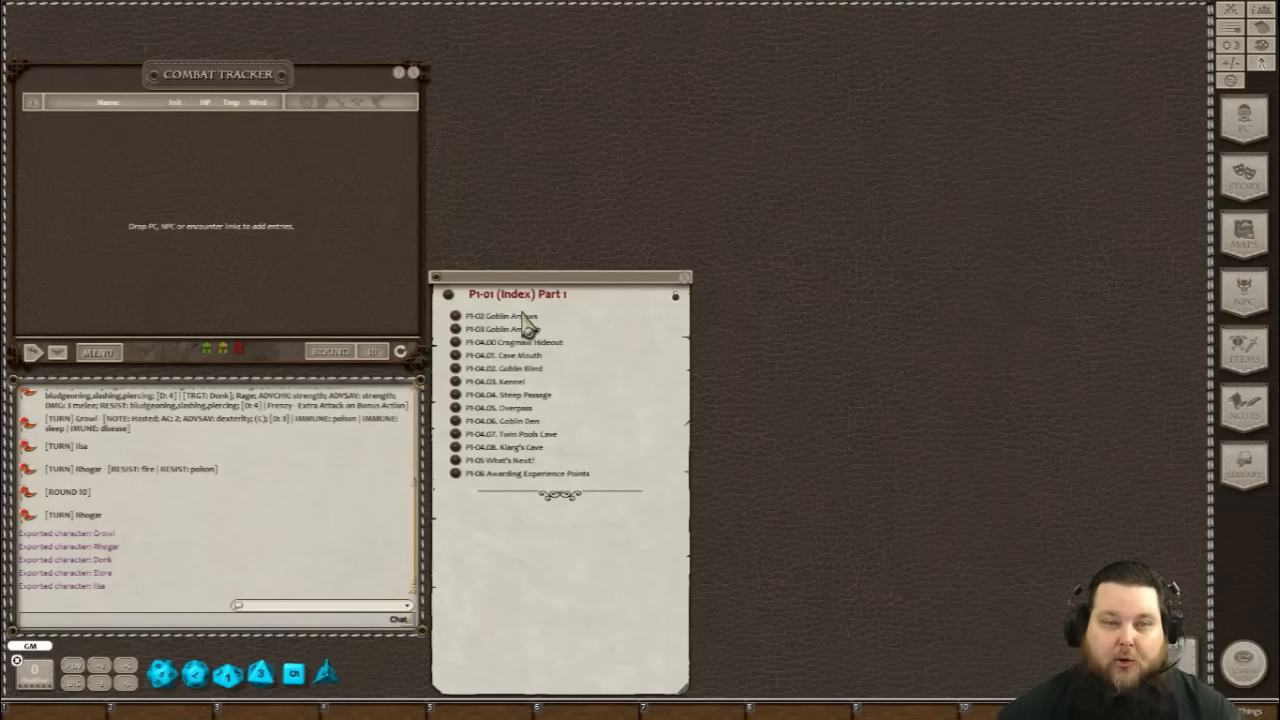
{"action": "mouse_move", "coordinate": [532, 330]}
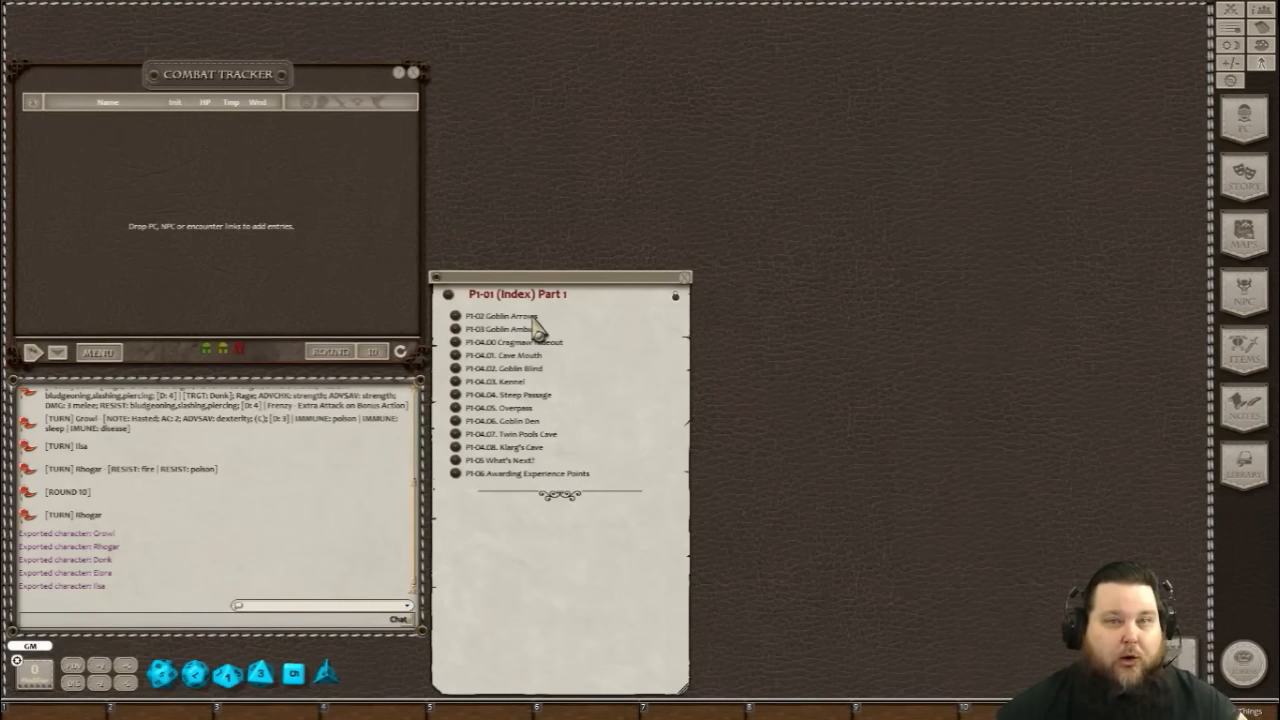
{"action": "mouse_move", "coordinate": [536, 336]}
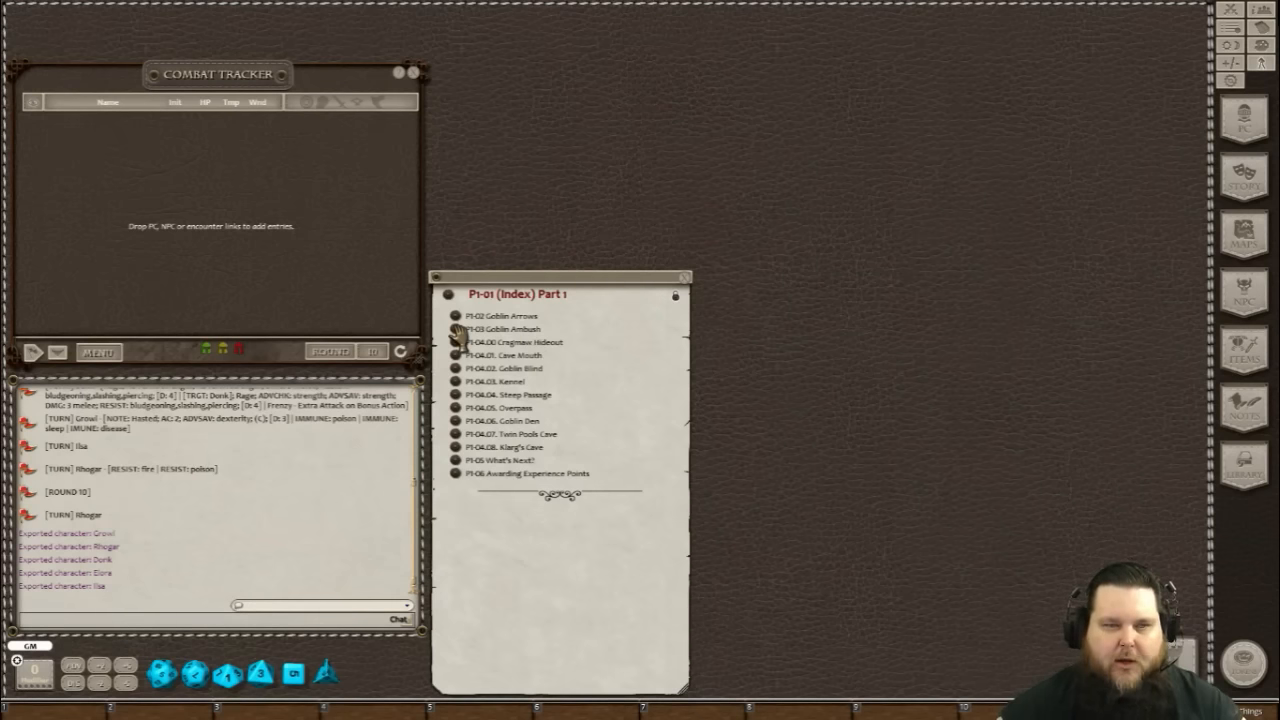
Show the P1-03 Goblin Ambush story page from the index.
{"action": "left_click", "coordinate": [500, 328]}
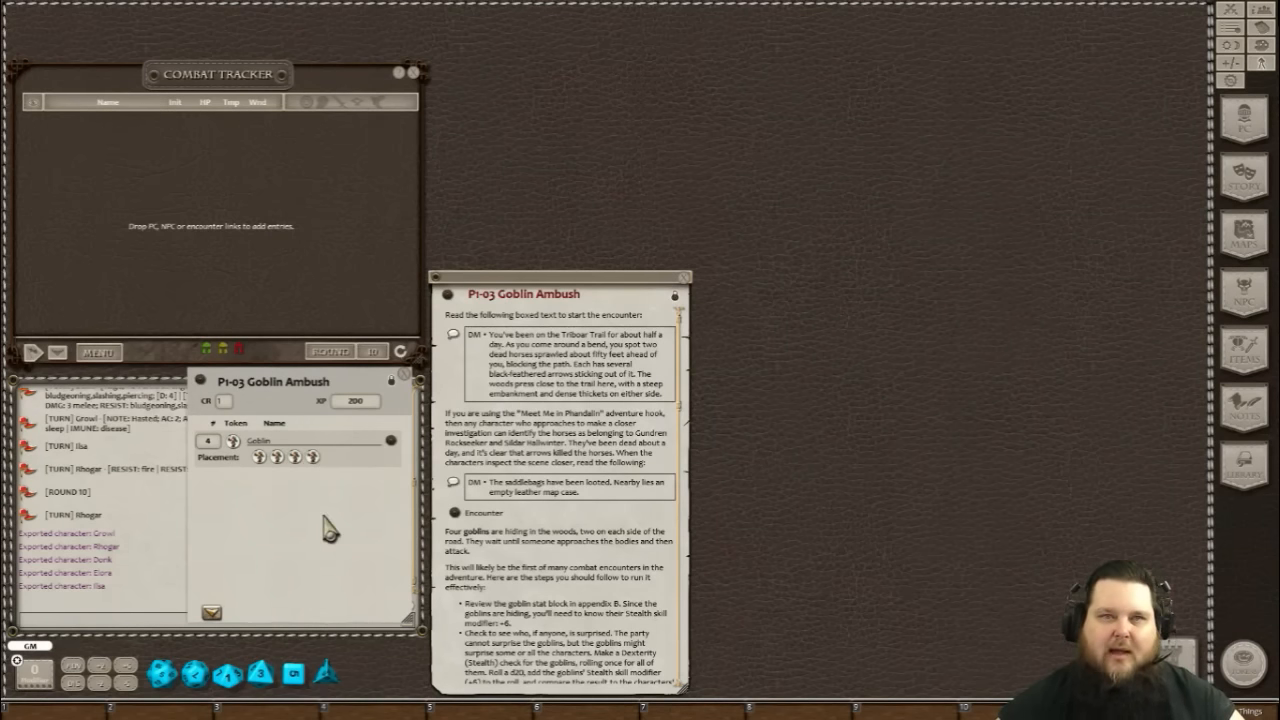
{"action": "mouse_move", "coordinate": [256, 480]}
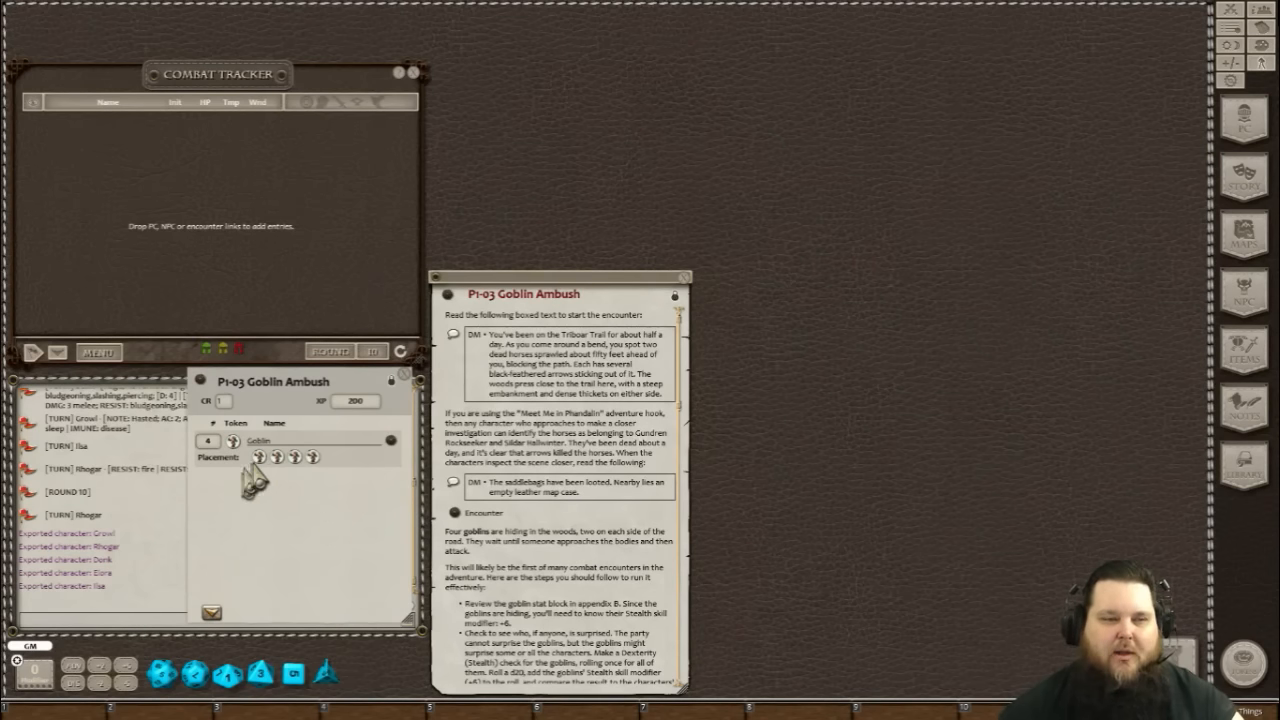
{"action": "mouse_move", "coordinate": [370, 490]}
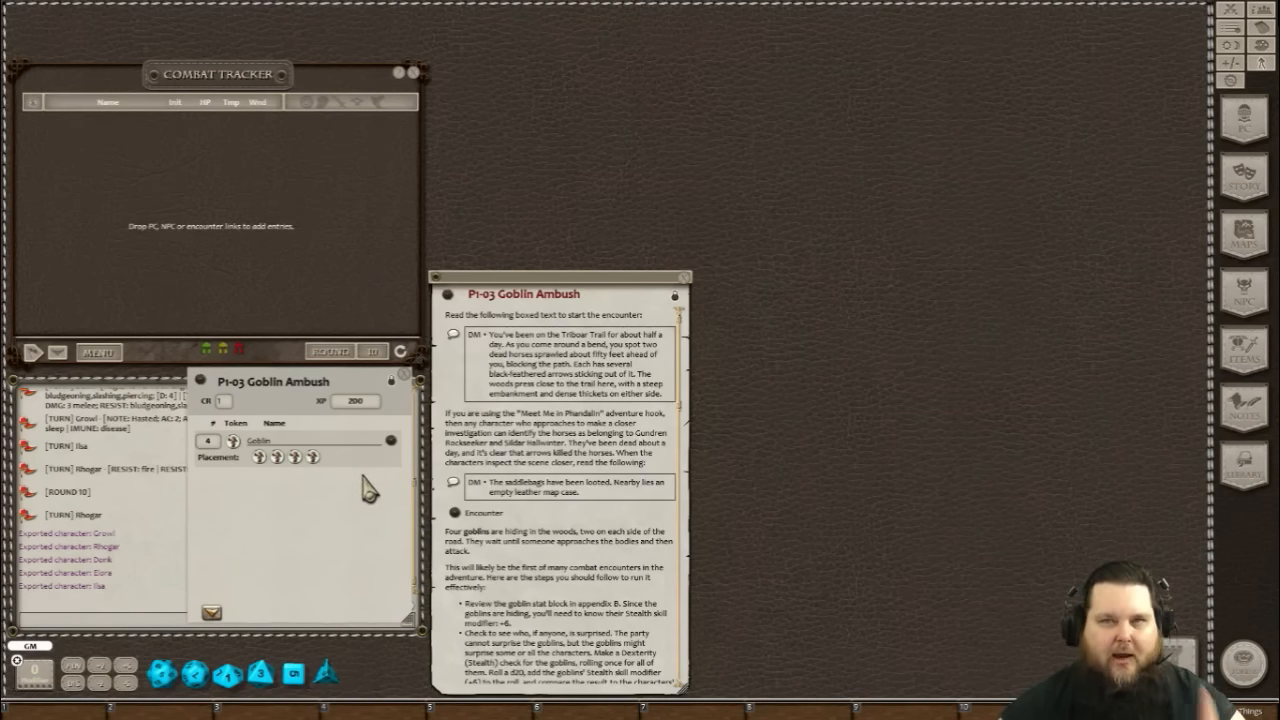
{"action": "mouse_move", "coordinate": [424, 476]}
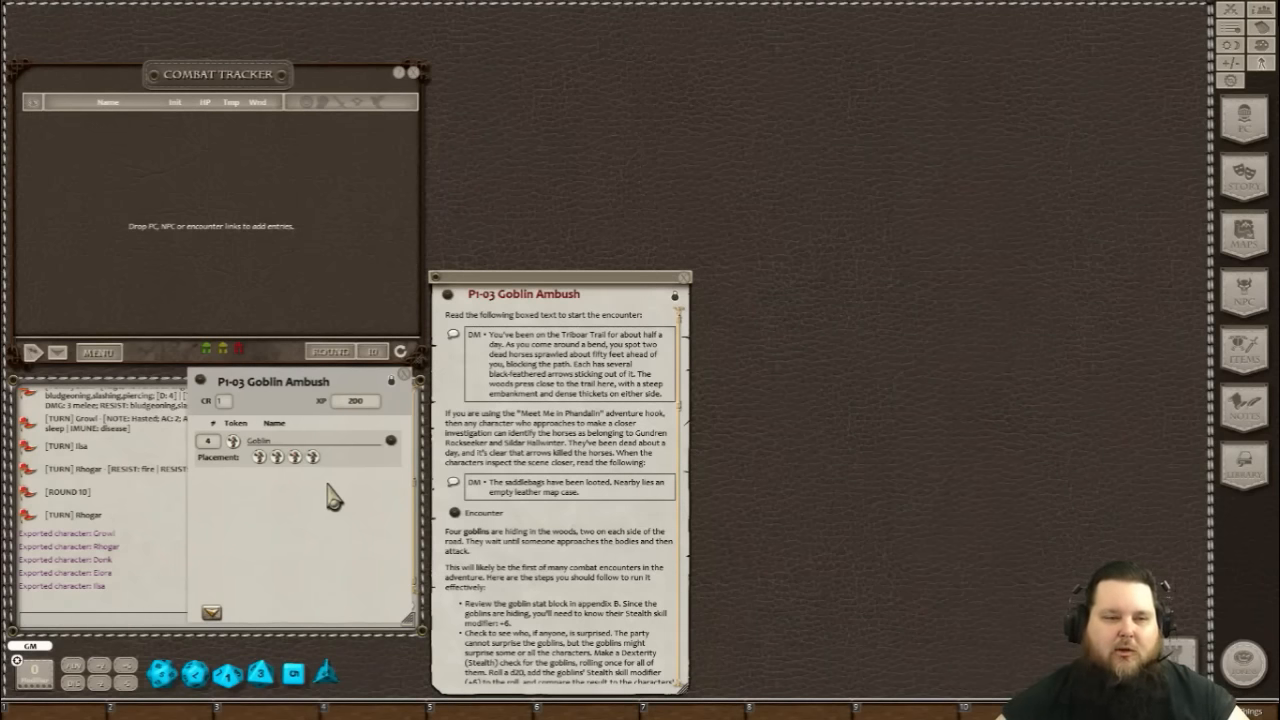
{"action": "mouse_move", "coordinate": [260, 280]}
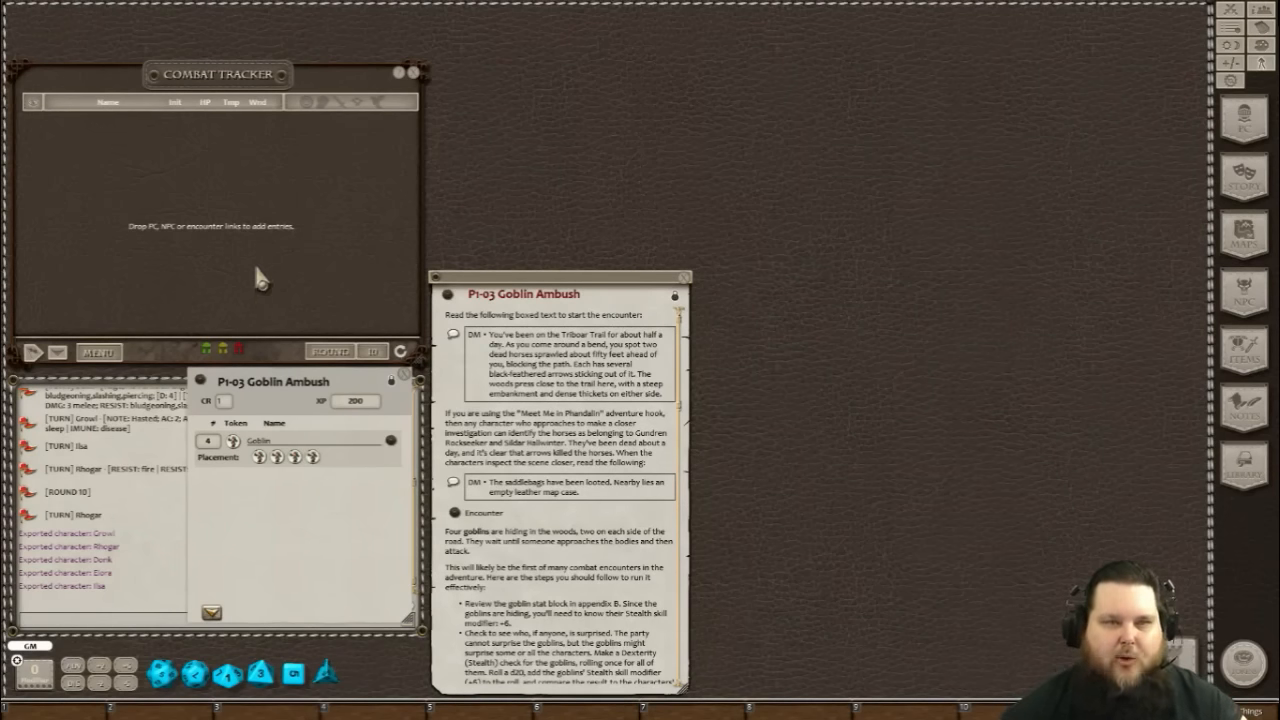
{"action": "mouse_move", "coordinate": [1020, 420]}
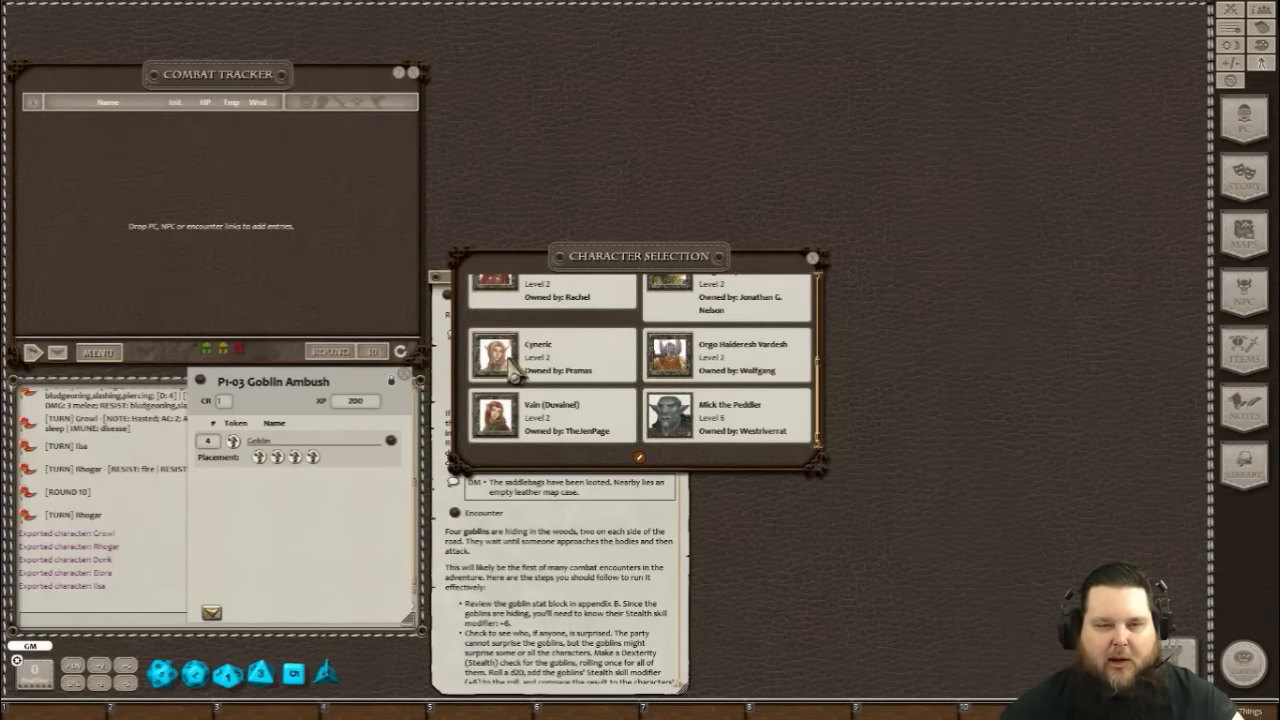
Add the party characters from Character Selection to the combat tracker and close the selection window.
{"action": "left_click", "coordinate": [538, 356]}
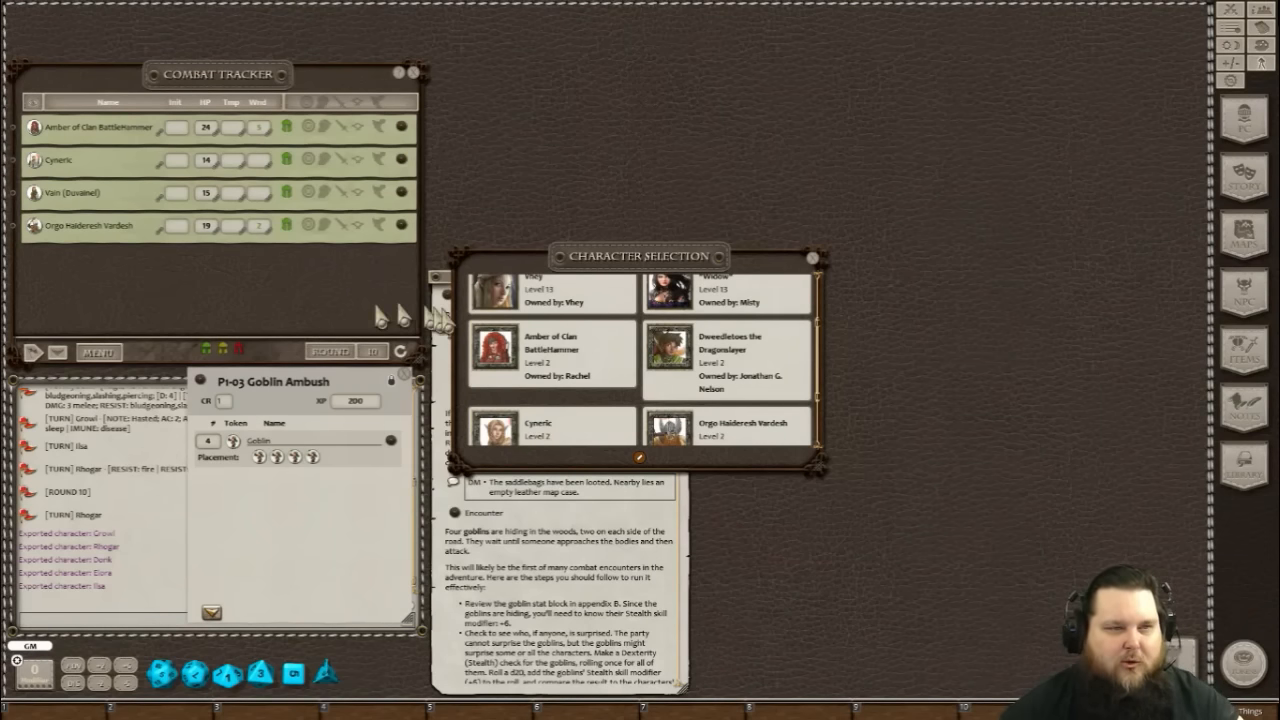
{"action": "scroll", "scroll_direction": "down", "scroll_amount": 3}
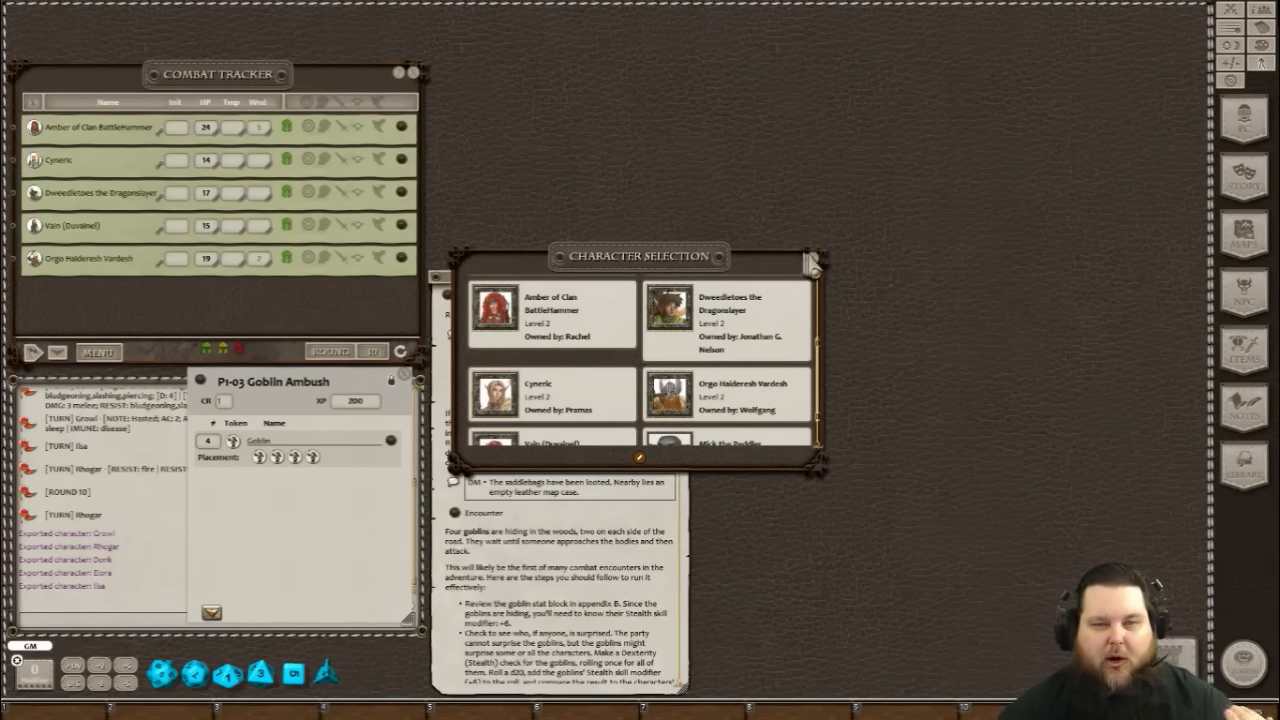
{"action": "left_click", "coordinate": [810, 264]}
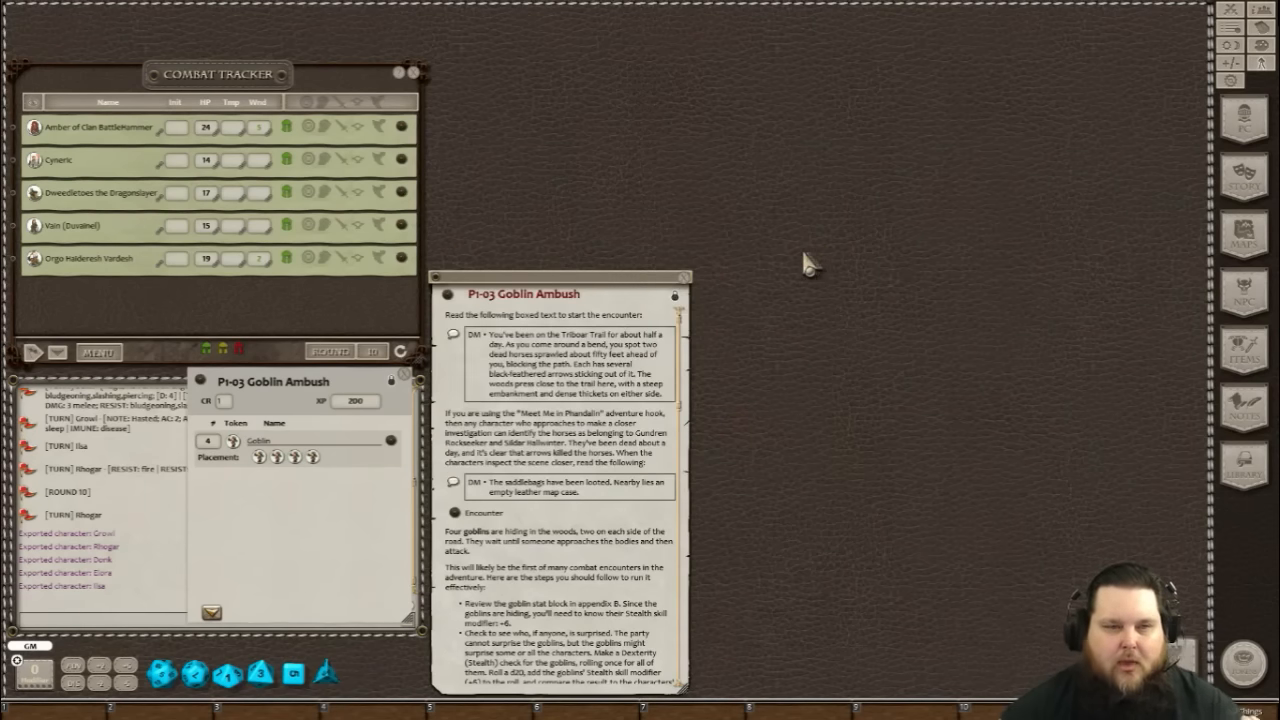
{"action": "mouse_move", "coordinate": [740, 270]}
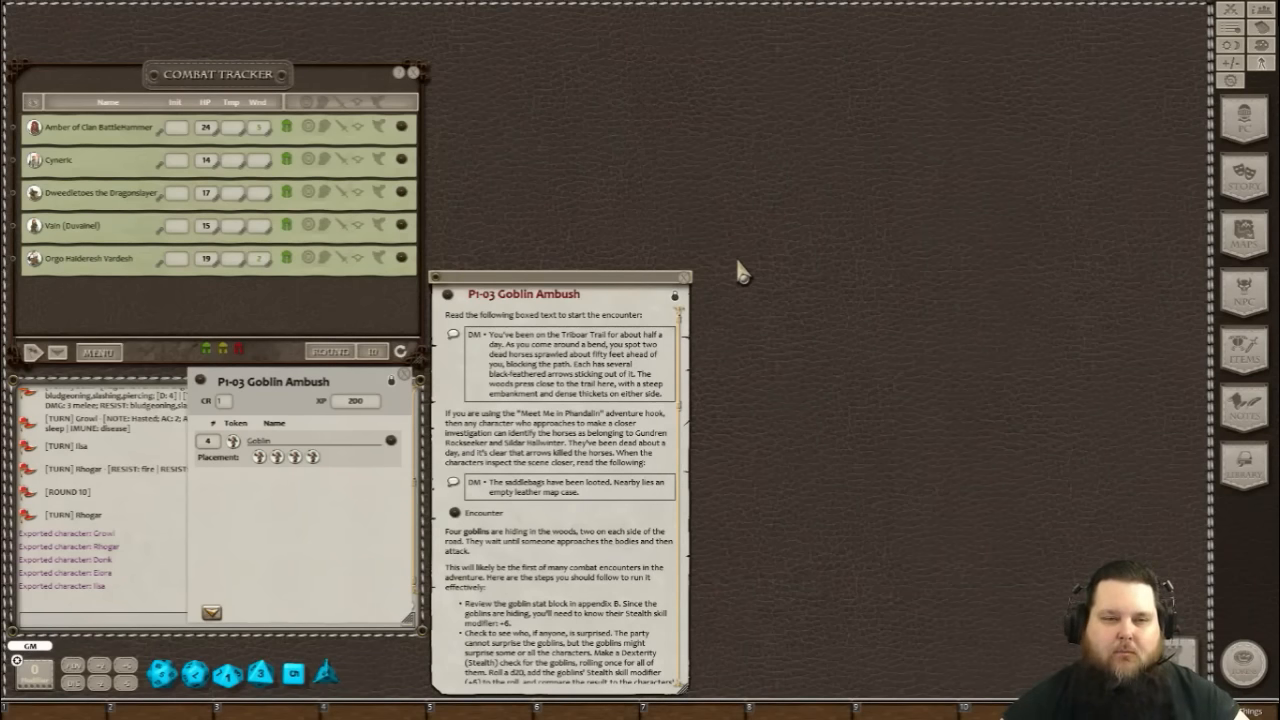
{"action": "mouse_move", "coordinate": [790, 300]}
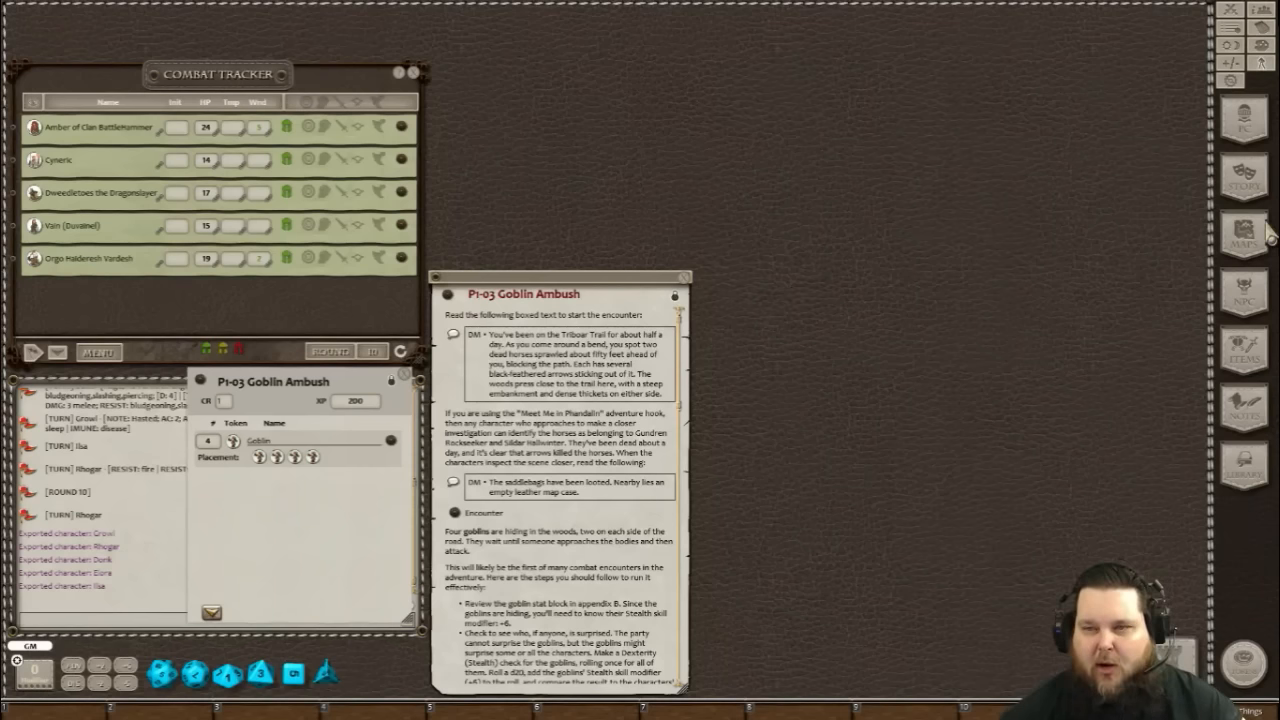
{"action": "mouse_move", "coordinate": [976, 516]}
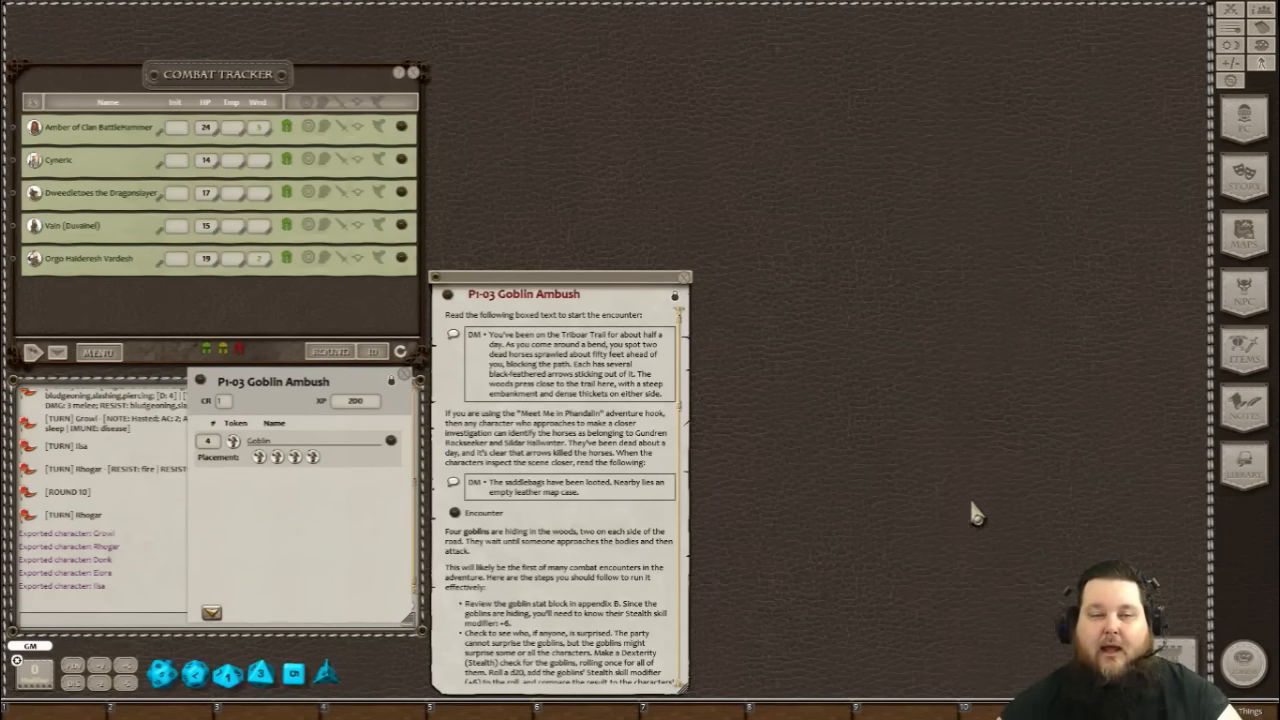
{"action": "mouse_move", "coordinate": [910, 448]}
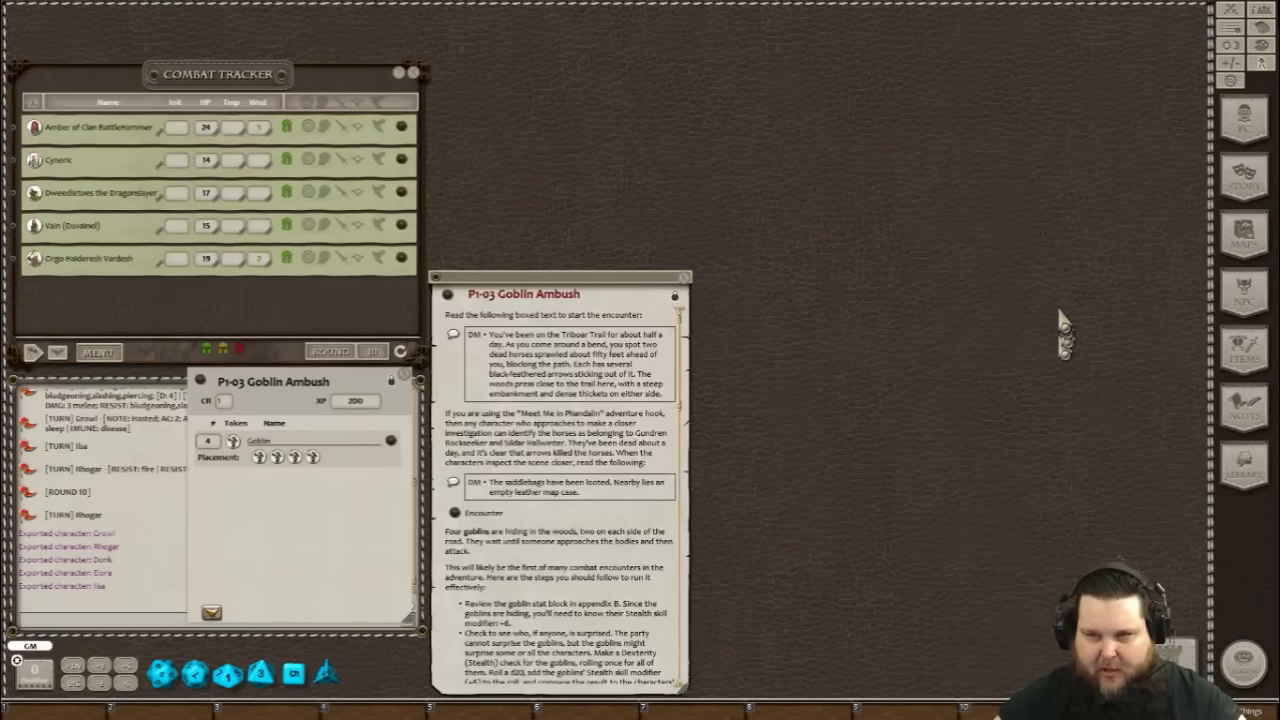
{"action": "mouse_move", "coordinate": [1244, 236]}
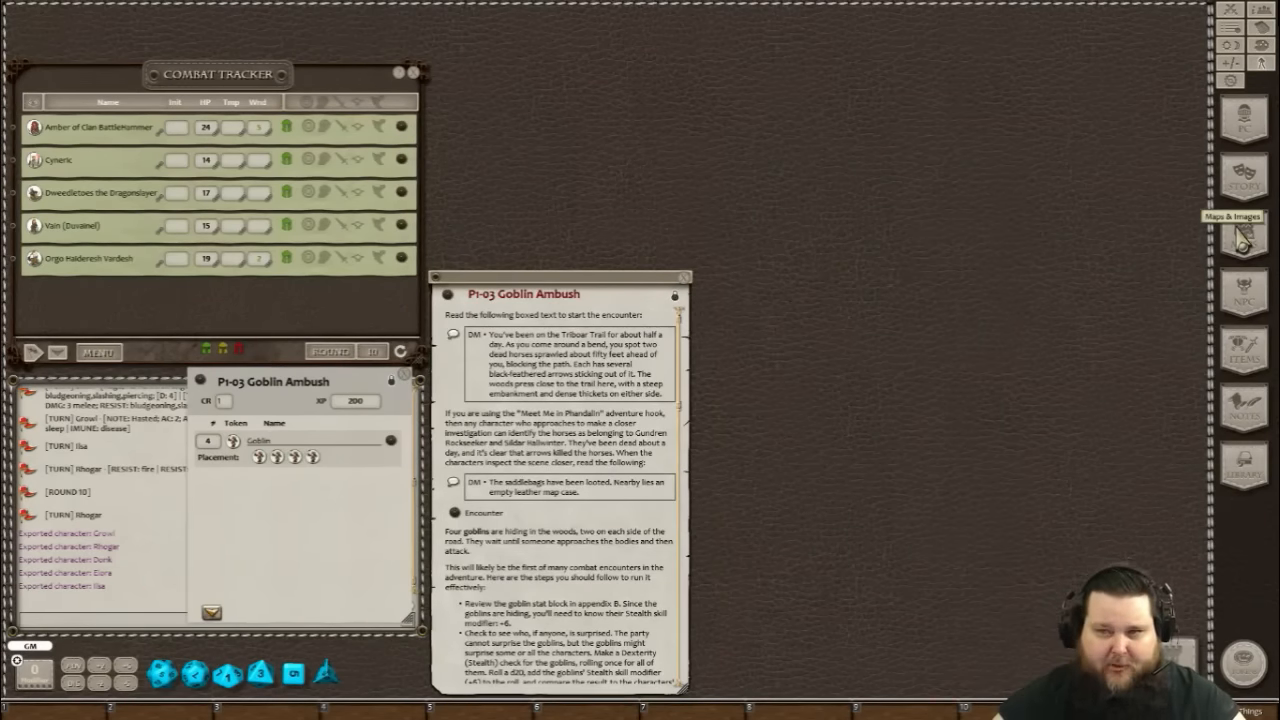
Browse the Images & Maps list for the forest battle map.
{"action": "left_click", "coordinate": [1244, 240]}
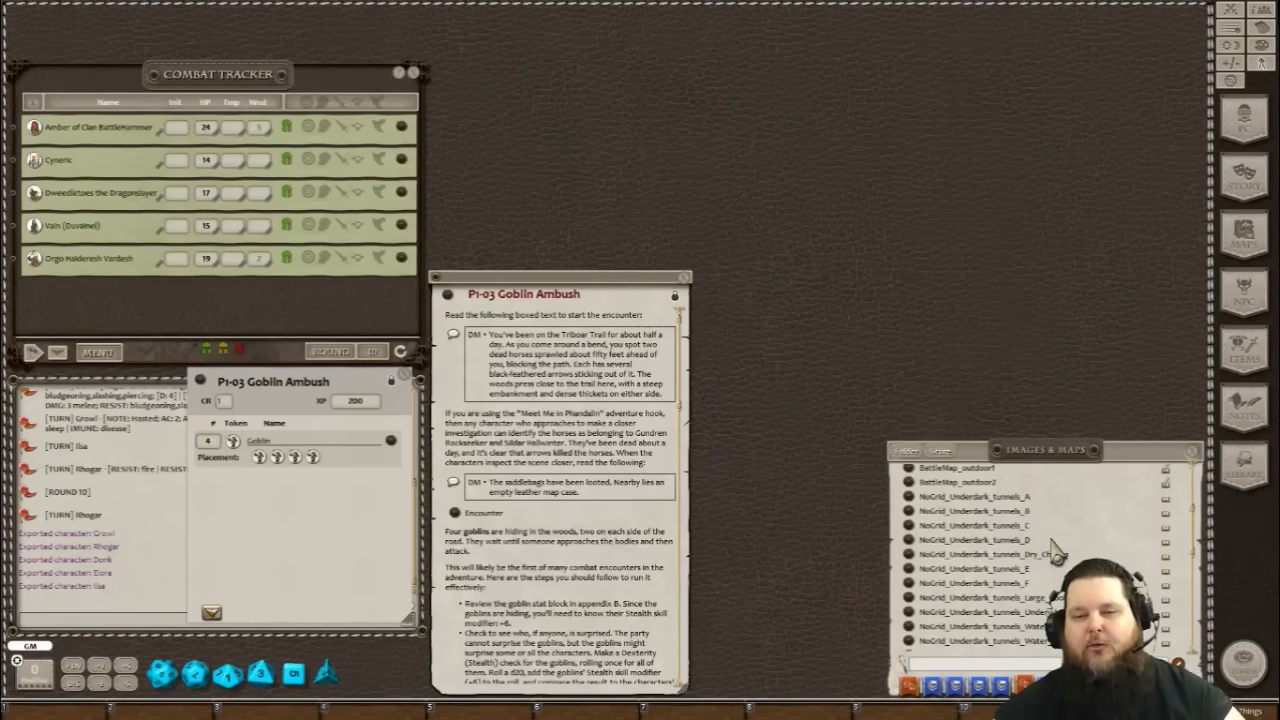
{"action": "scroll", "scroll_direction": "down", "scroll_amount": 3}
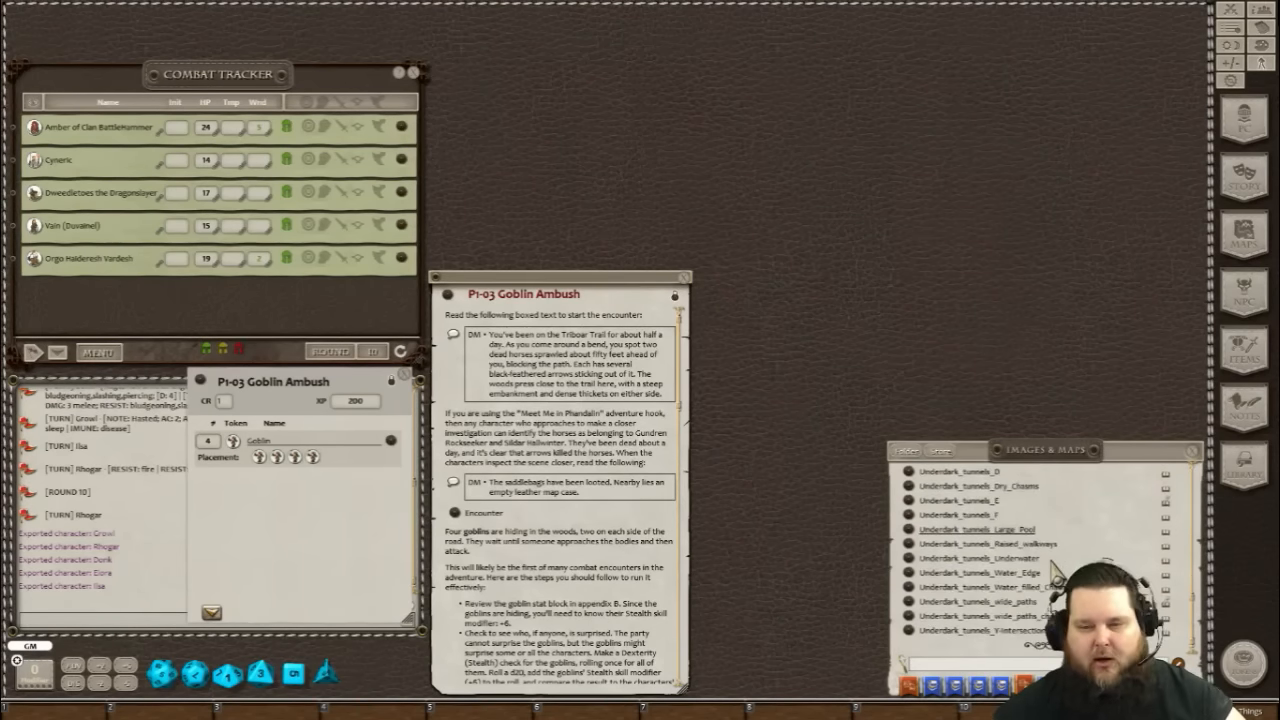
{"action": "scroll", "scroll_direction": "down", "scroll_amount": 3}
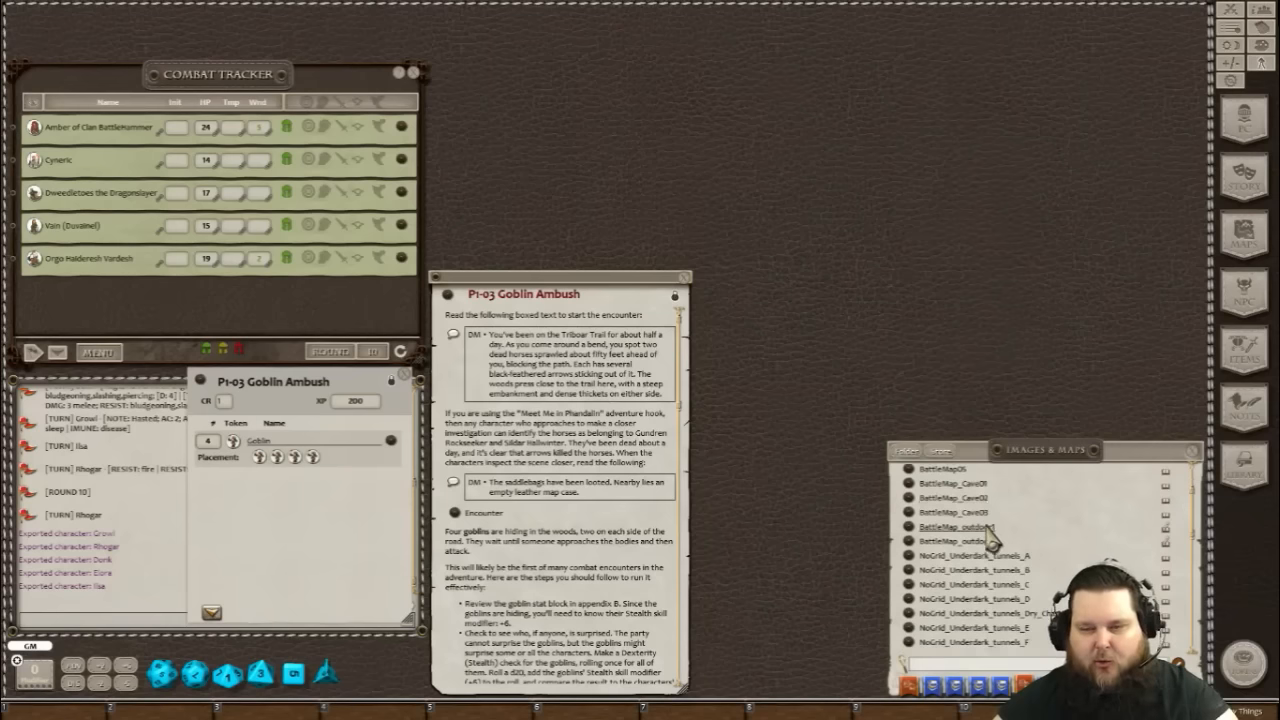
{"action": "scroll", "scroll_direction": "down", "scroll_amount": 3}
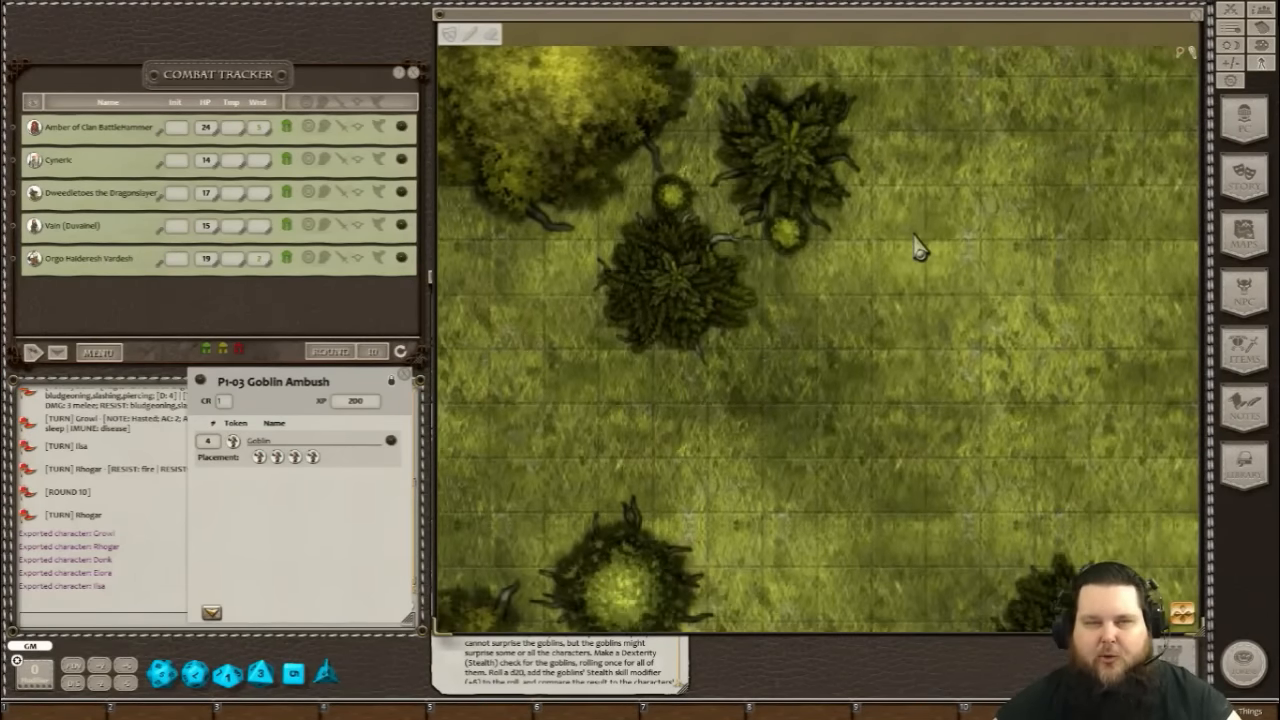
{"action": "mouse_move", "coordinate": [888, 336]}
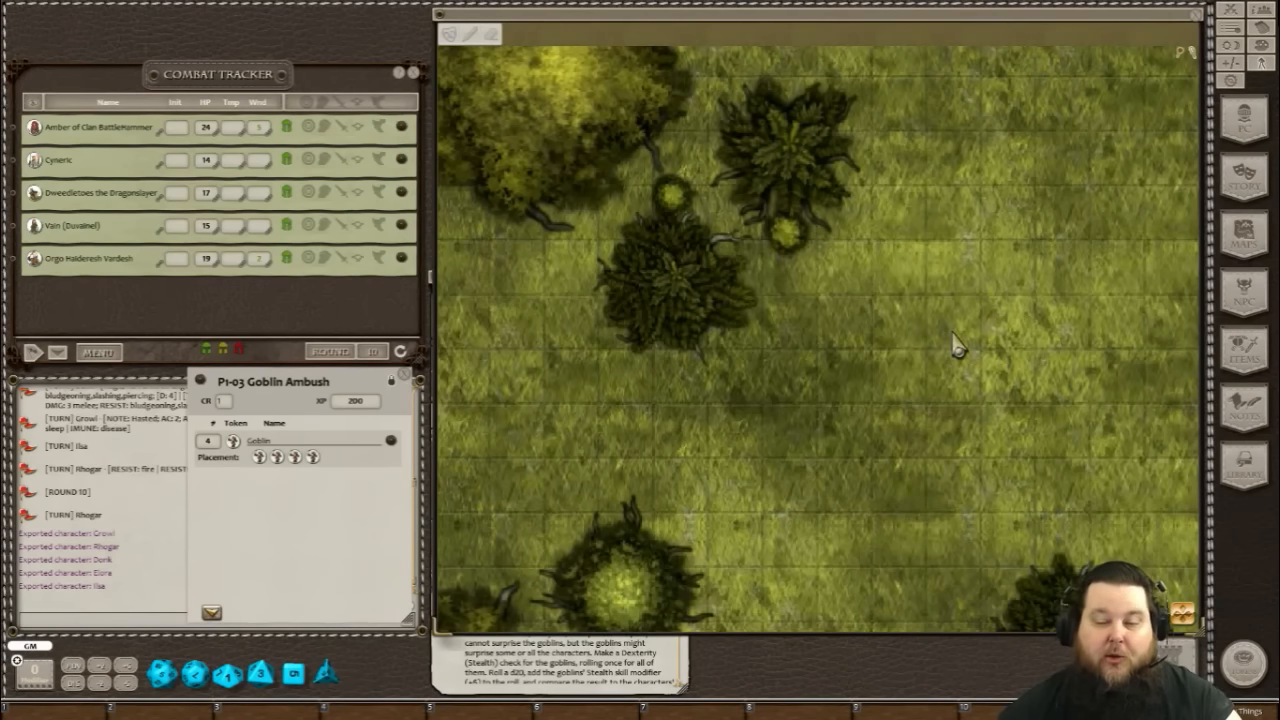
{"action": "mouse_move", "coordinate": [910, 340]}
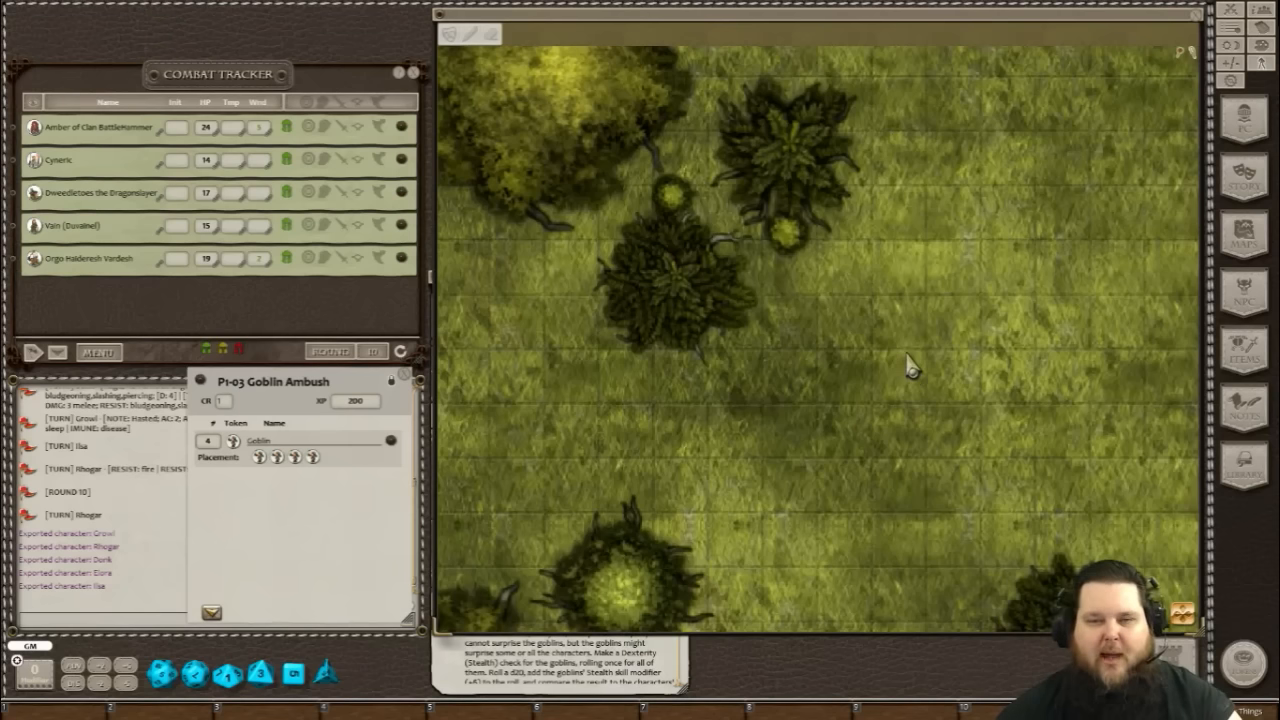
{"action": "mouse_move", "coordinate": [904, 356]}
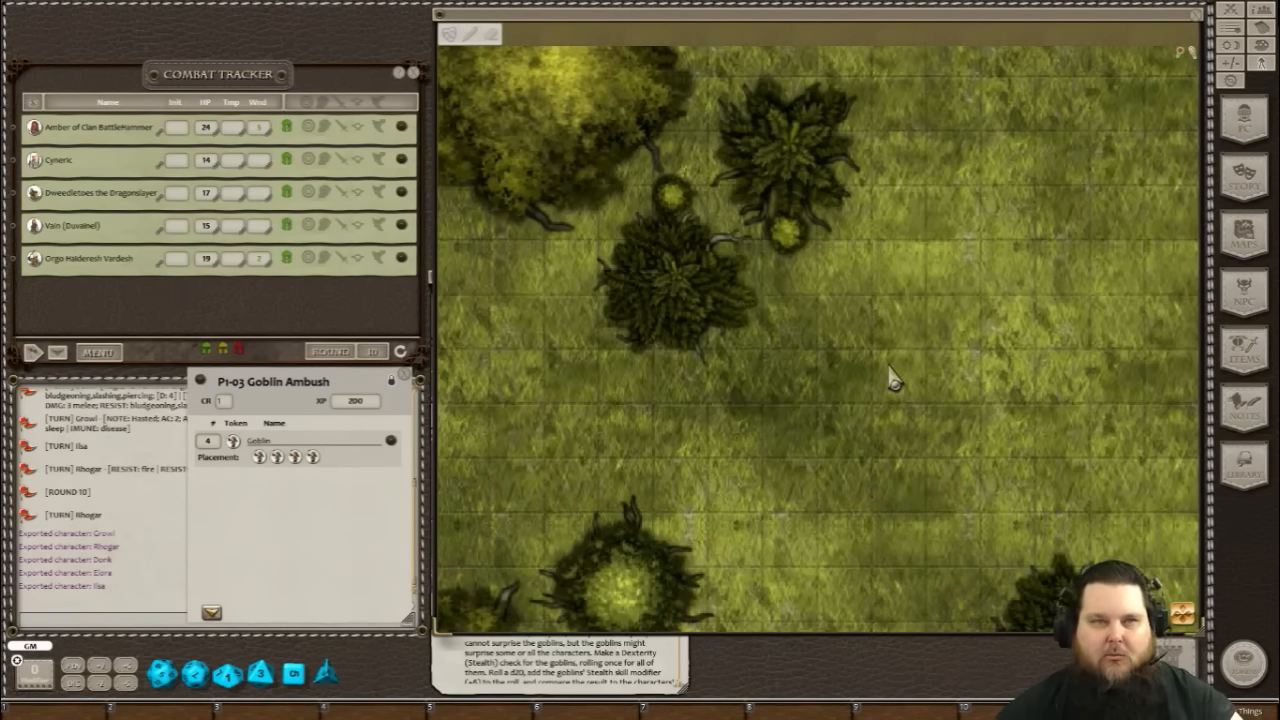
Enable the map's grid tool and outline one printed square to set the grid size.
{"action": "right_click", "coordinate": [888, 362]}
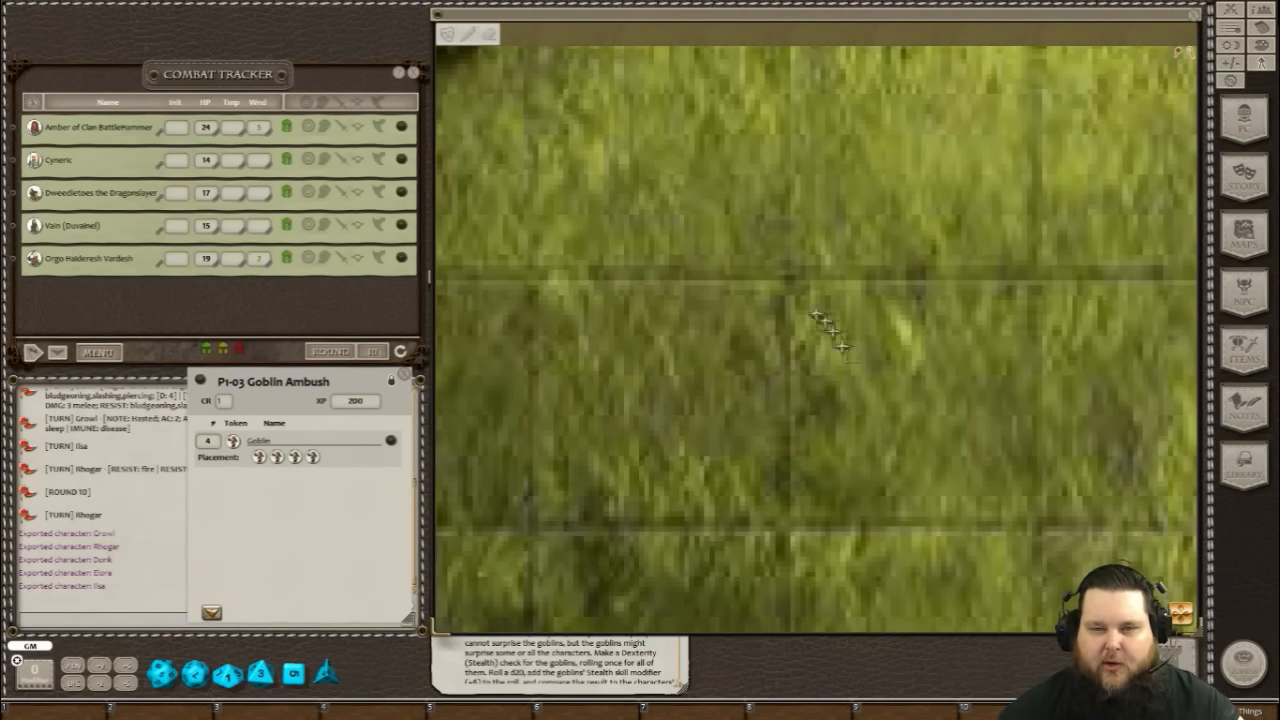
{"action": "mouse_move", "coordinate": [784, 276]}
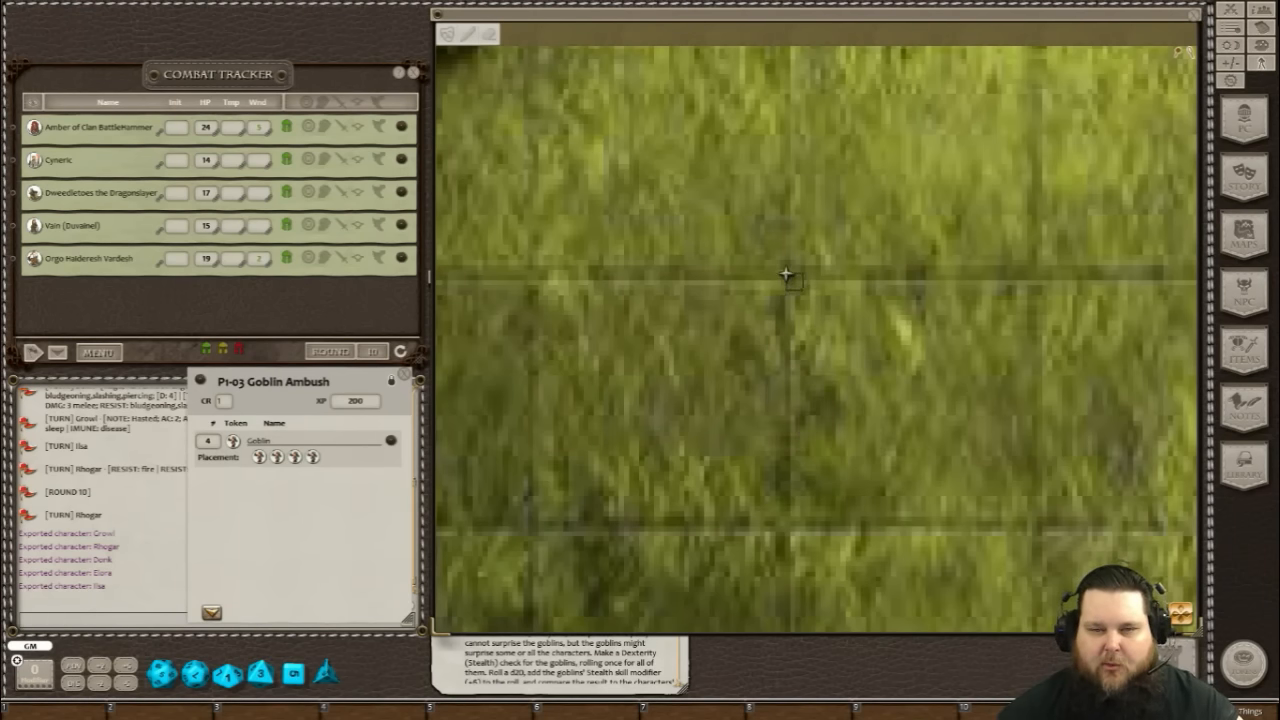
{"action": "left_click_drag", "start_coordinate": [784, 272], "coordinate": [944, 504]}
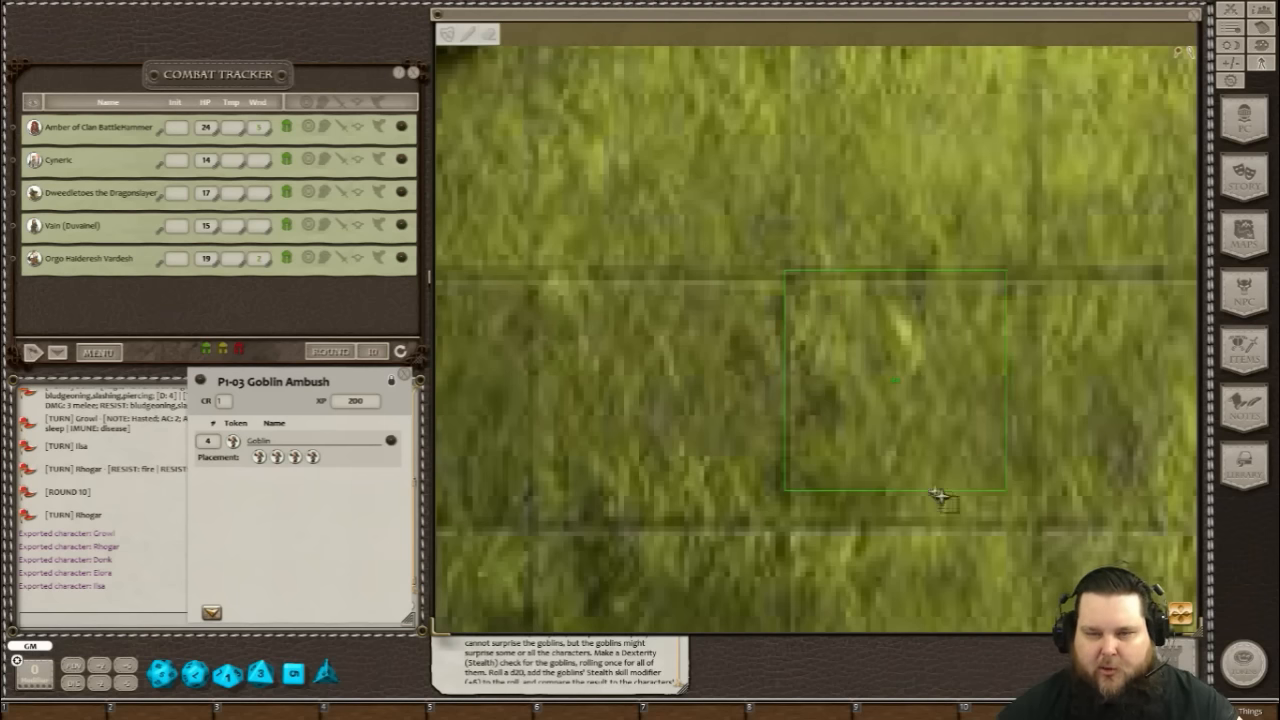
{"action": "left_click_drag", "start_coordinate": [940, 500], "coordinate": [980, 524]}
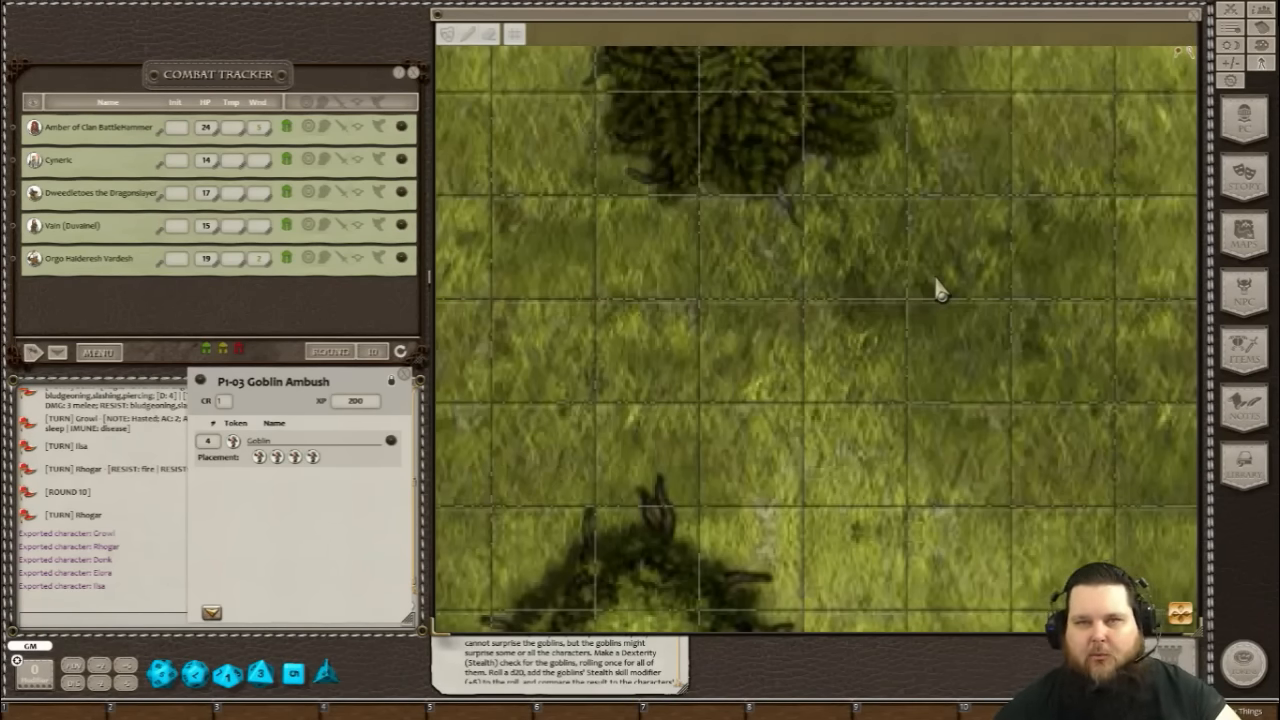
{"action": "mouse_move", "coordinate": [516, 44]}
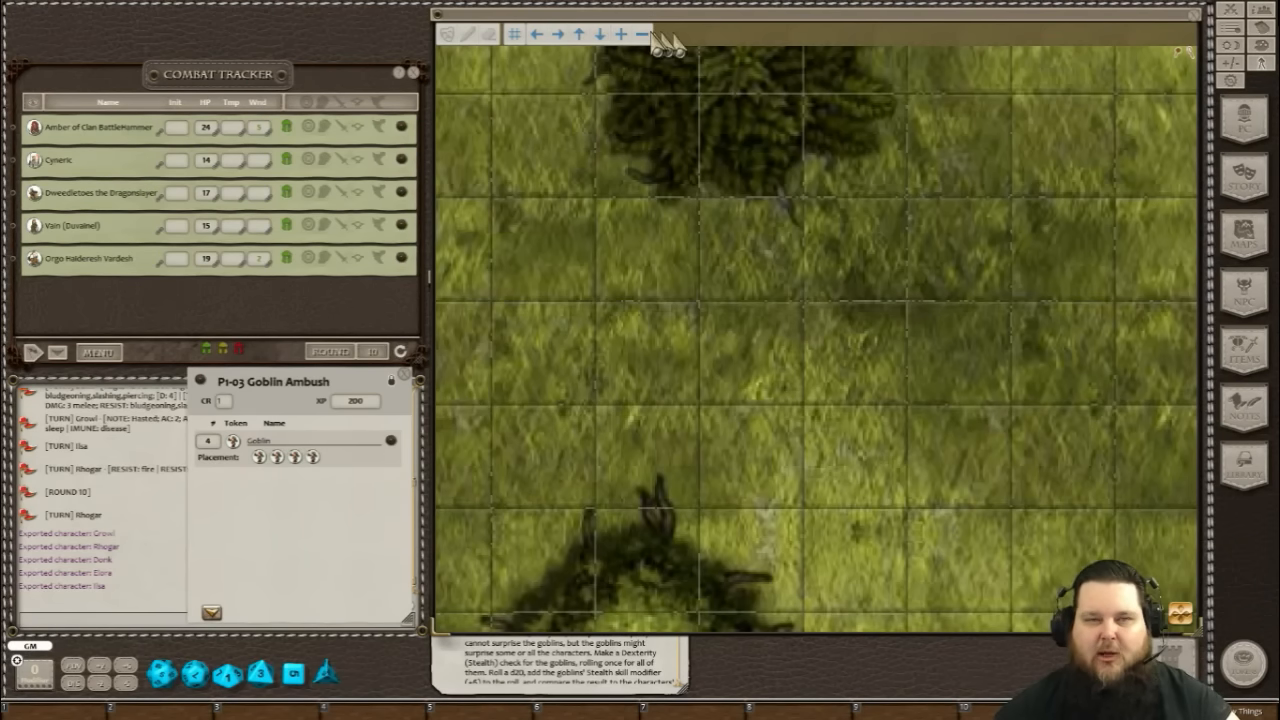
{"action": "mouse_move", "coordinate": [640, 36]}
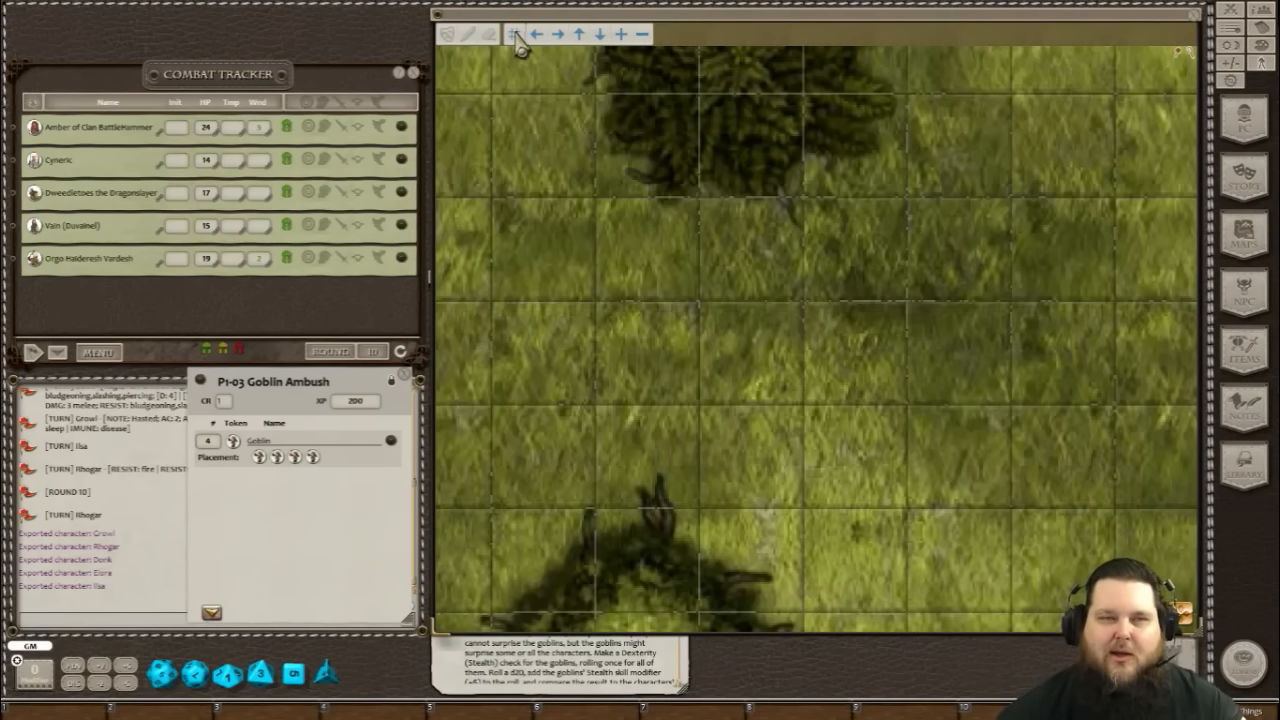
Finish nudging the grid into alignment and put the image toolbar away.
{"action": "left_click", "coordinate": [512, 32]}
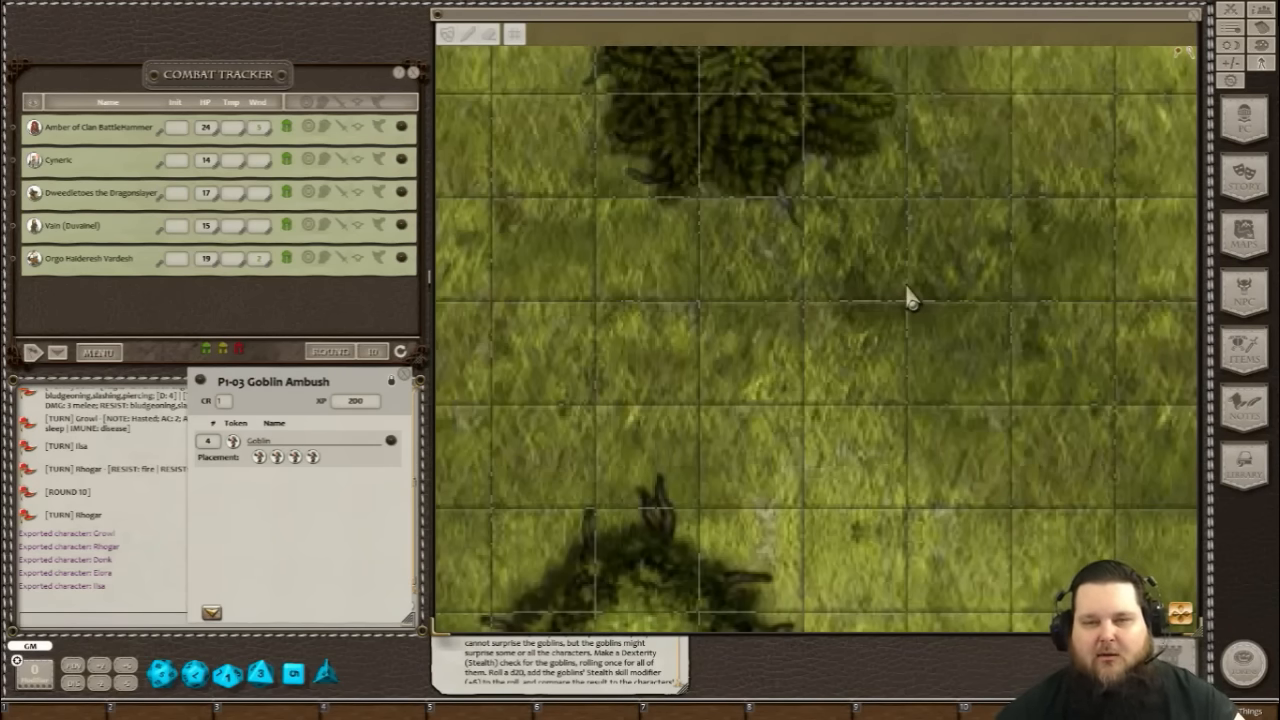
{"action": "mouse_move", "coordinate": [916, 448]}
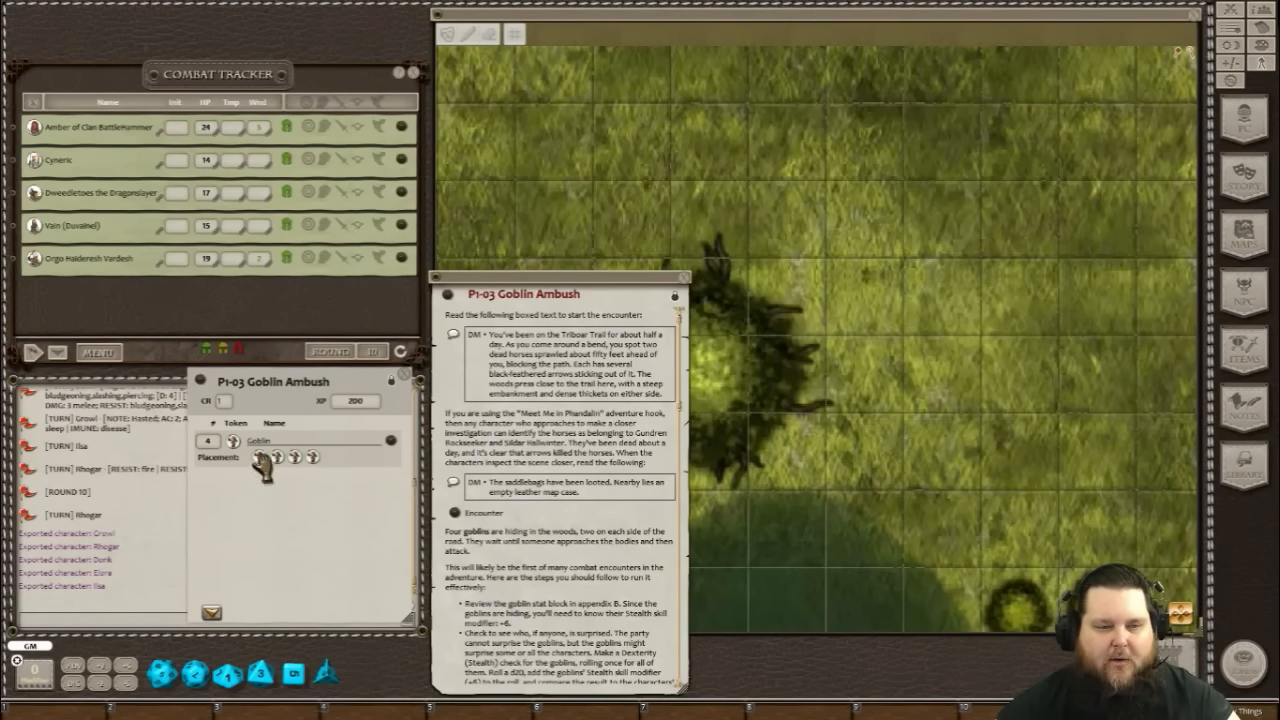
Drop a Goblin Ambush goblin placement onto the forest map near the bushes.
{"action": "left_click_drag", "start_coordinate": [264, 470], "coordinate": [870, 170]}
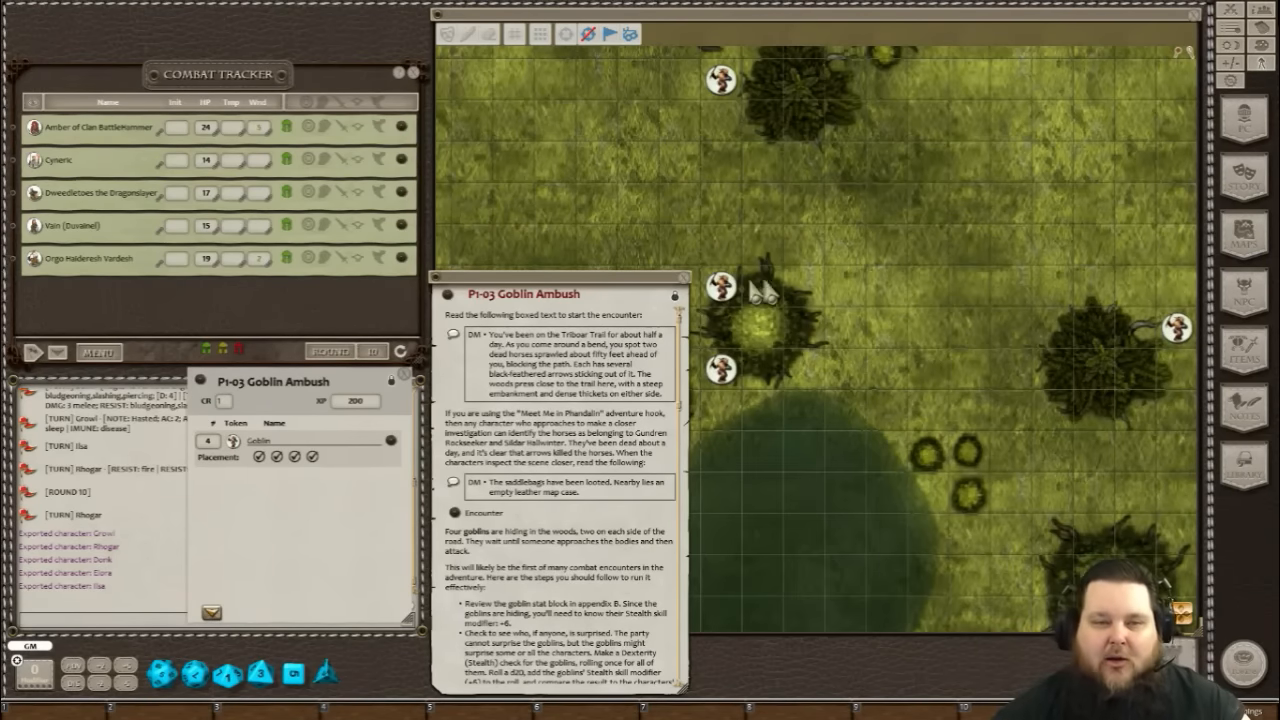
{"action": "mouse_move", "coordinate": [616, 300]}
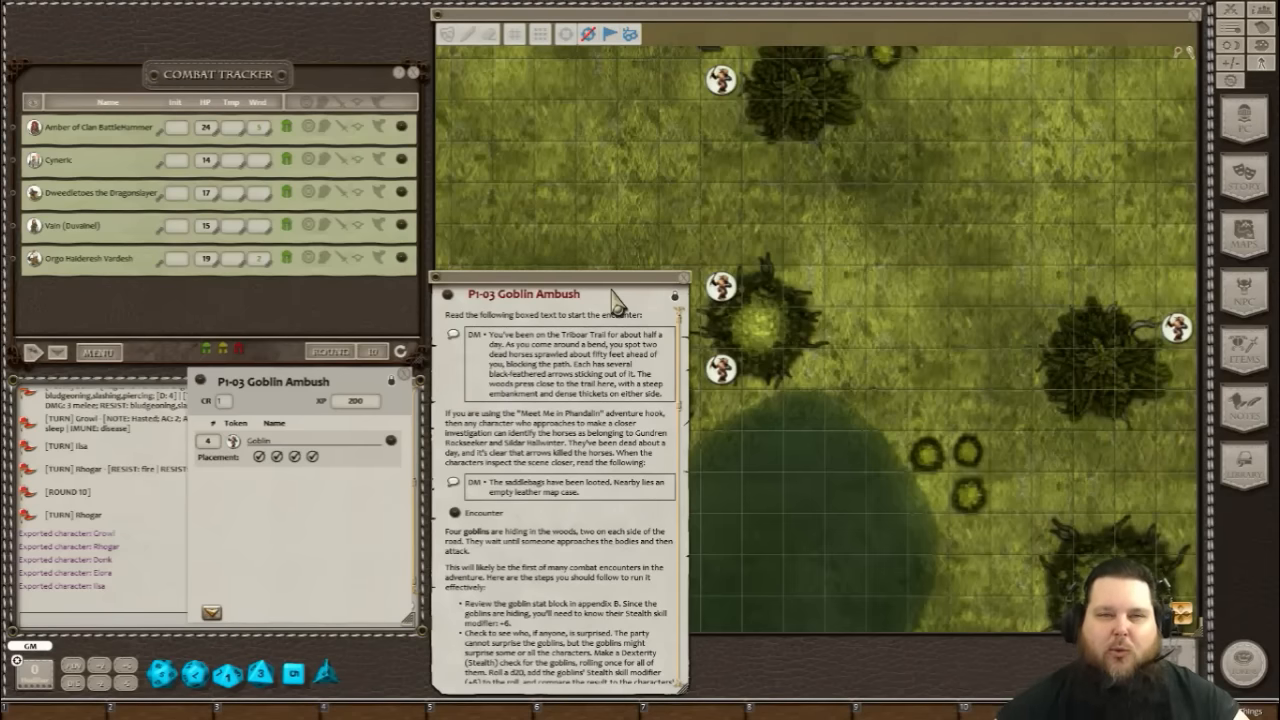
{"action": "mouse_move", "coordinate": [1016, 176]}
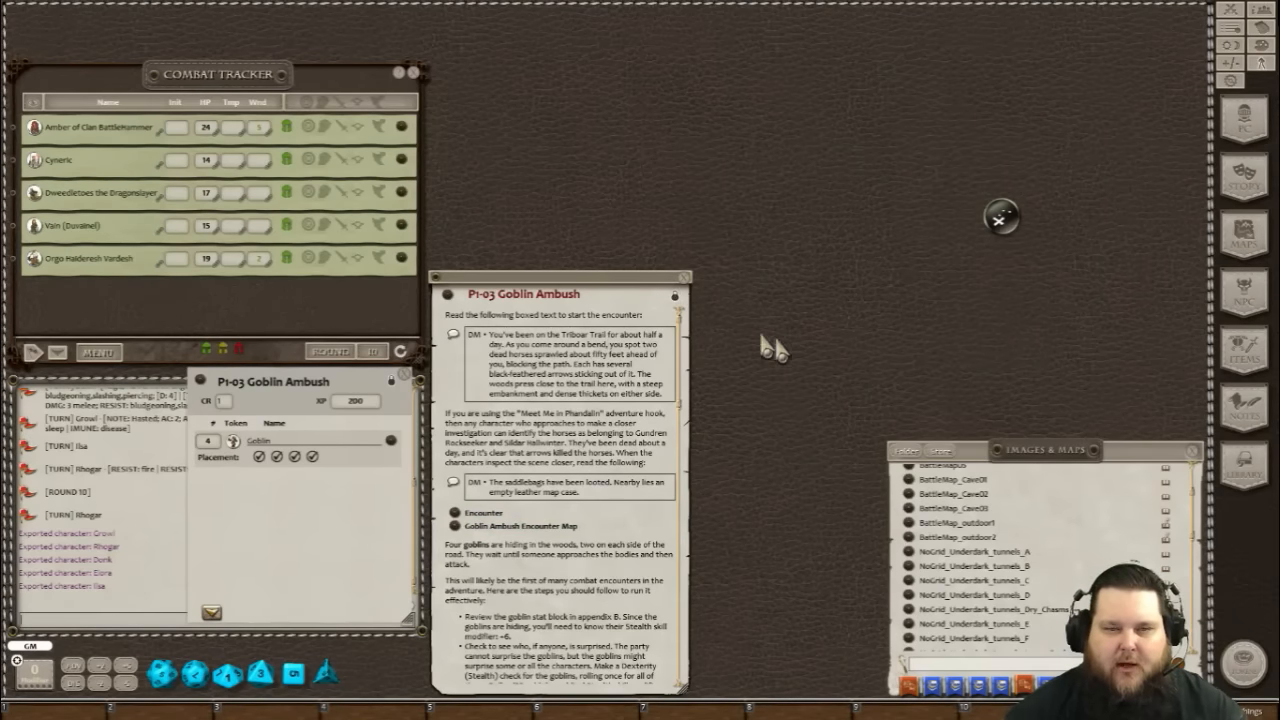
{"action": "mouse_move", "coordinate": [810, 364]}
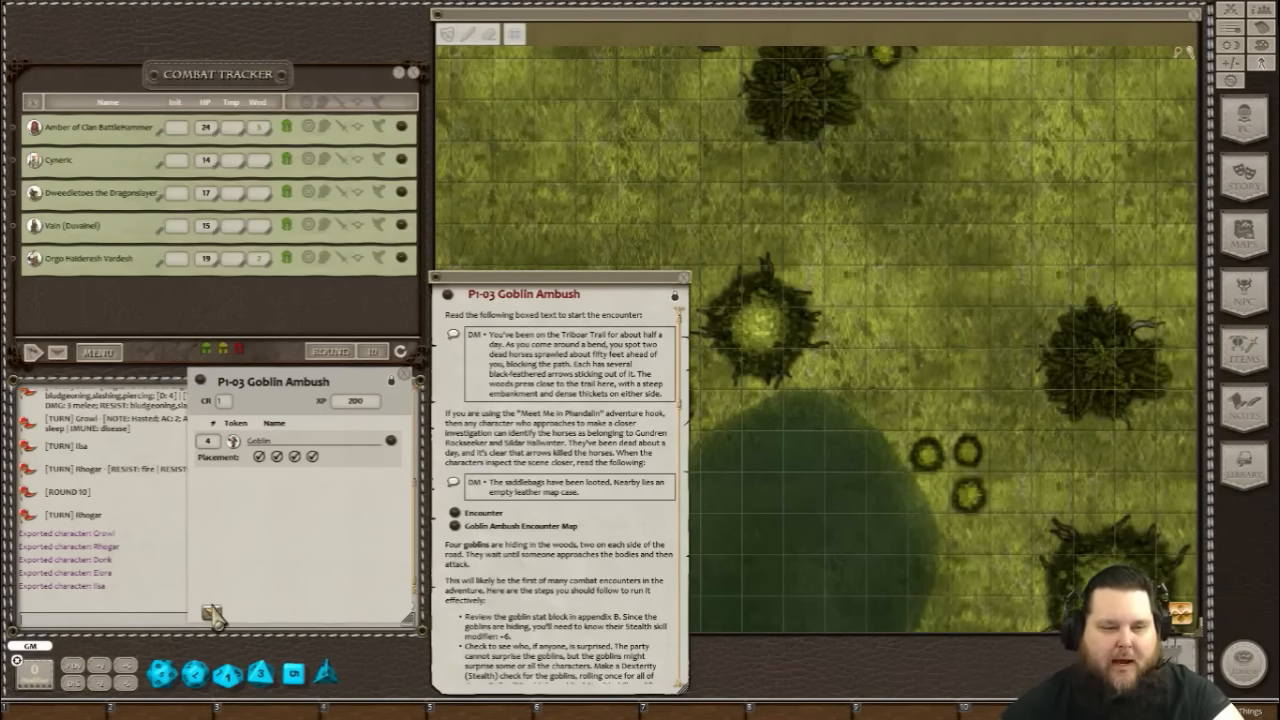
{"action": "mouse_move", "coordinate": [210, 616]}
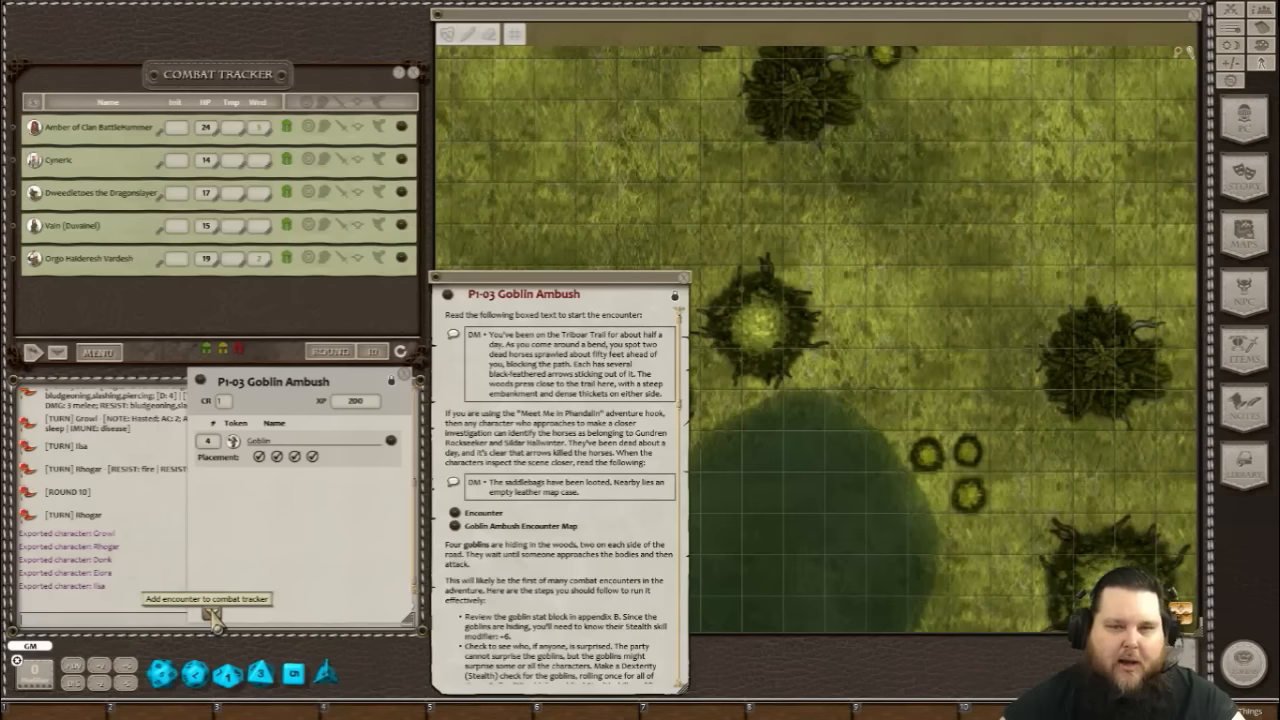
Add the encounter's four goblins to the combat tracker ahead of the party.
{"action": "left_click", "coordinate": [208, 600]}
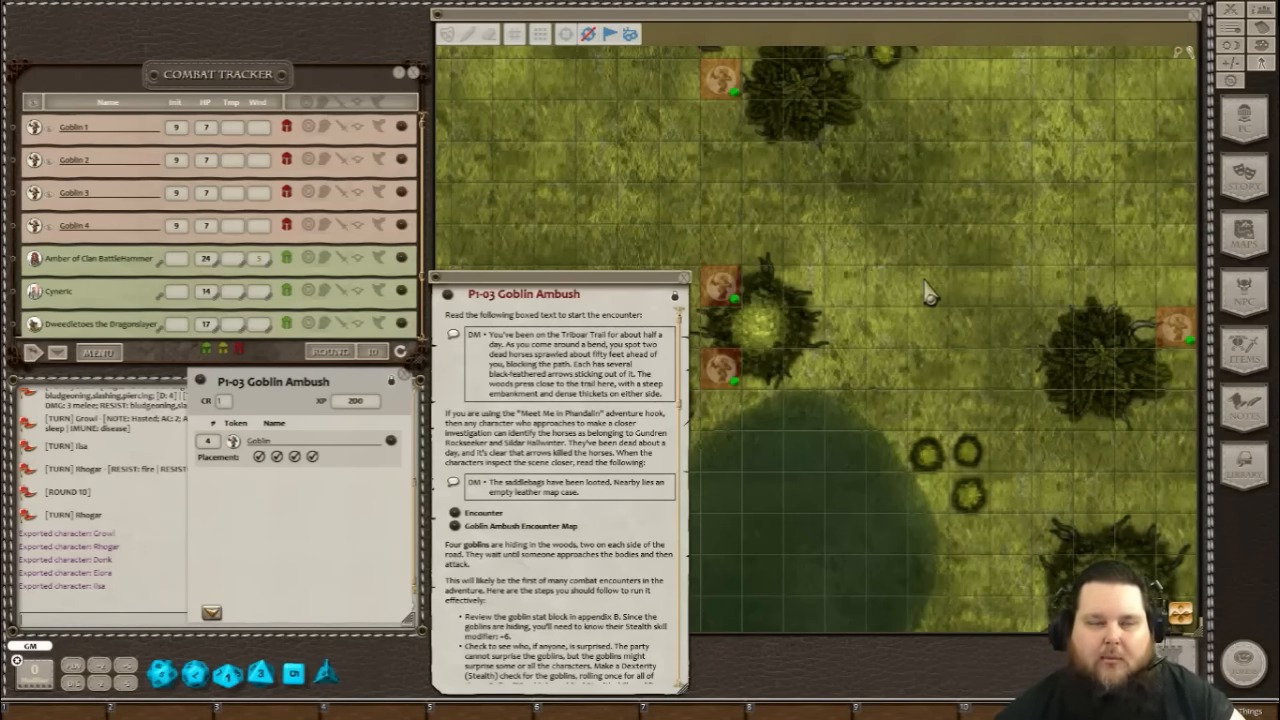
{"action": "mouse_move", "coordinate": [1030, 136]}
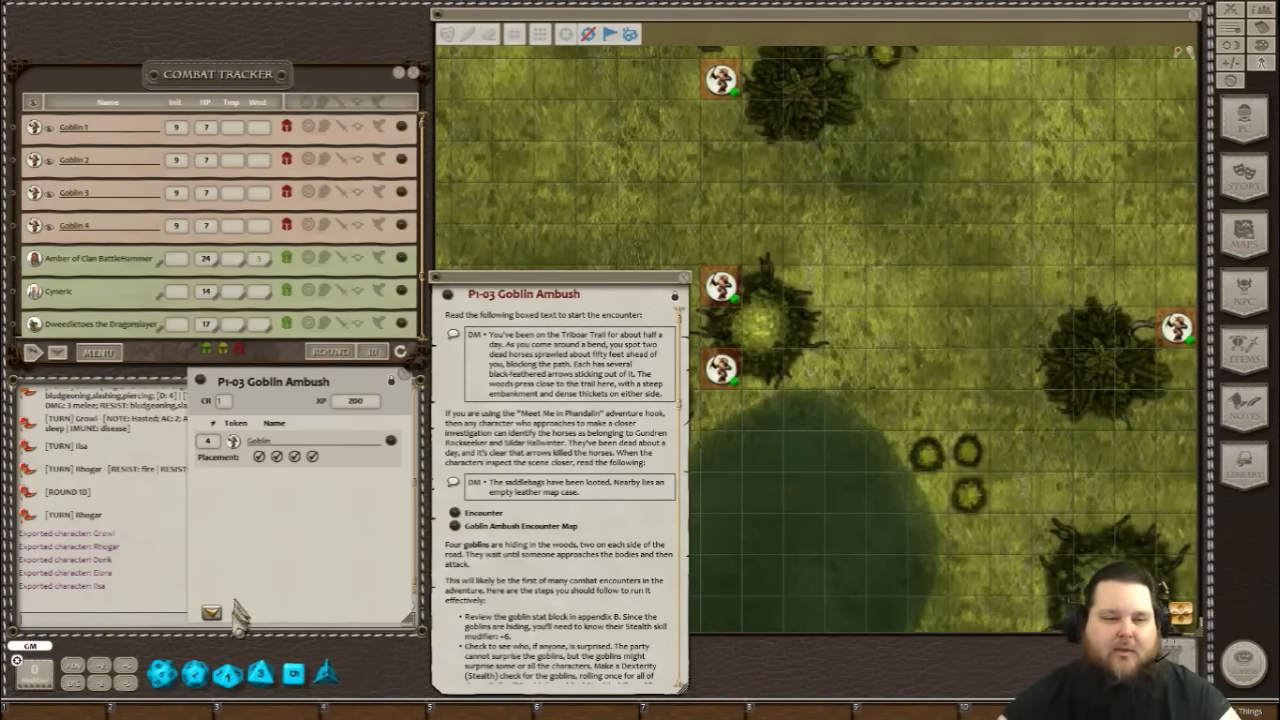
{"action": "mouse_move", "coordinate": [344, 228]}
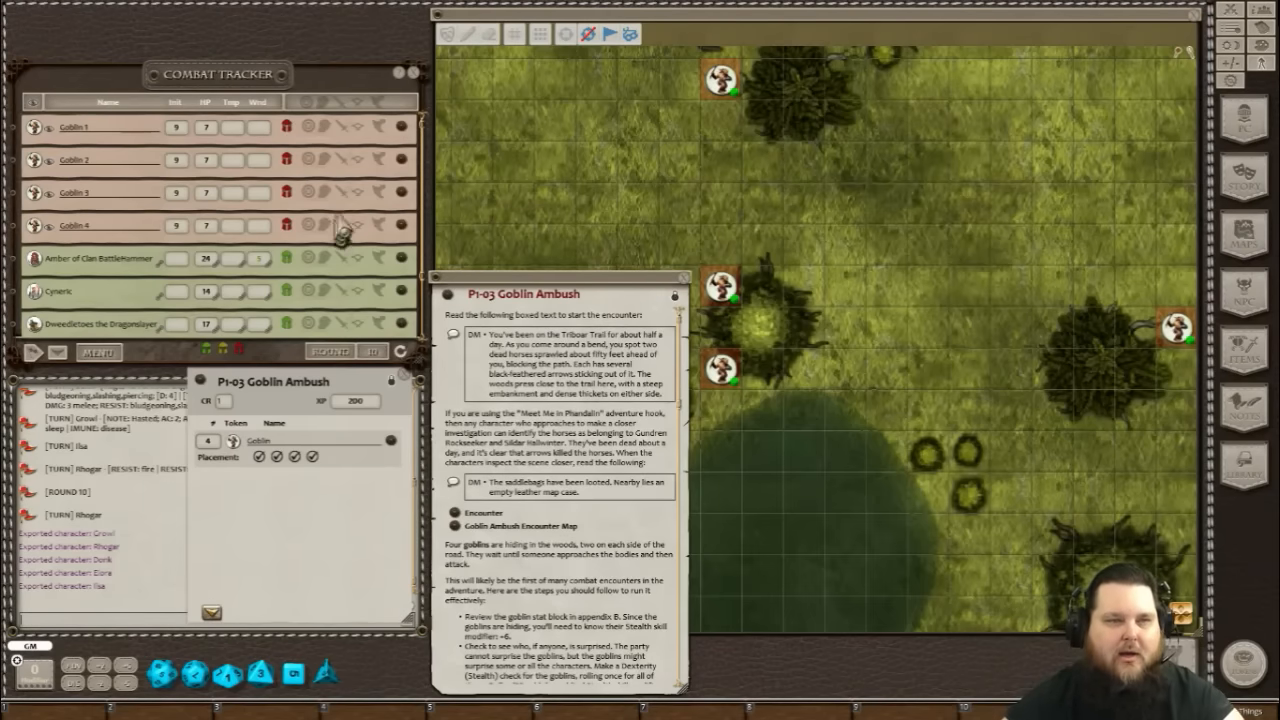
{"action": "mouse_move", "coordinate": [120, 172]}
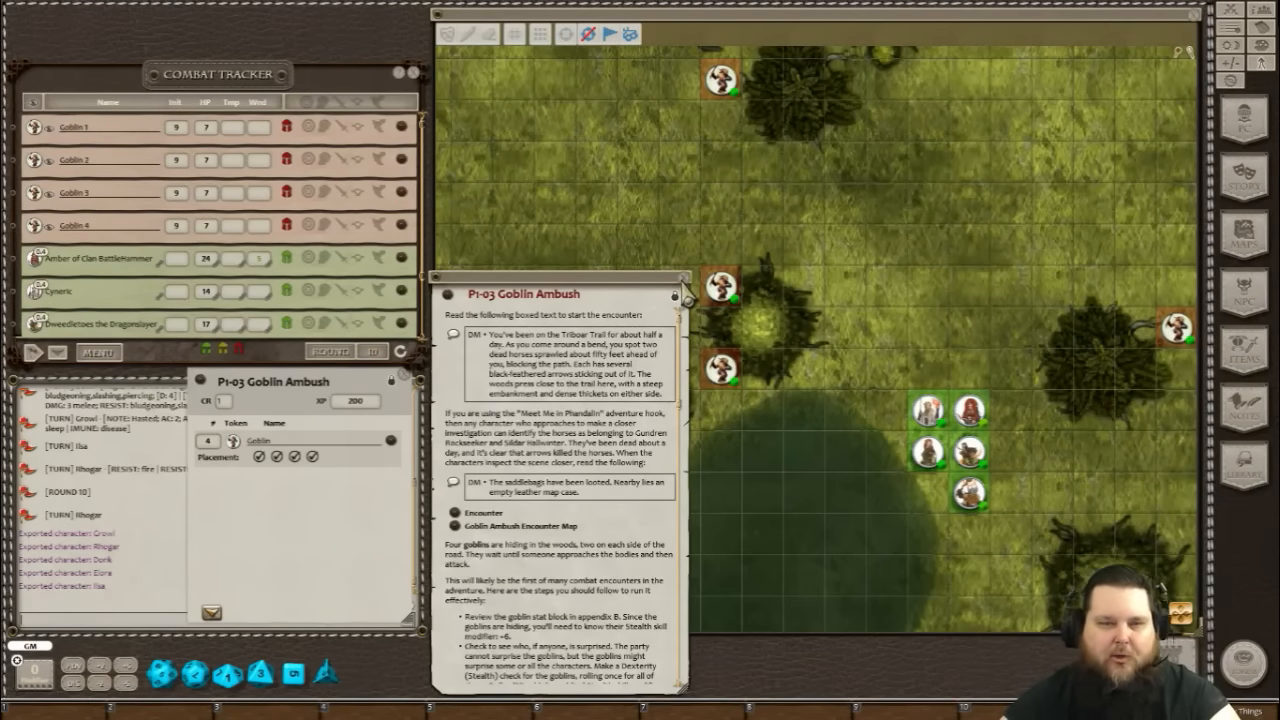
Close the Goblin Ambush story entry so combat can start.
{"action": "left_click", "coordinate": [680, 280]}
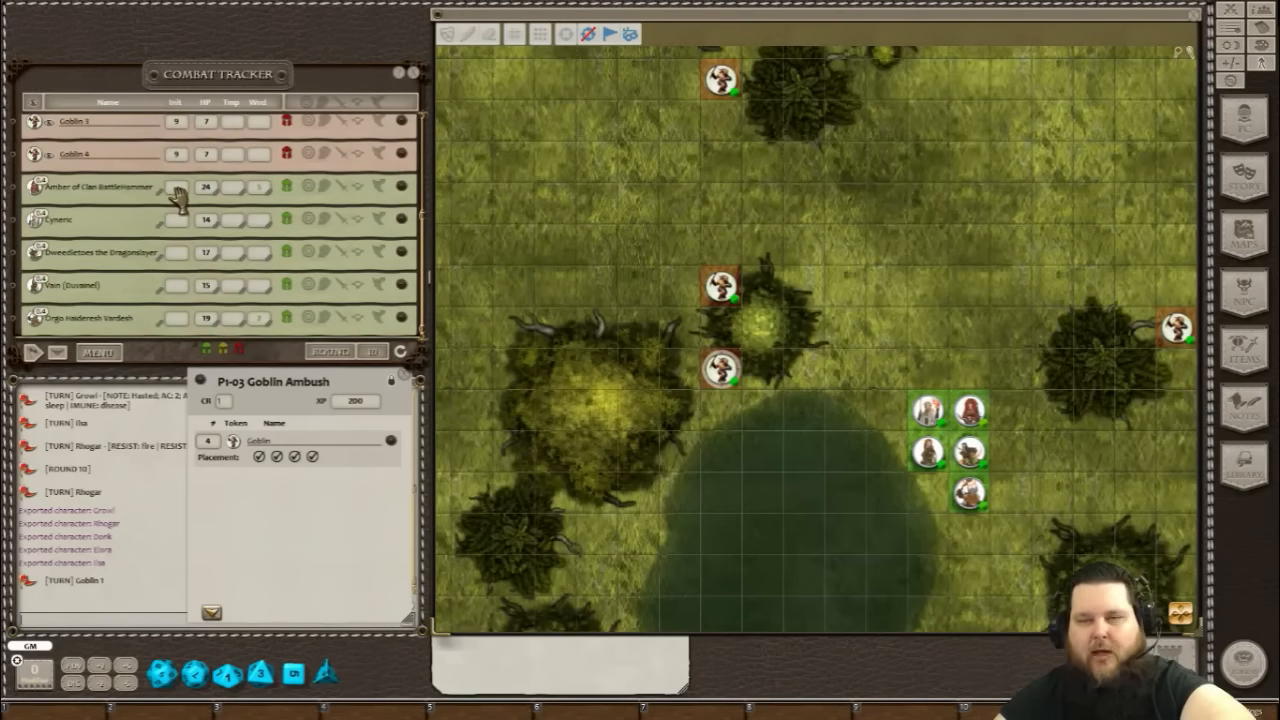
{"action": "mouse_move", "coordinate": [176, 304]}
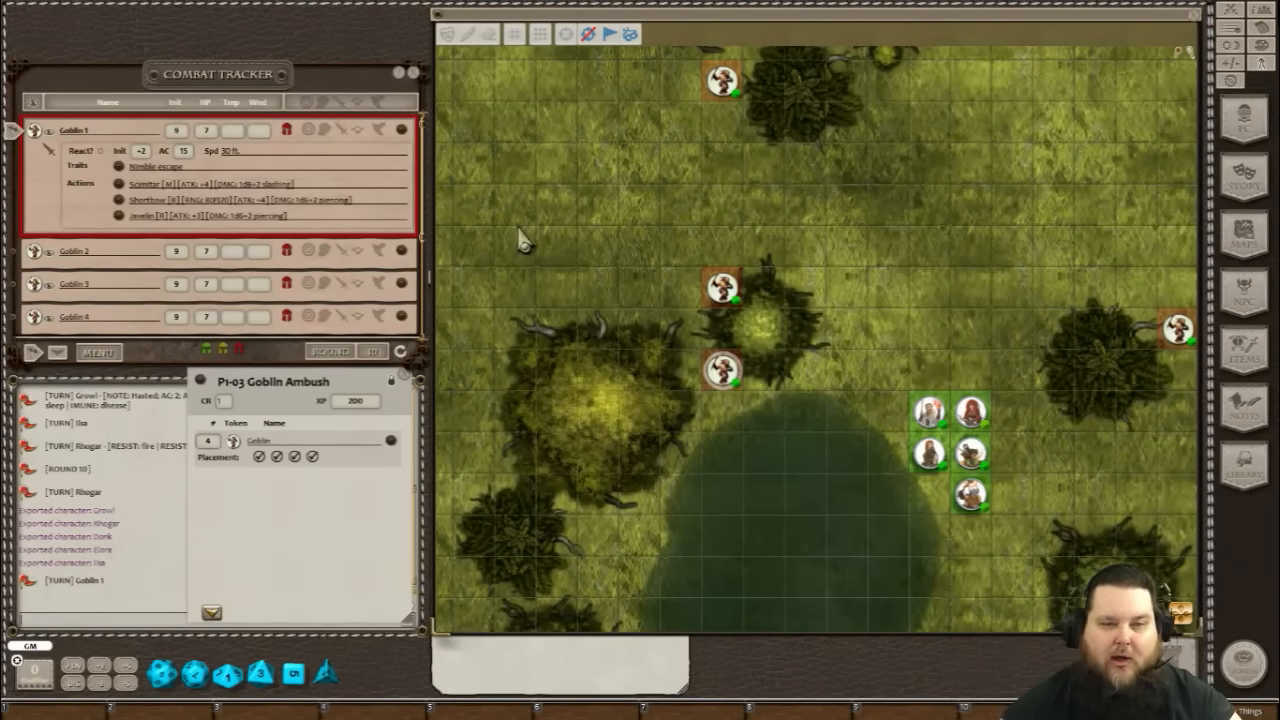
{"action": "mouse_move", "coordinate": [504, 240]}
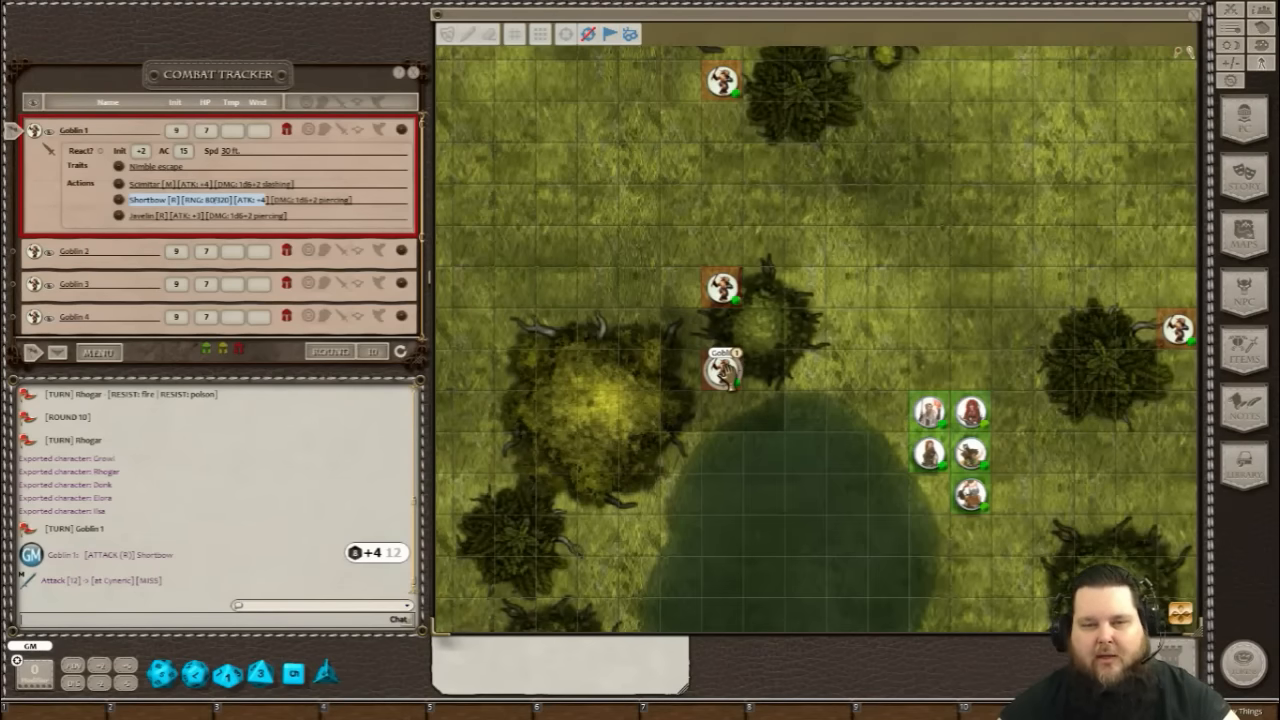
Roll the goblins' shortbow attacks from the Combat Tracker.
{"action": "left_click_drag", "start_coordinate": [722, 370], "coordinate": [680, 320]}
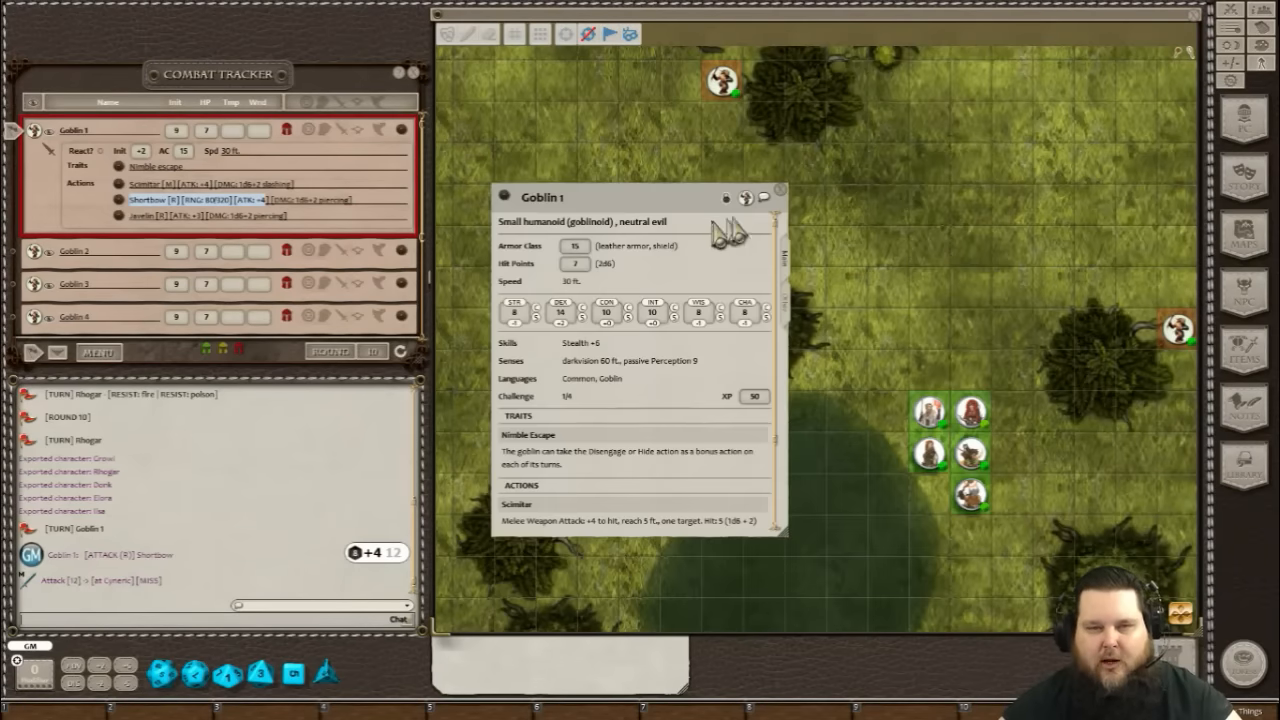
{"action": "left_click", "coordinate": [780, 190]}
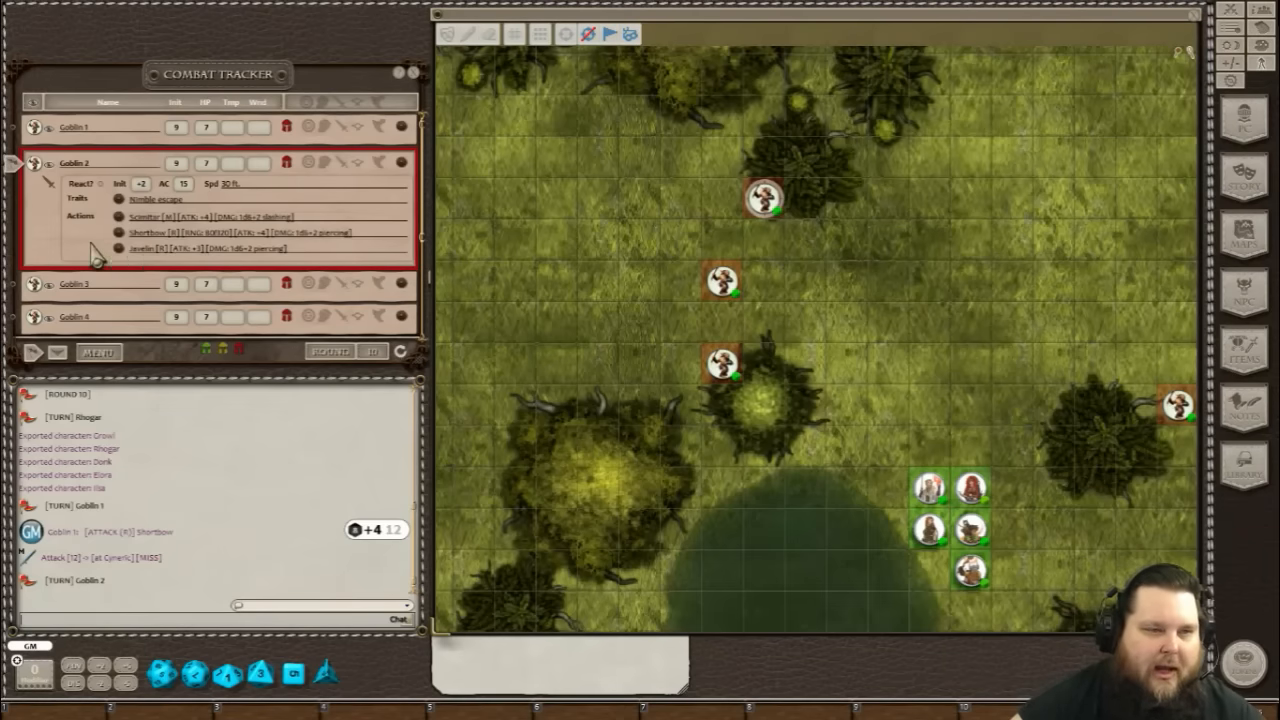
{"action": "mouse_move", "coordinate": [696, 276]}
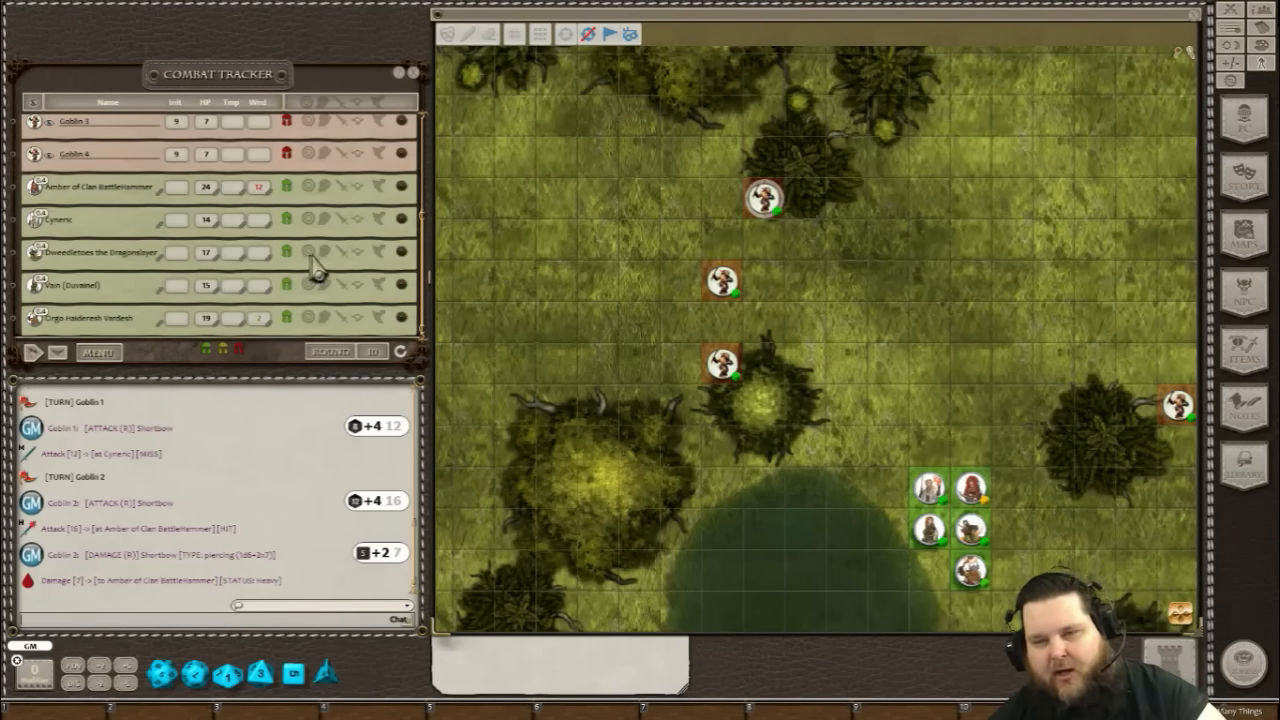
{"action": "left_click", "coordinate": [48, 120]}
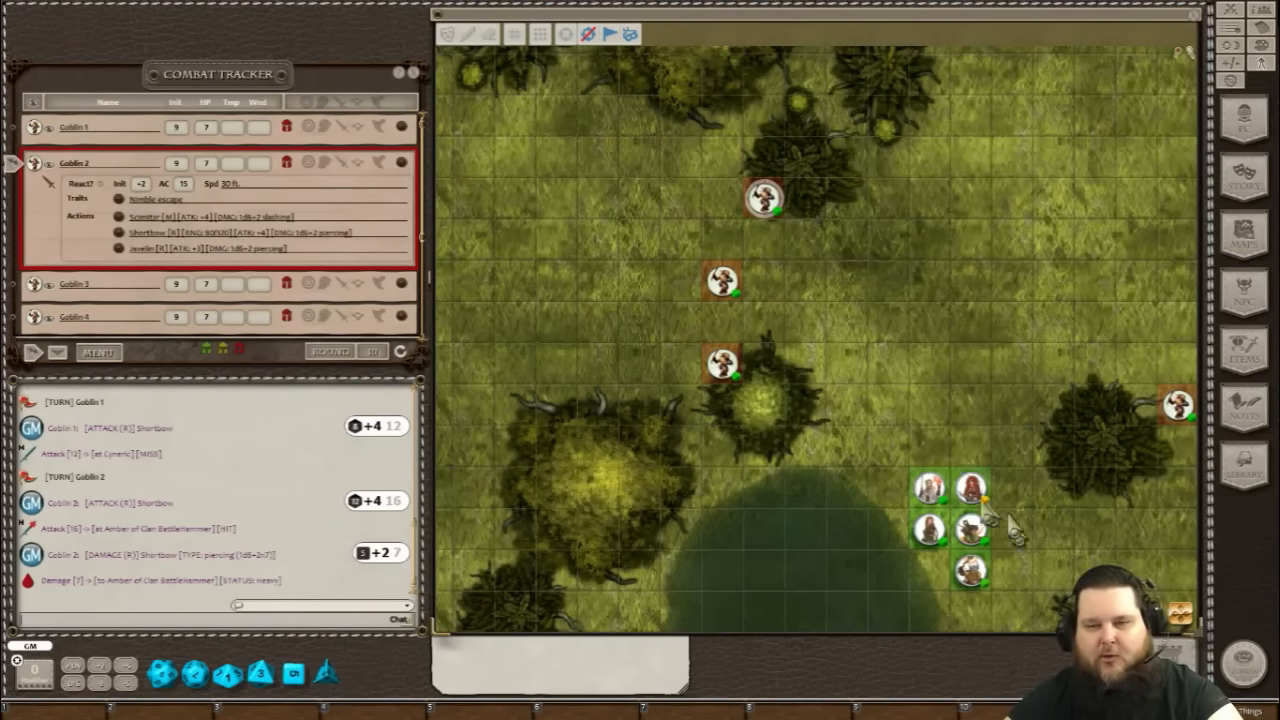
{"action": "mouse_move", "coordinate": [950, 436]}
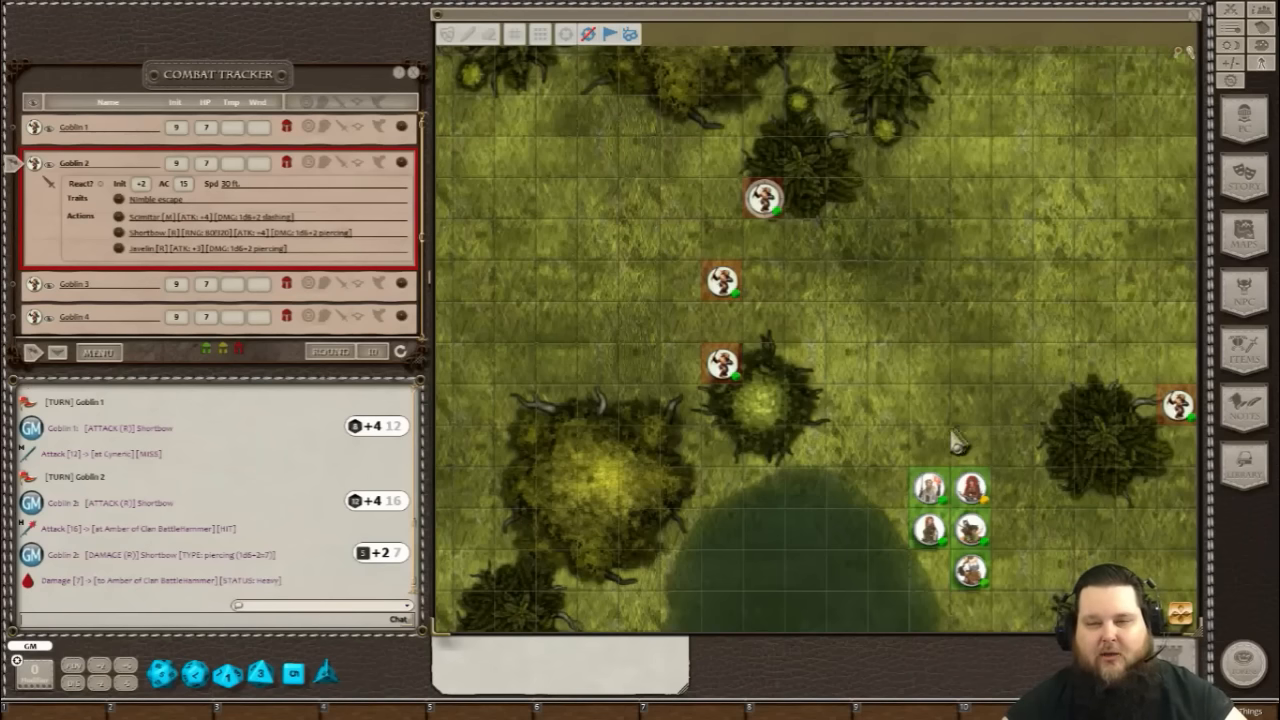
{"action": "mouse_move", "coordinate": [480, 390]}
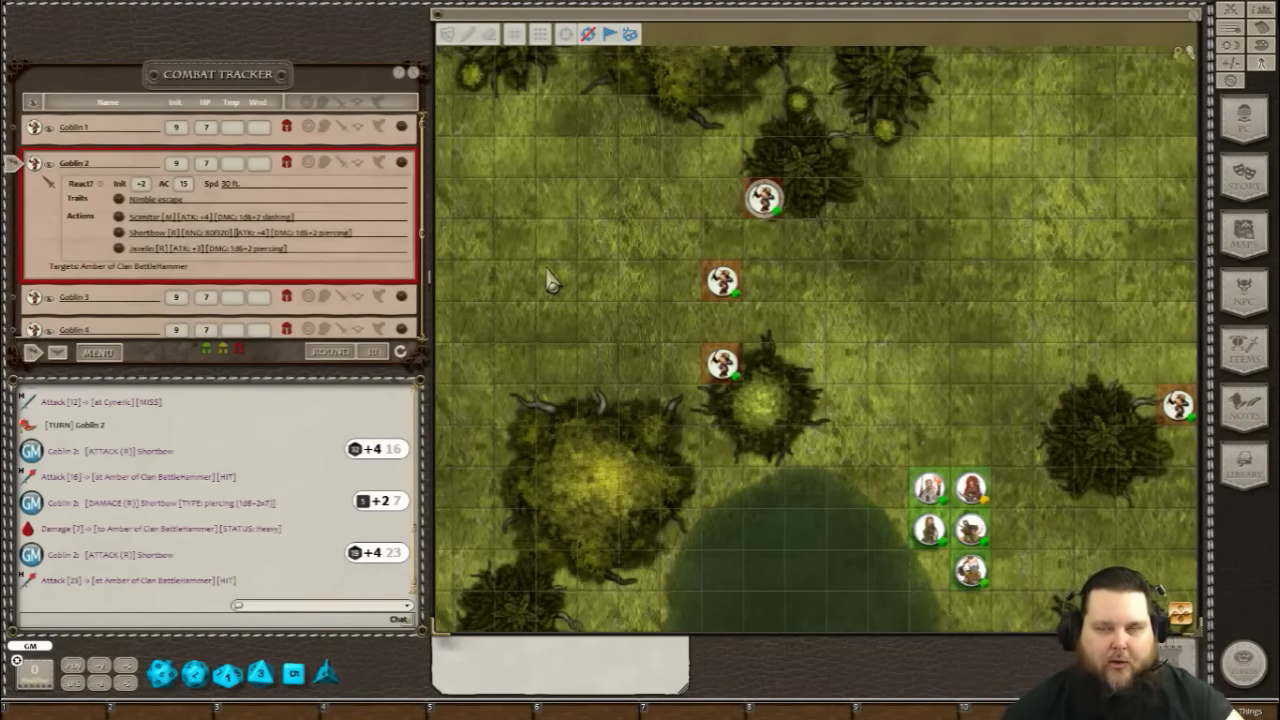
{"action": "mouse_move", "coordinate": [810, 330]}
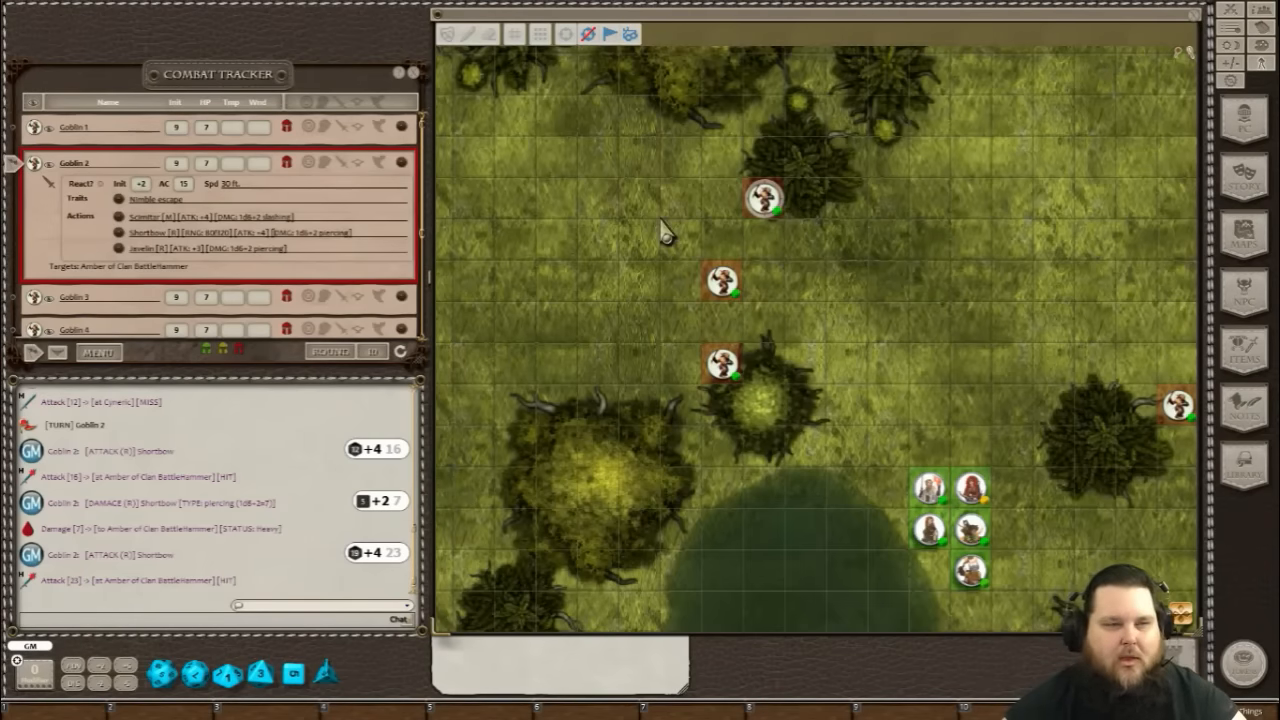
{"action": "mouse_move", "coordinate": [358, 258]}
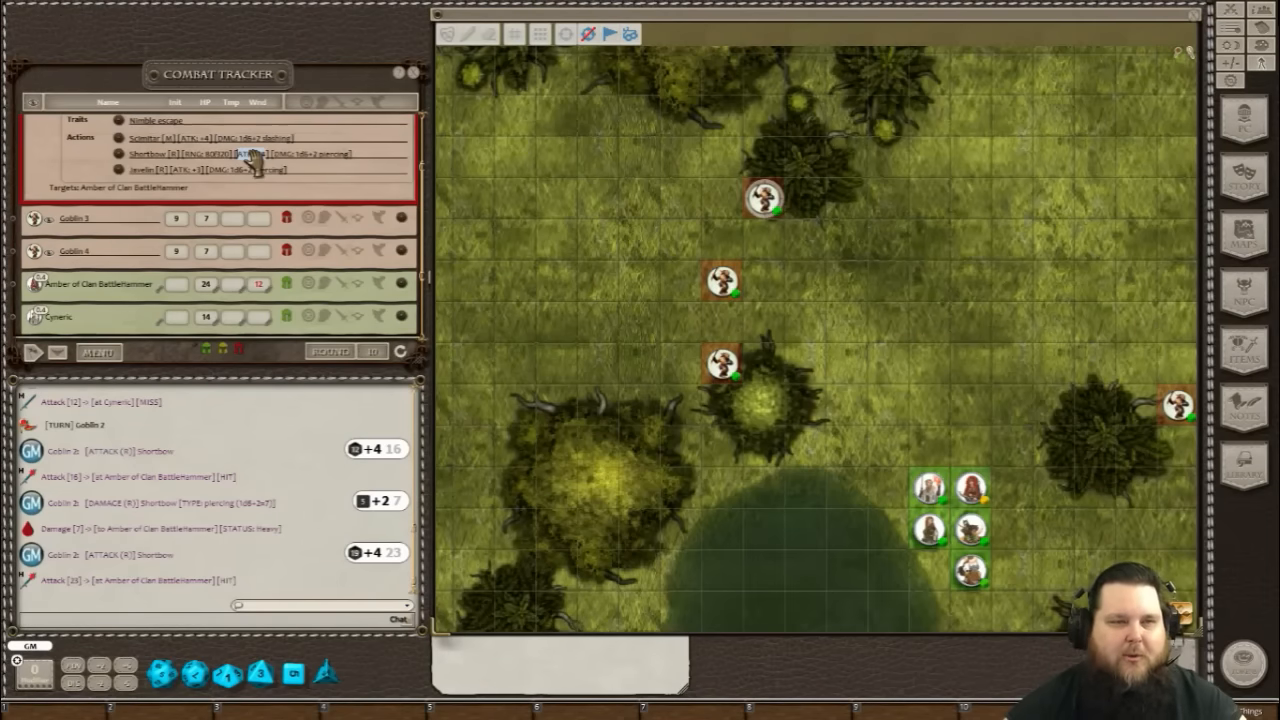
Remove goblin entries and shrink the tracker to enlarge the chat log.
{"action": "left_click_drag", "start_coordinate": [956, 470], "coordinate": [764, 200]}
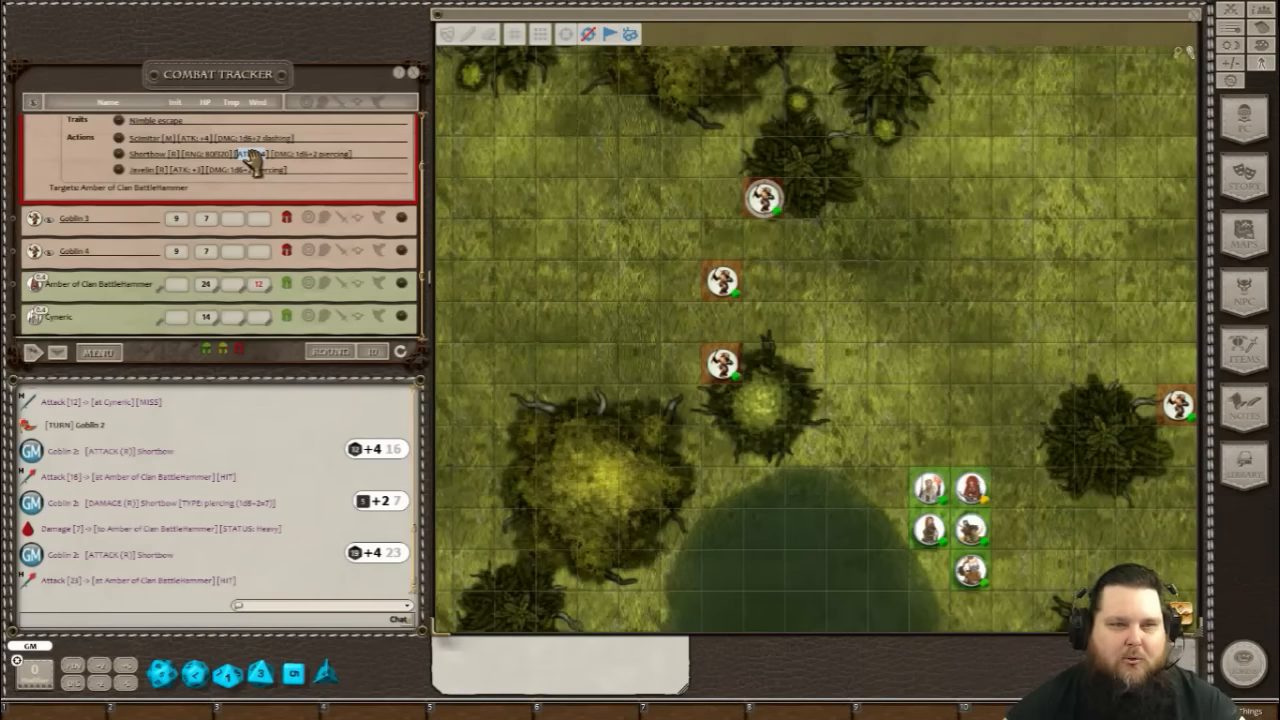
{"action": "mouse_move", "coordinate": [276, 364]}
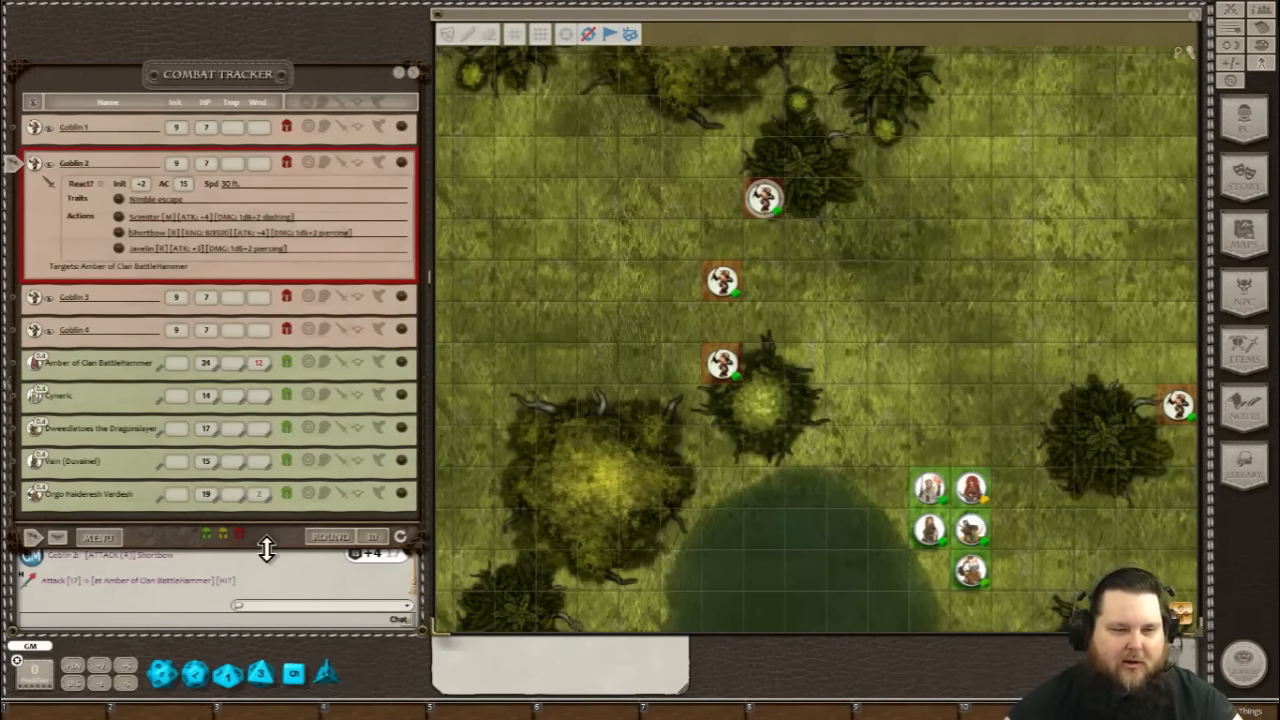
{"action": "left_click_drag", "start_coordinate": [268, 550], "coordinate": [256, 378]}
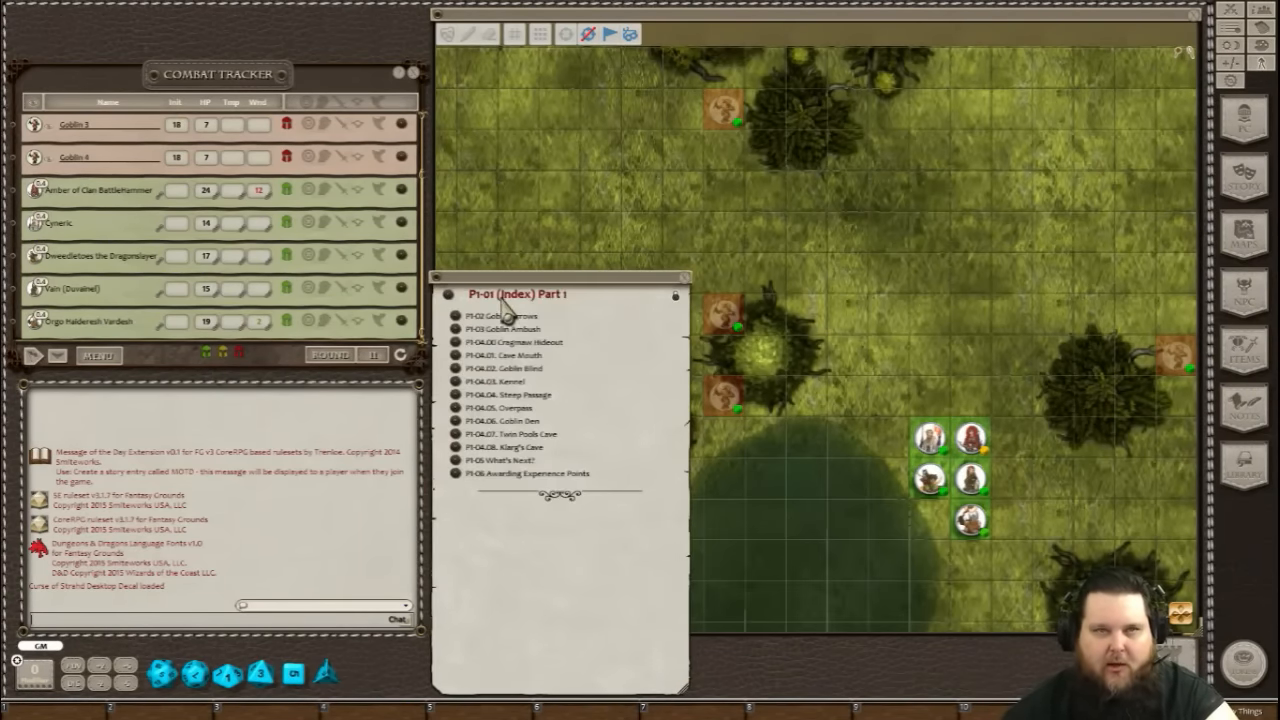
{"action": "mouse_move", "coordinate": [456, 370]}
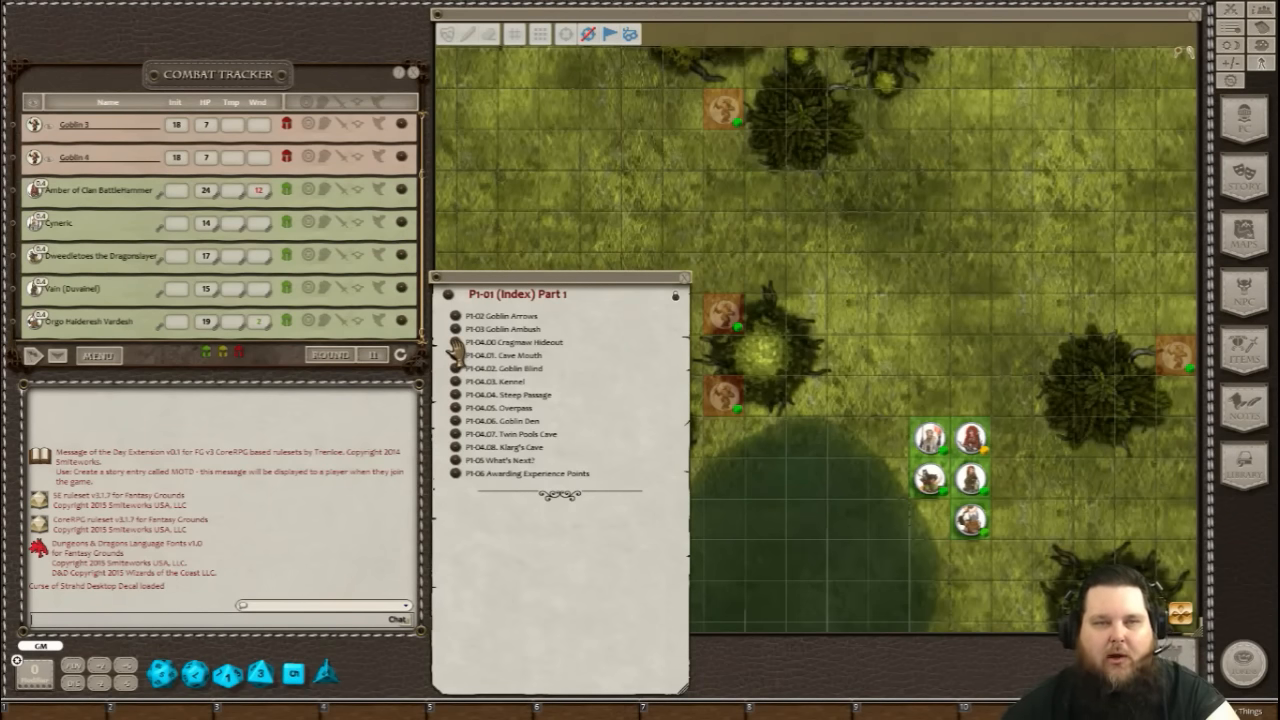
Open Cragmaw Hideout from the Part I index and load its DM map.
{"action": "left_click", "coordinate": [516, 342]}
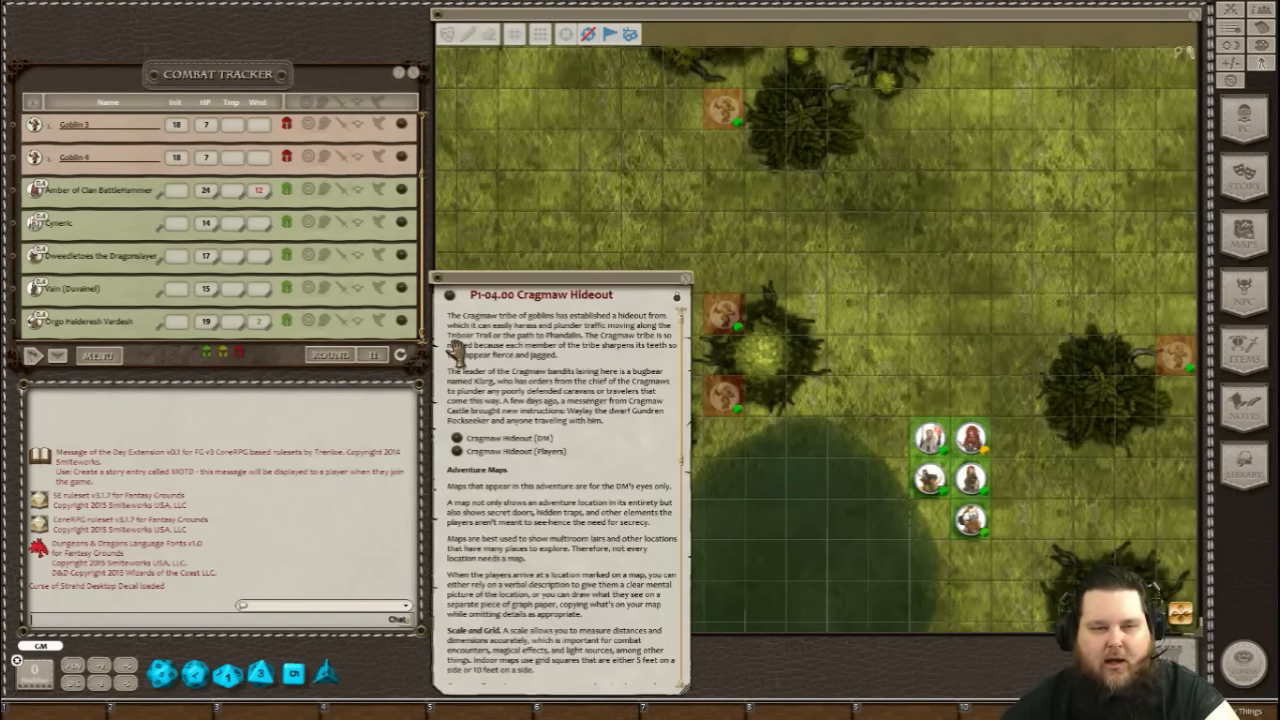
{"action": "mouse_move", "coordinate": [644, 424]}
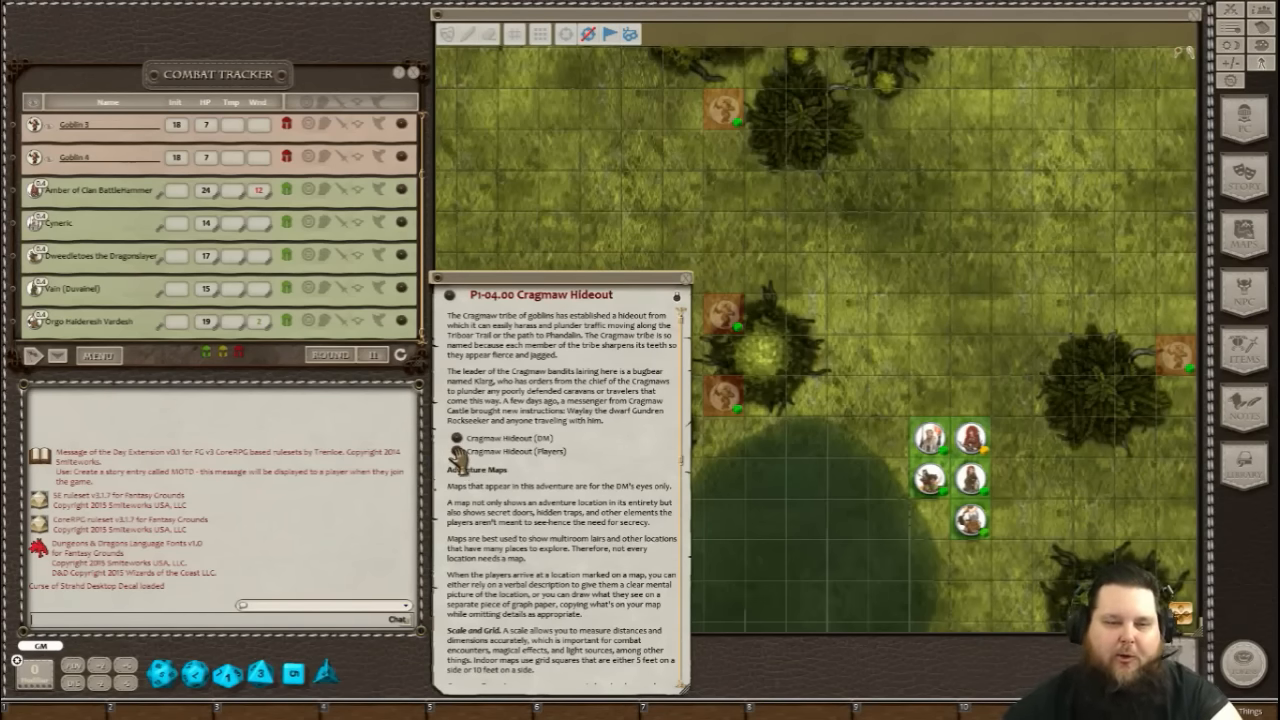
{"action": "left_click", "coordinate": [512, 438]}
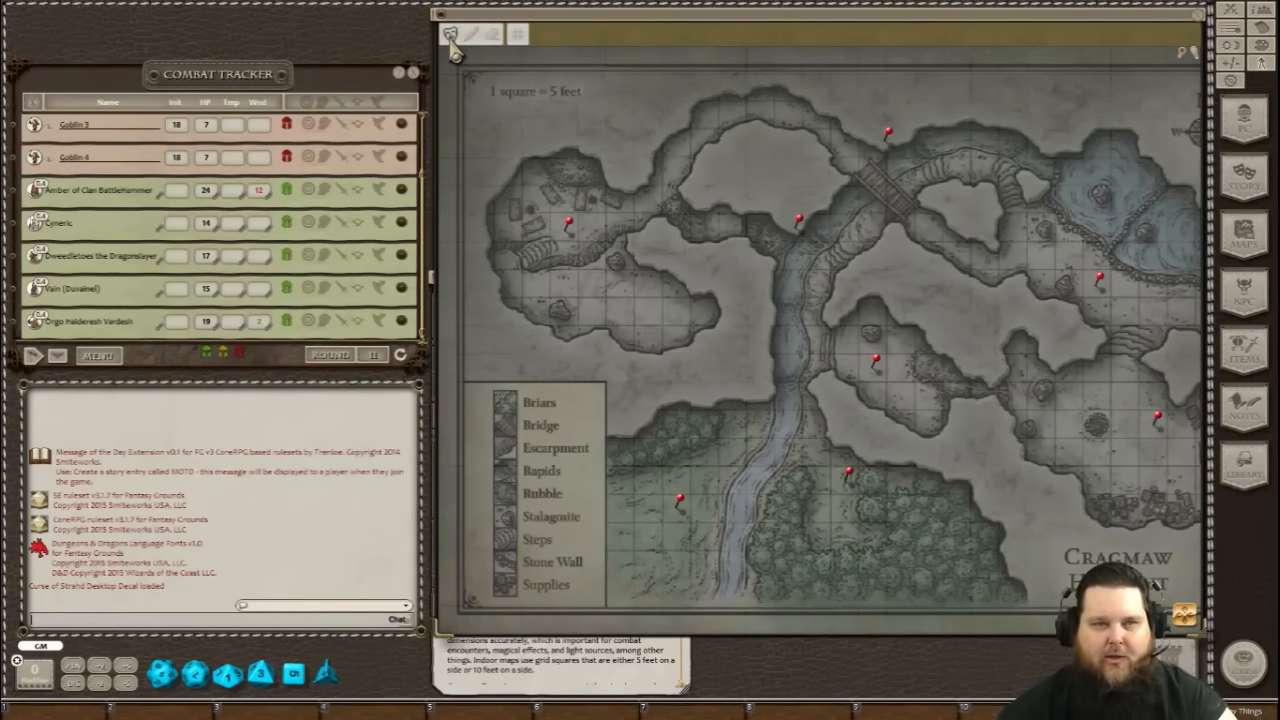
{"action": "mouse_move", "coordinate": [456, 50]}
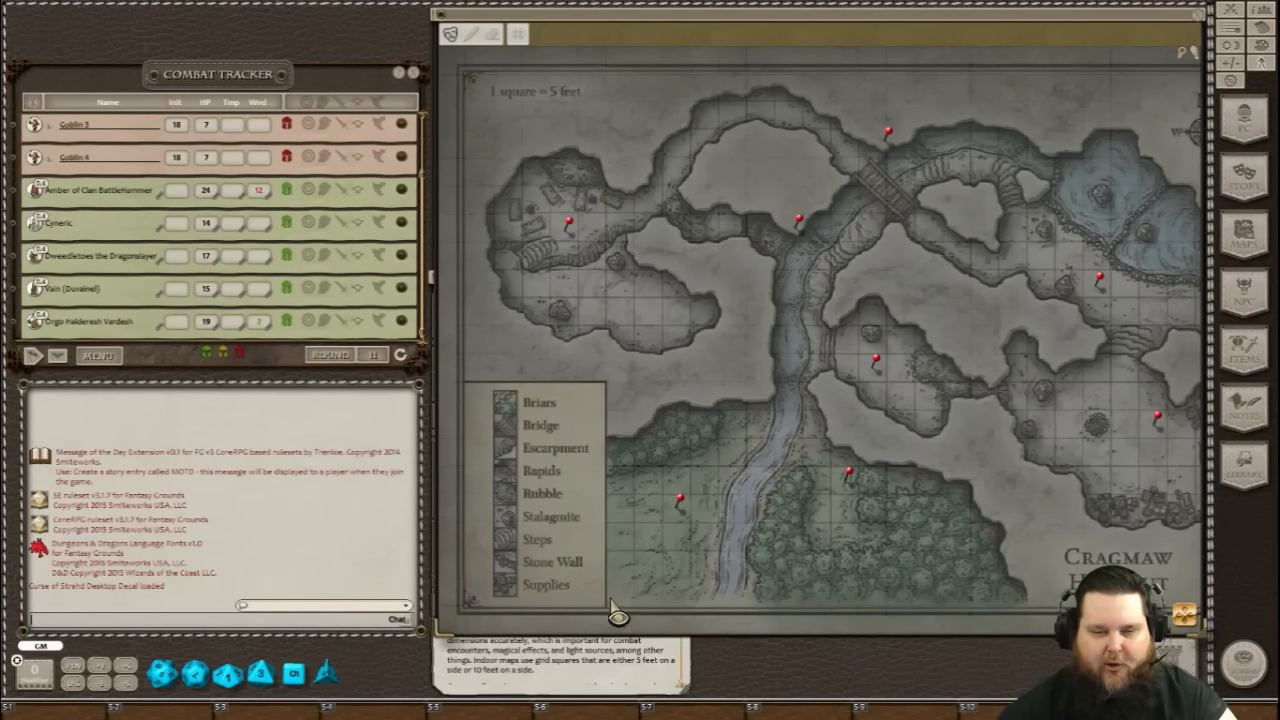
{"action": "mouse_move", "coordinate": [616, 616]}
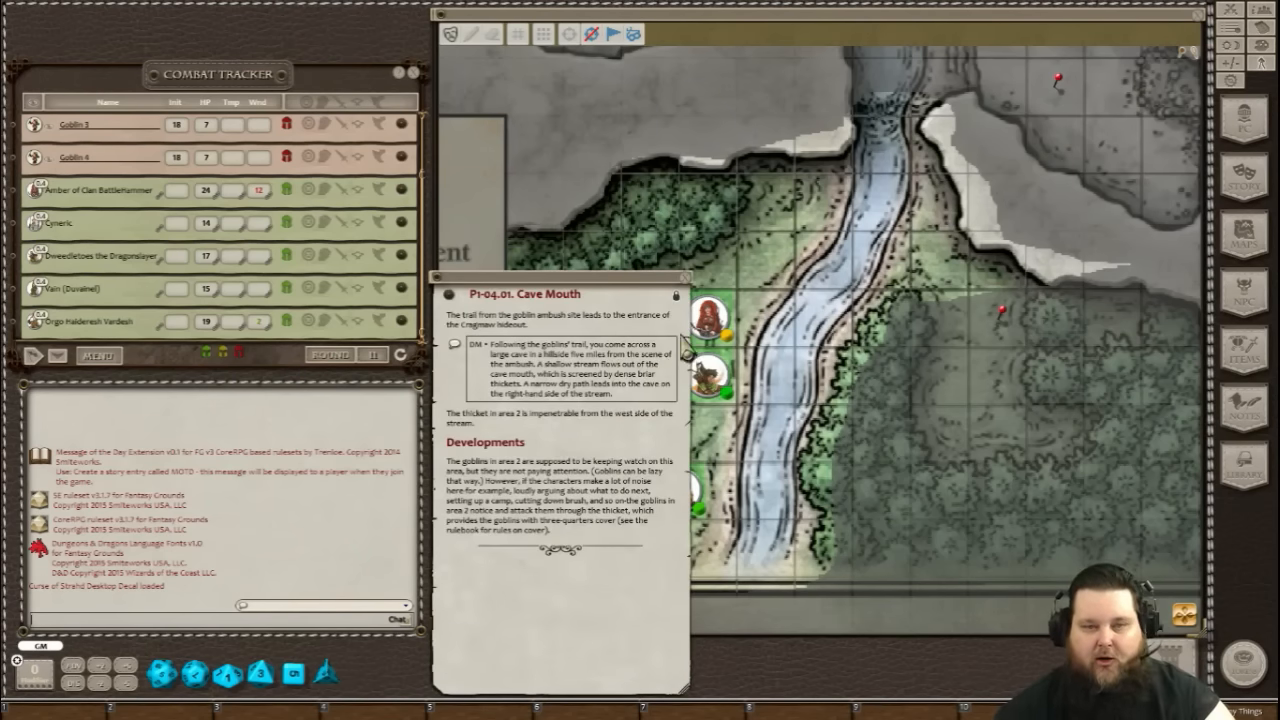
{"action": "mouse_move", "coordinate": [940, 644]}
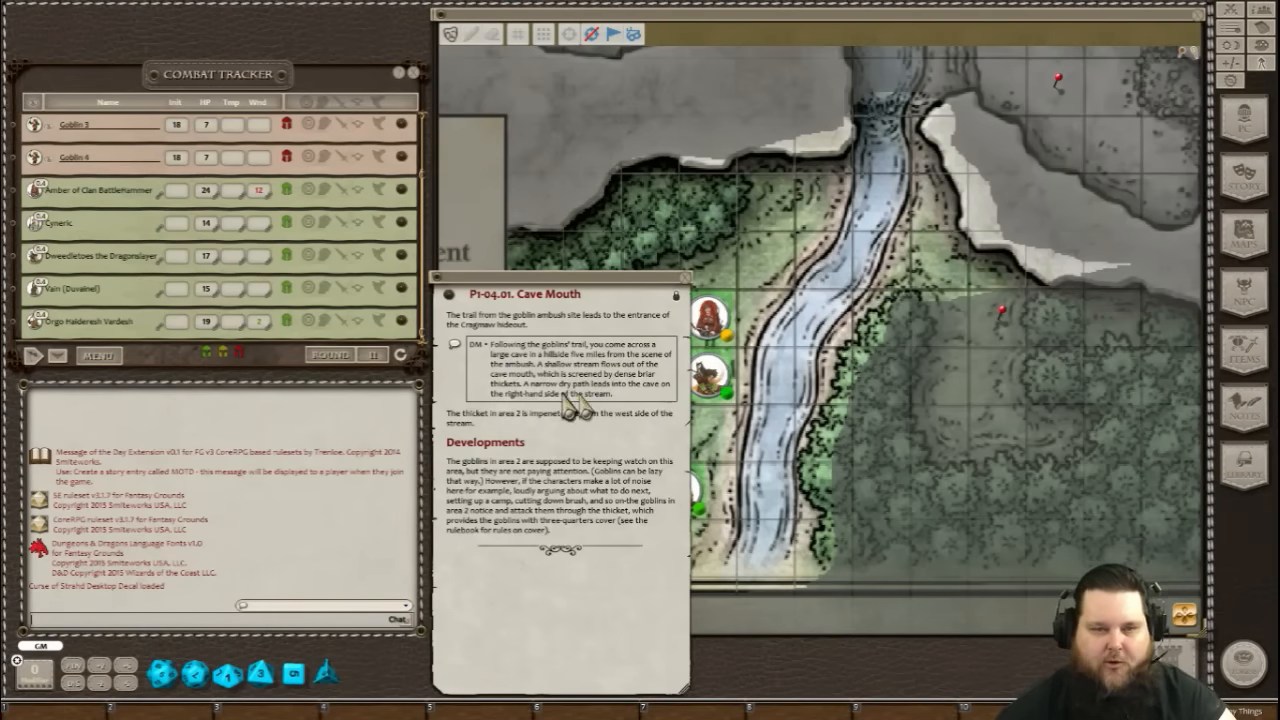
{"action": "mouse_move", "coordinate": [568, 376]}
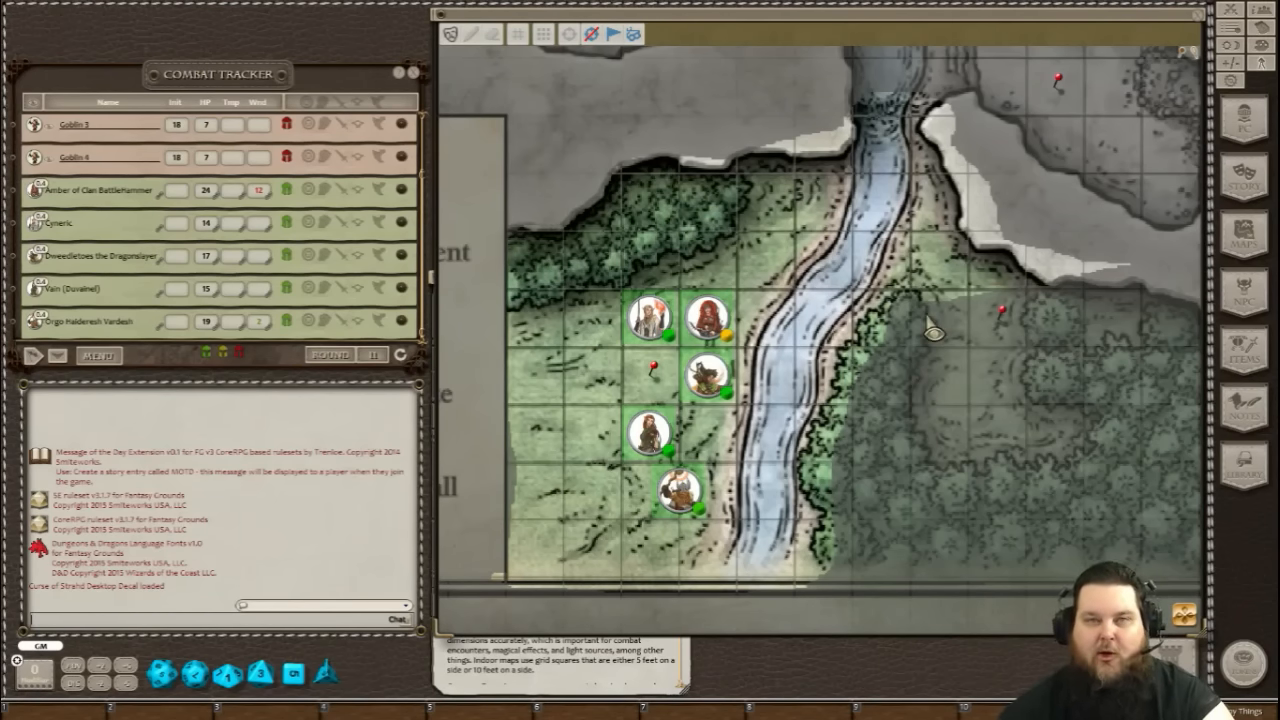
{"action": "mouse_move", "coordinate": [940, 470]}
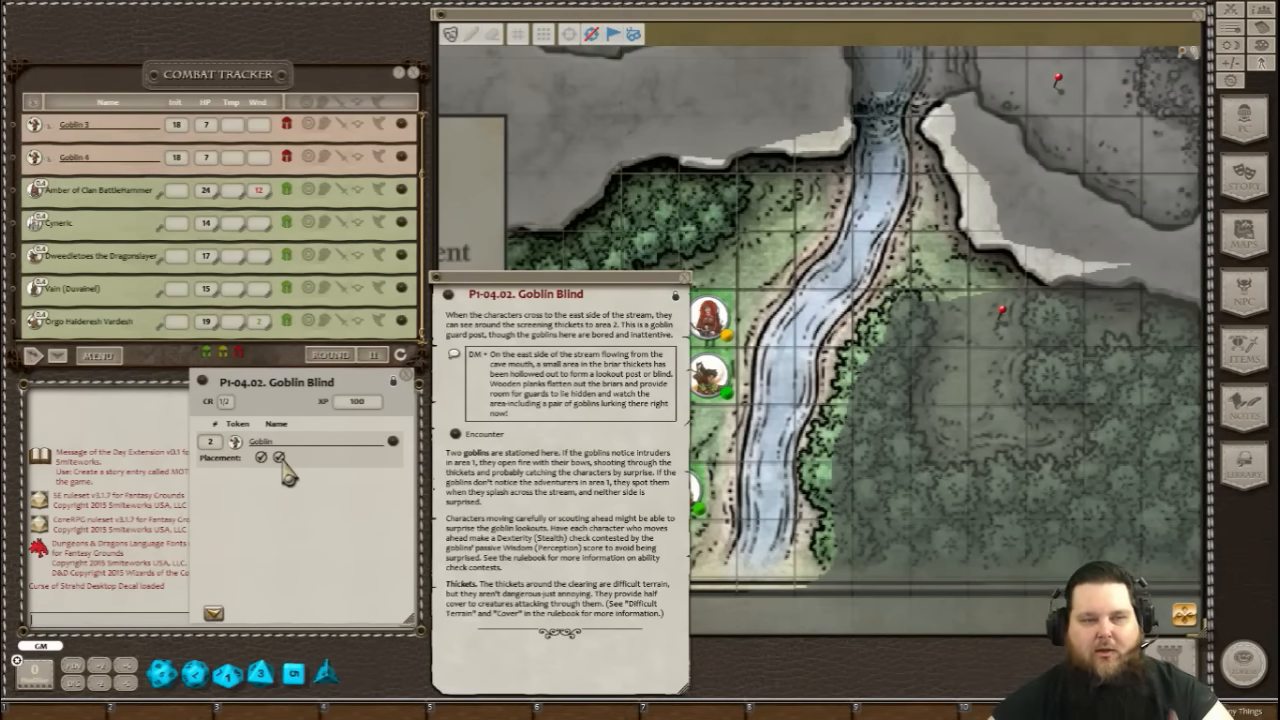
{"action": "mouse_move", "coordinate": [950, 390]}
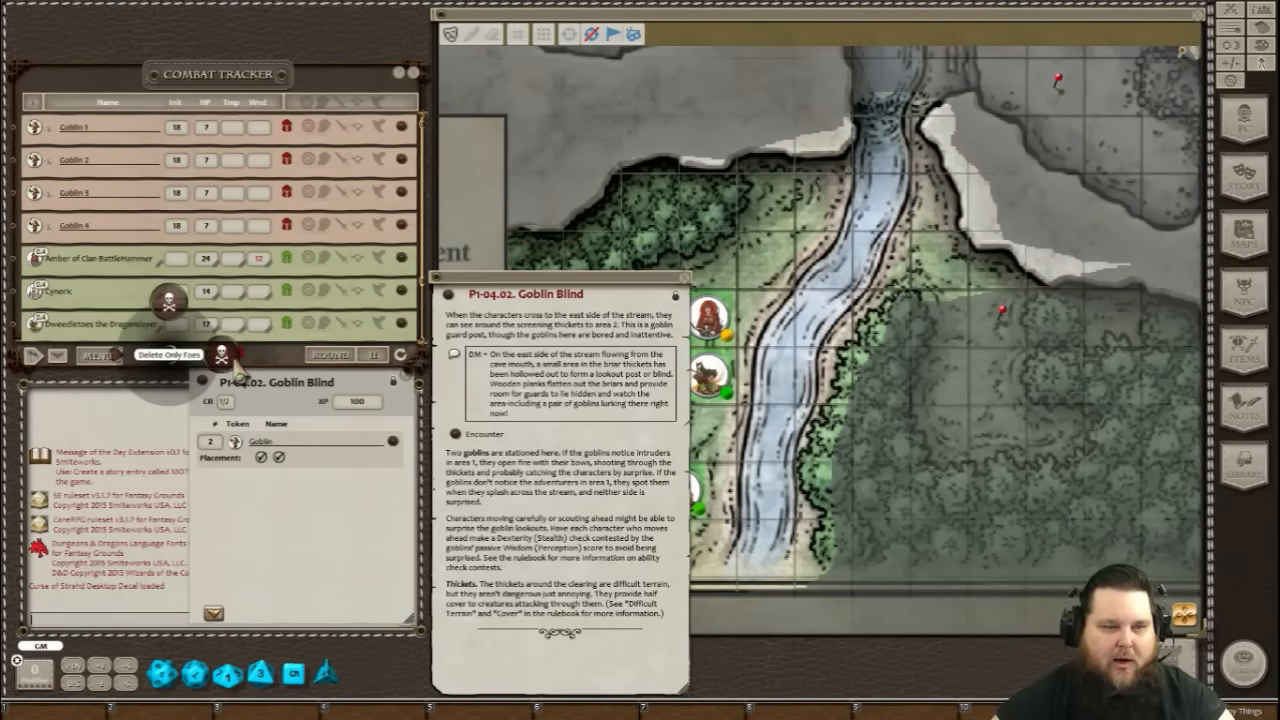
Delete all foes from the tracker and move a party token east across the stream.
{"action": "left_click", "coordinate": [220, 356]}
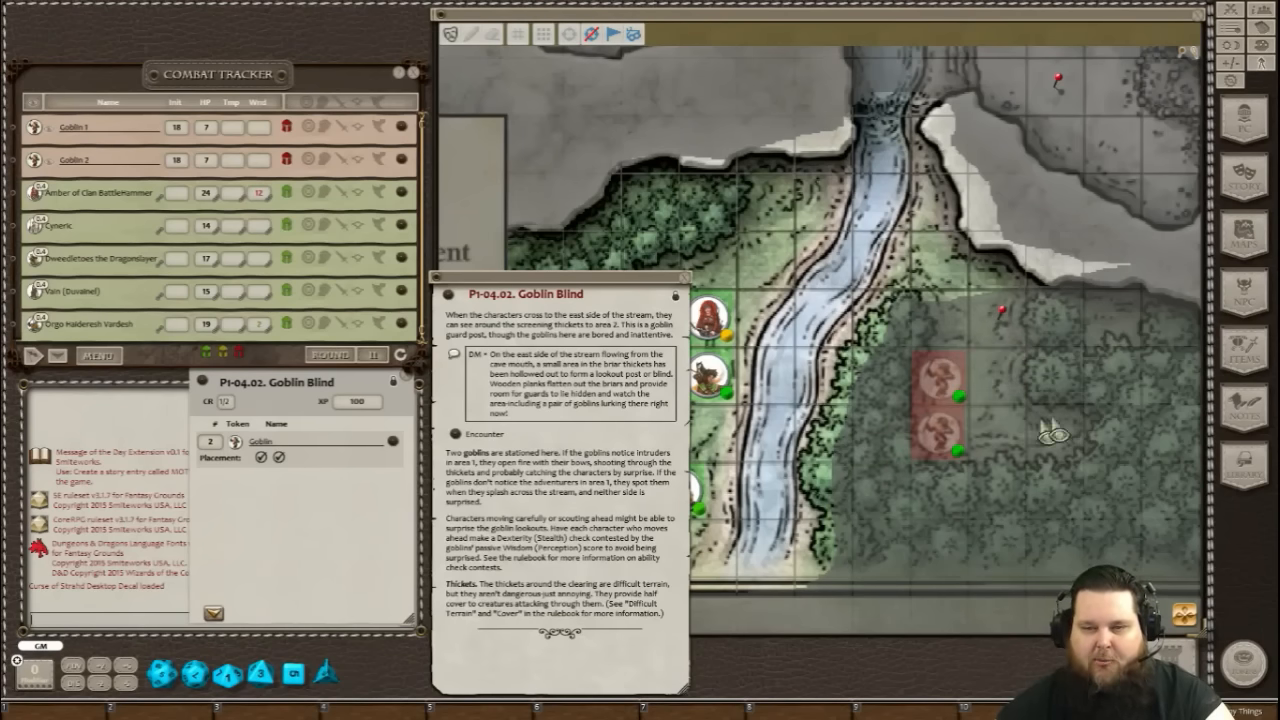
{"action": "mouse_move", "coordinate": [980, 310]}
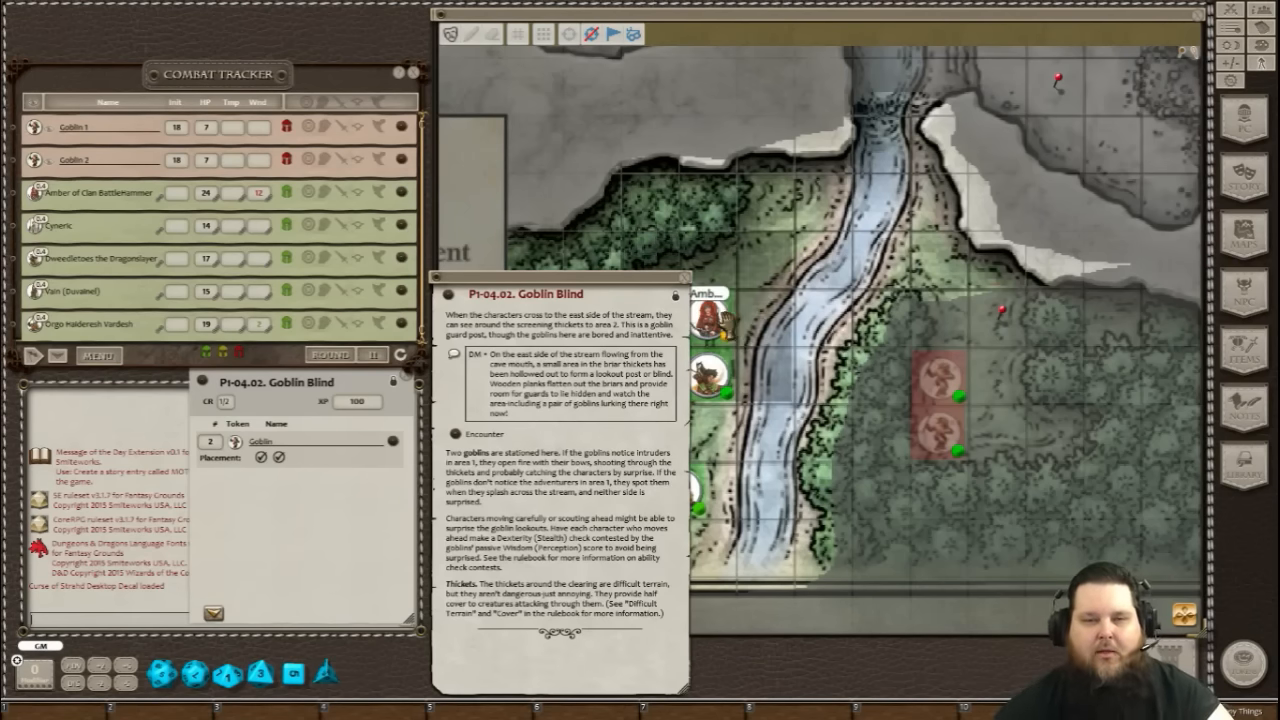
{"action": "left_click_drag", "start_coordinate": [710, 292], "coordinate": [938, 256]}
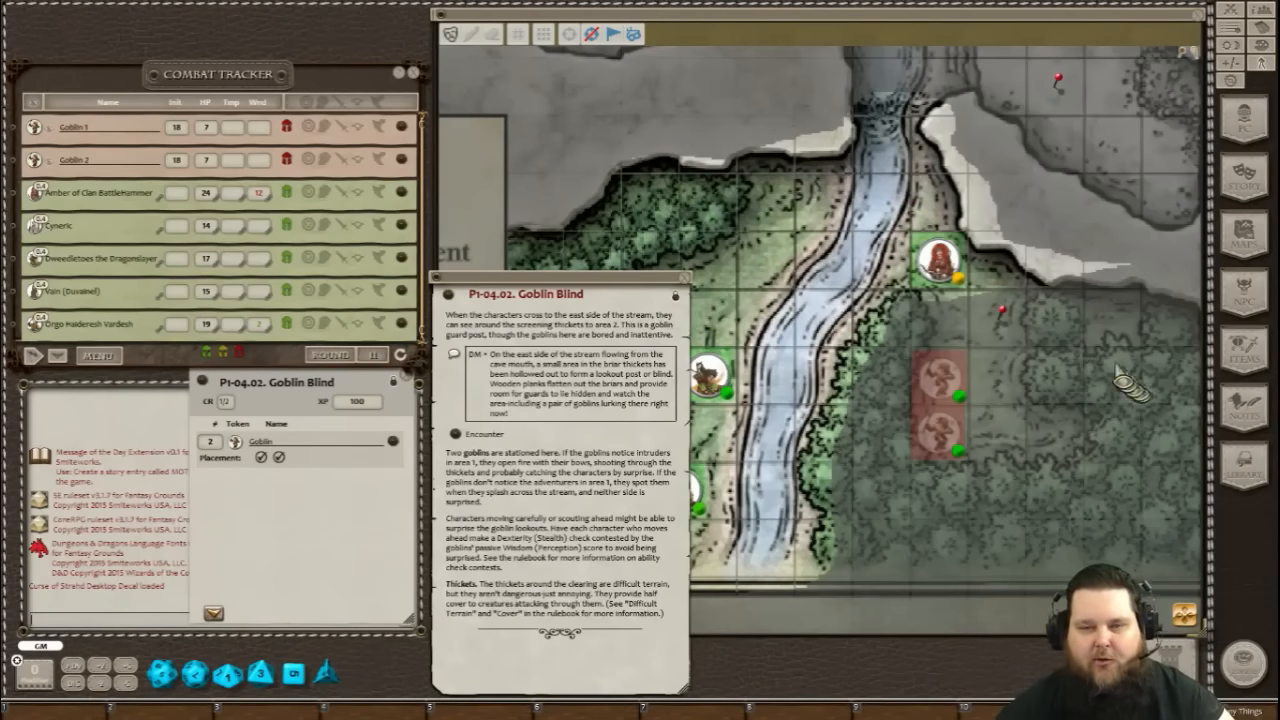